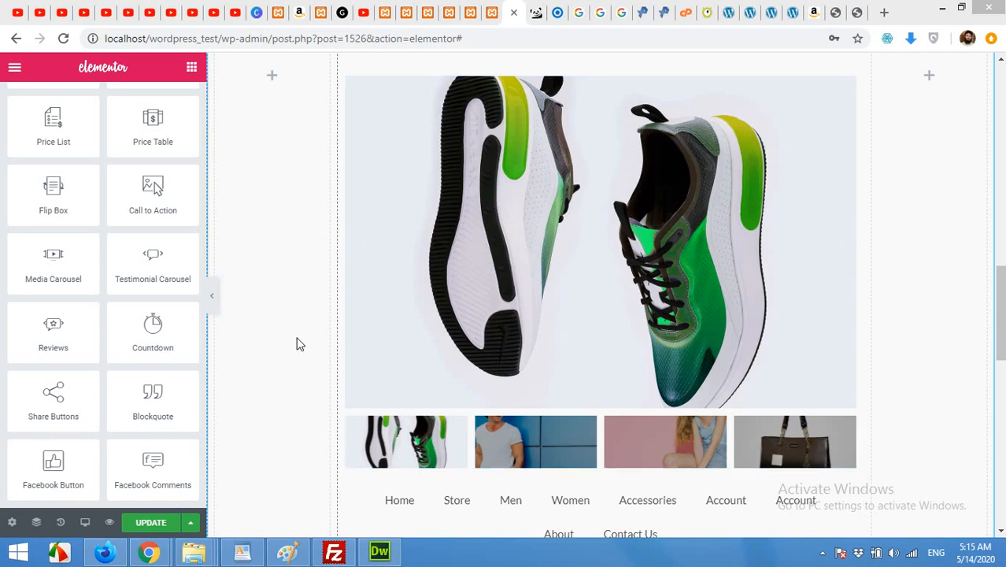
pyautogui.moveTo(293, 339)
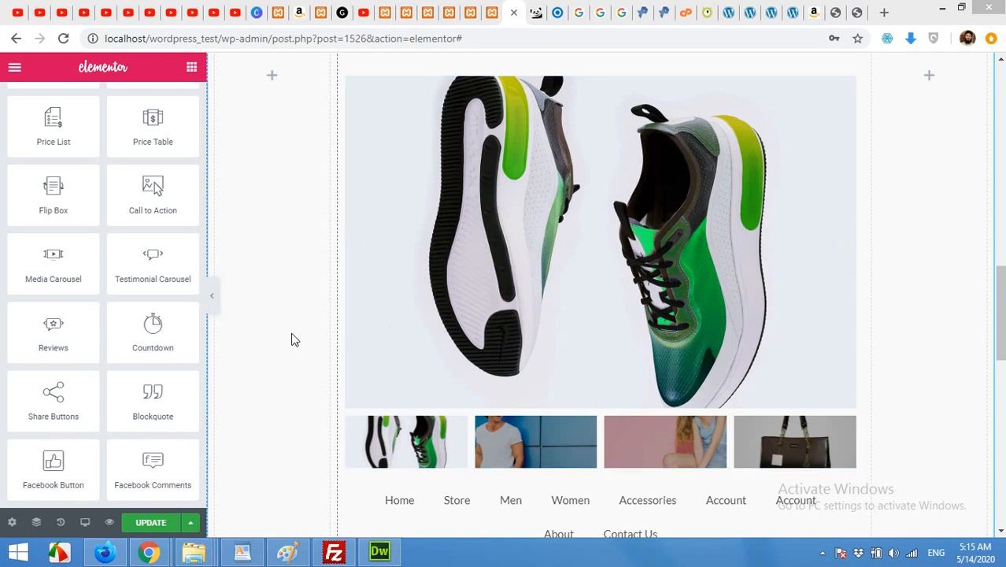
pyautogui.moveTo(290, 335)
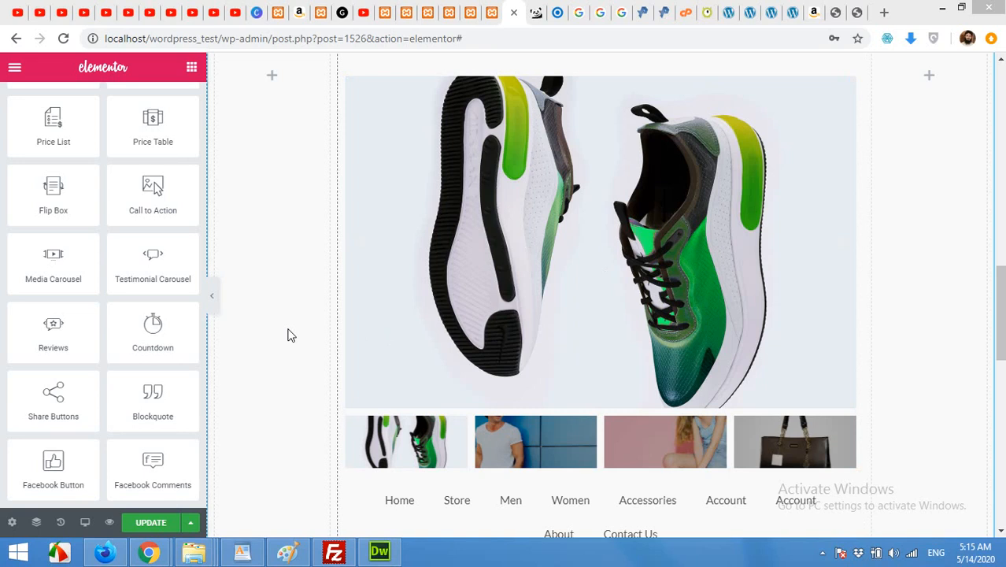
pyautogui.moveTo(265, 335)
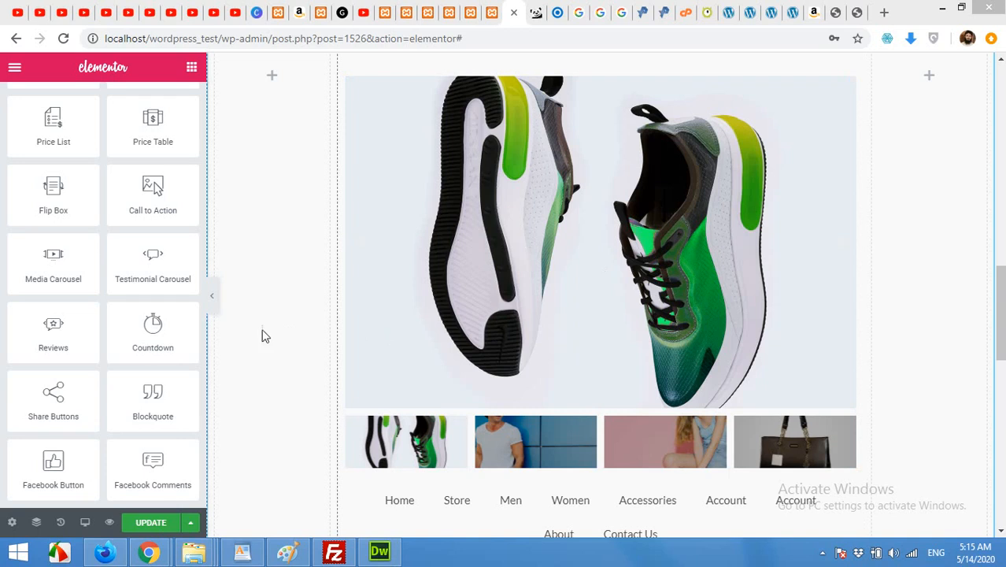
pyautogui.moveTo(284, 327)
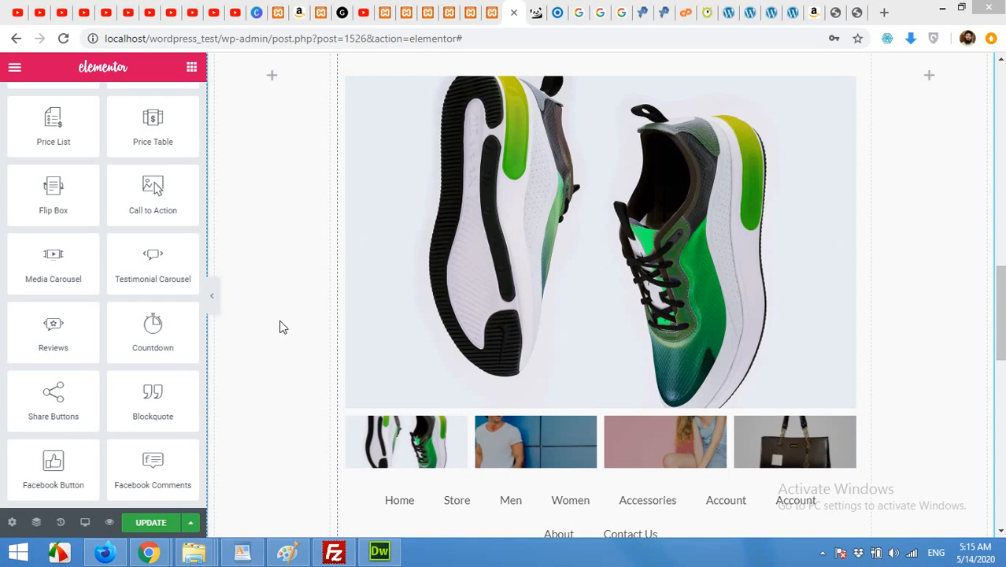
pyautogui.moveTo(350, 254)
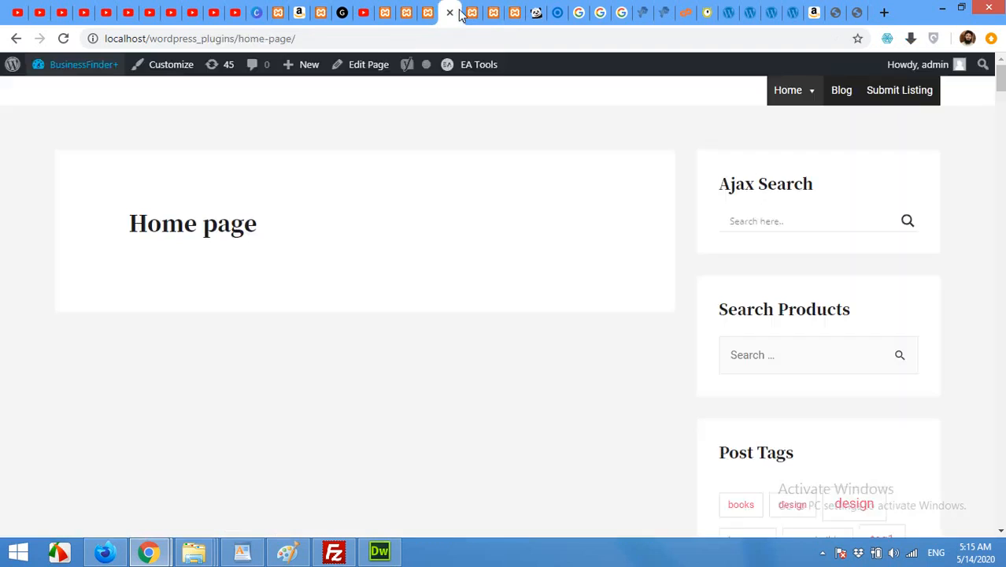
# From the products list, open DNK Black Shoes' edit page in a new tab and bring up its View link options.
pyautogui.click(463, 13)
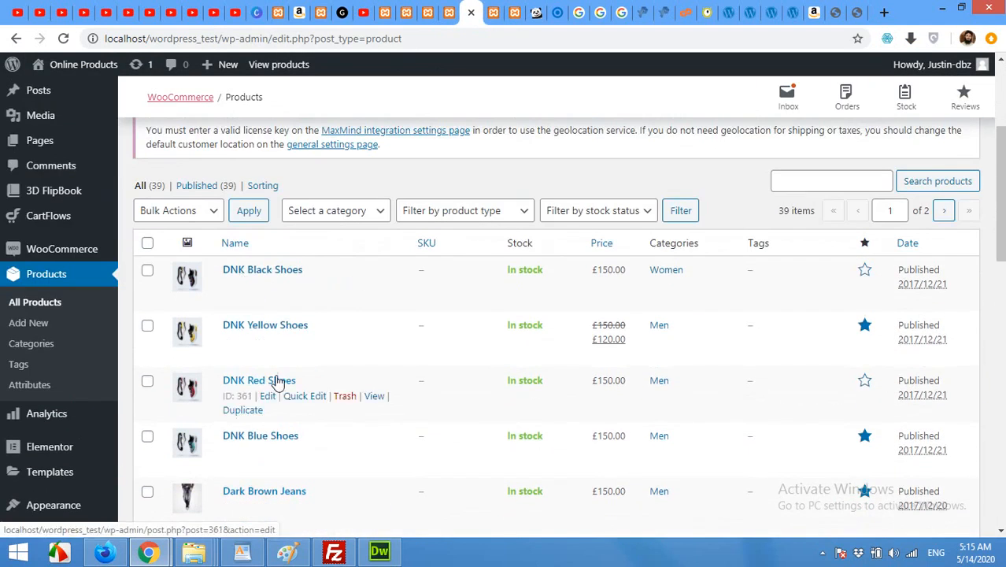
pyautogui.scroll(-3)
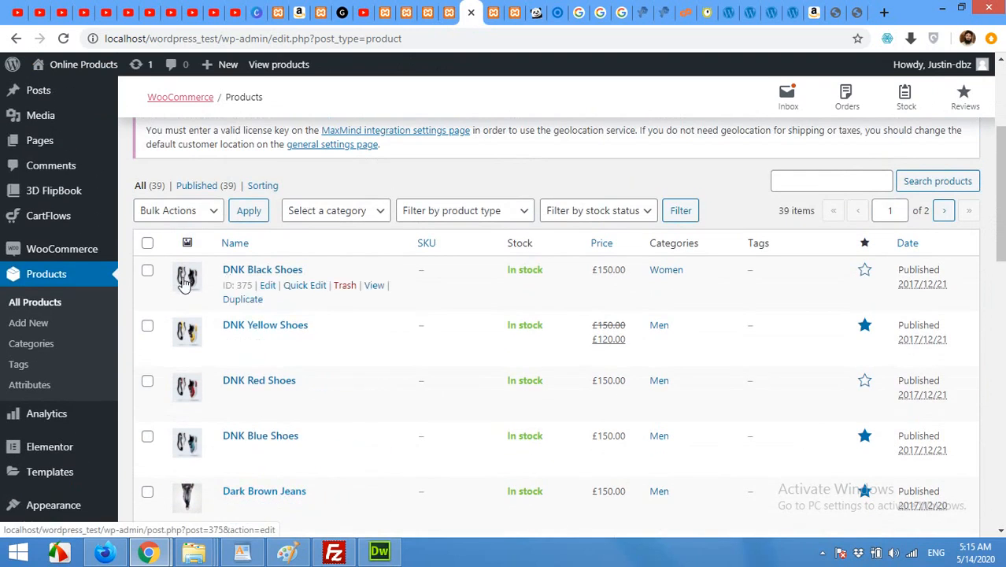
pyautogui.moveTo(268, 285)
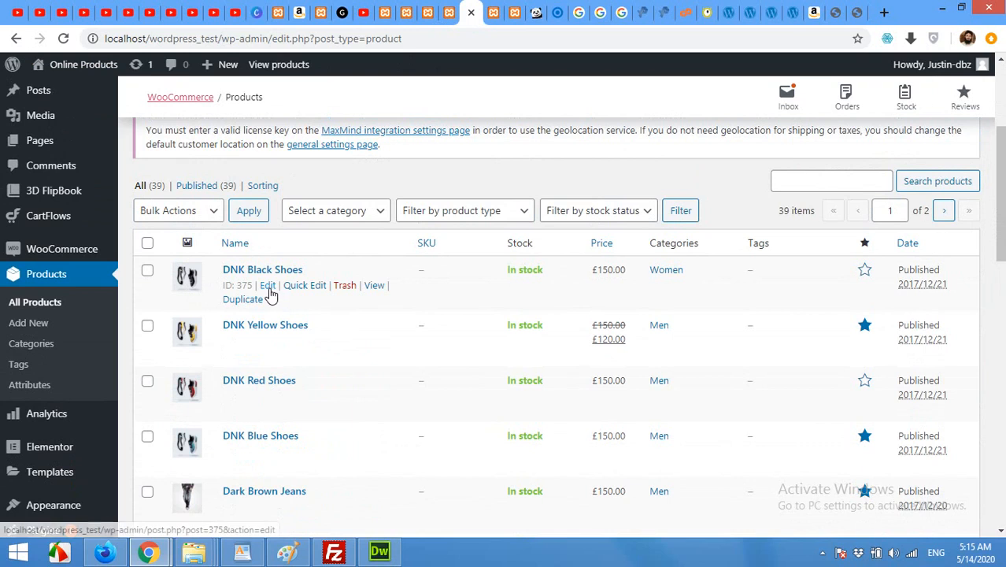
pyautogui.rightClick(268, 285)
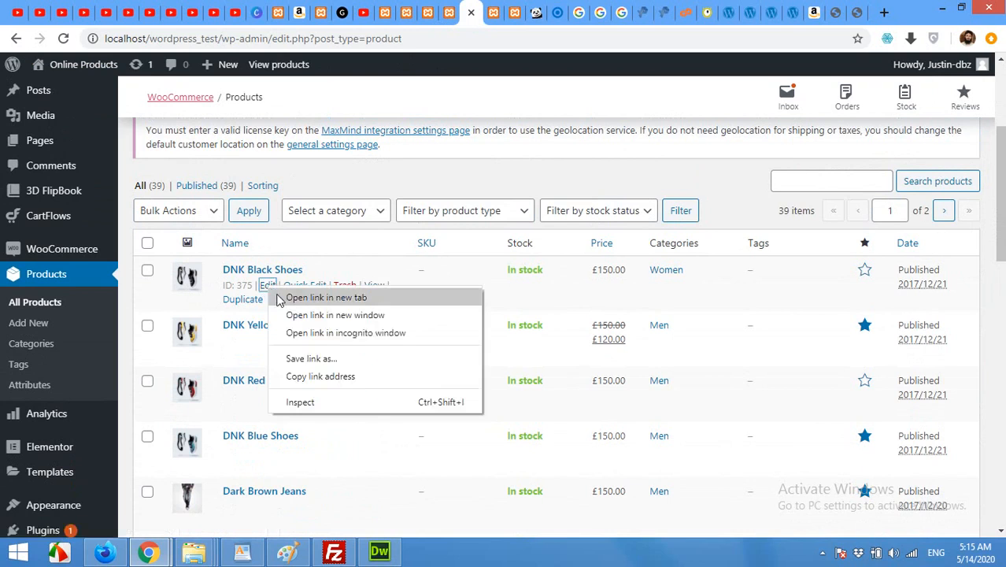
pyautogui.click(255, 309)
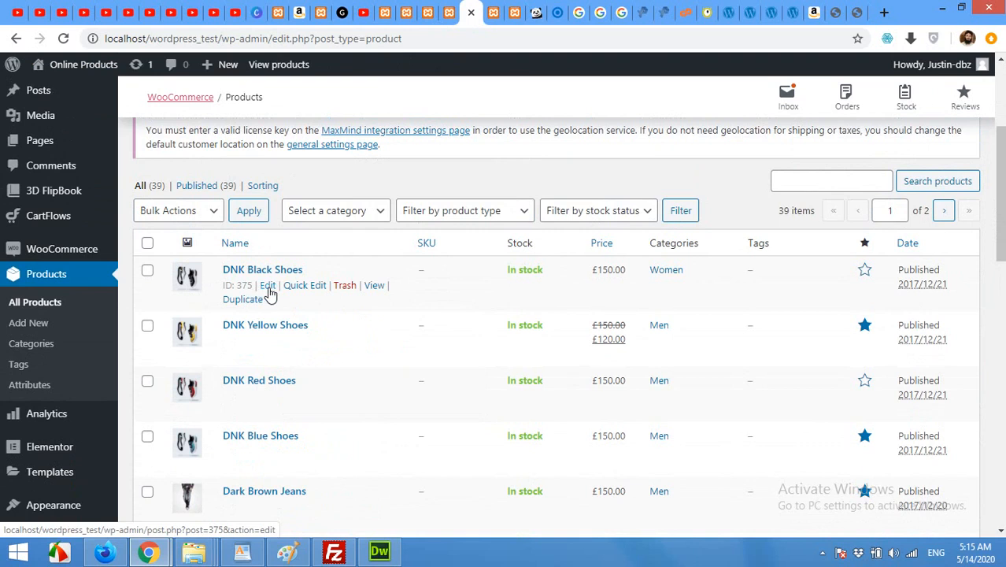
pyautogui.click(267, 285)
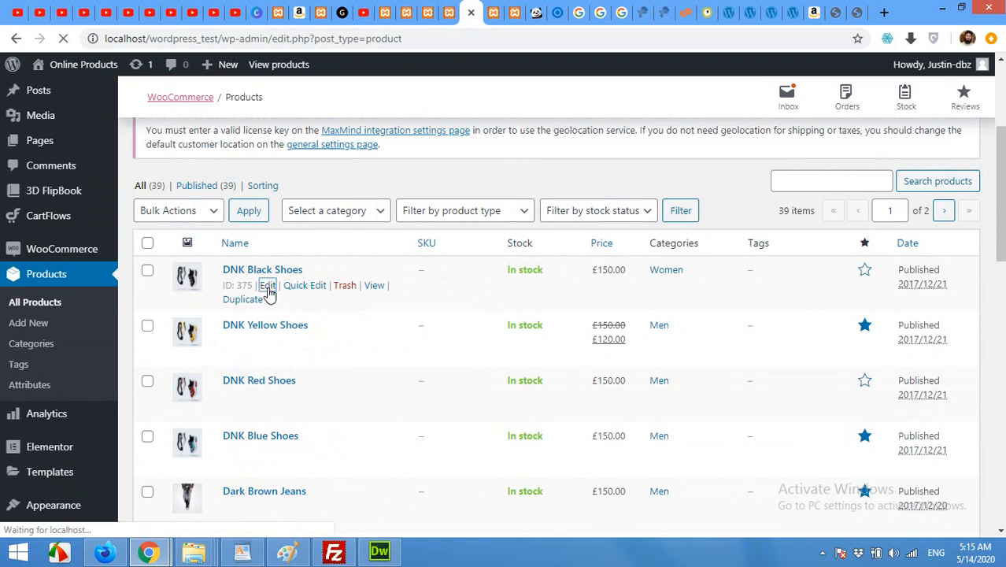
pyautogui.rightClick(374, 285)
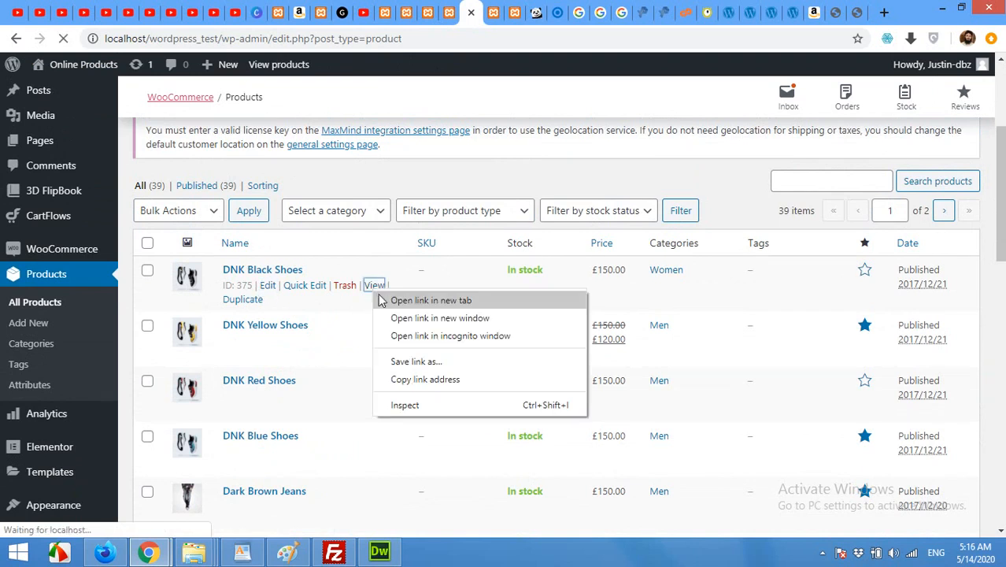
# Browse the default DNK Black Shoes storefront page, then return to its edit tab.
pyautogui.click(374, 284)
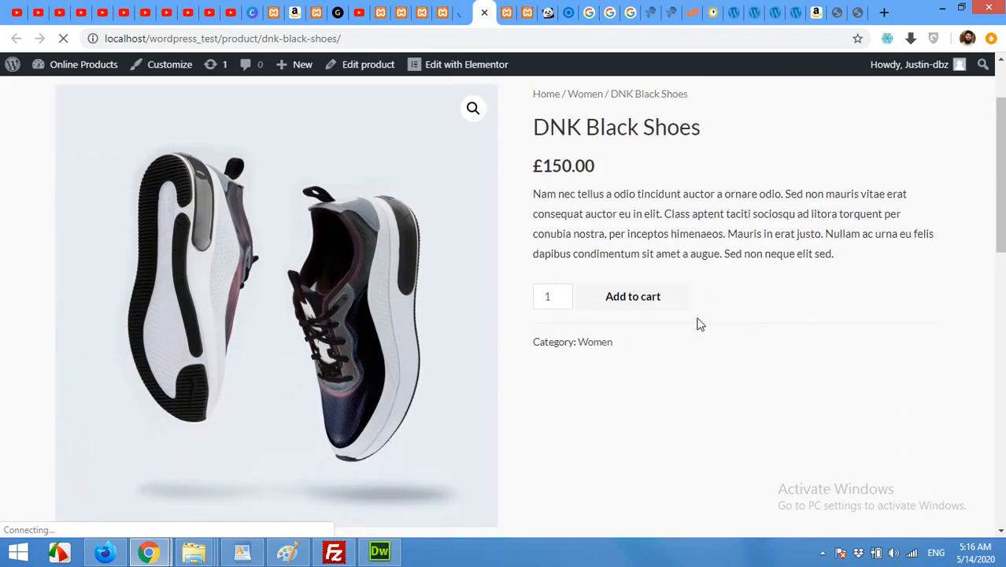
pyautogui.scroll(-3)
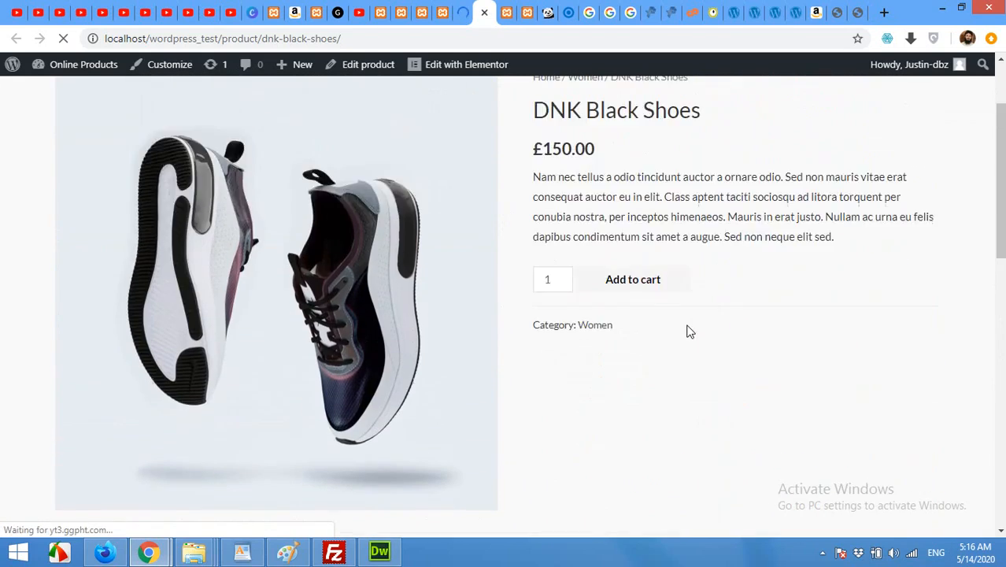
pyautogui.scroll(-3)
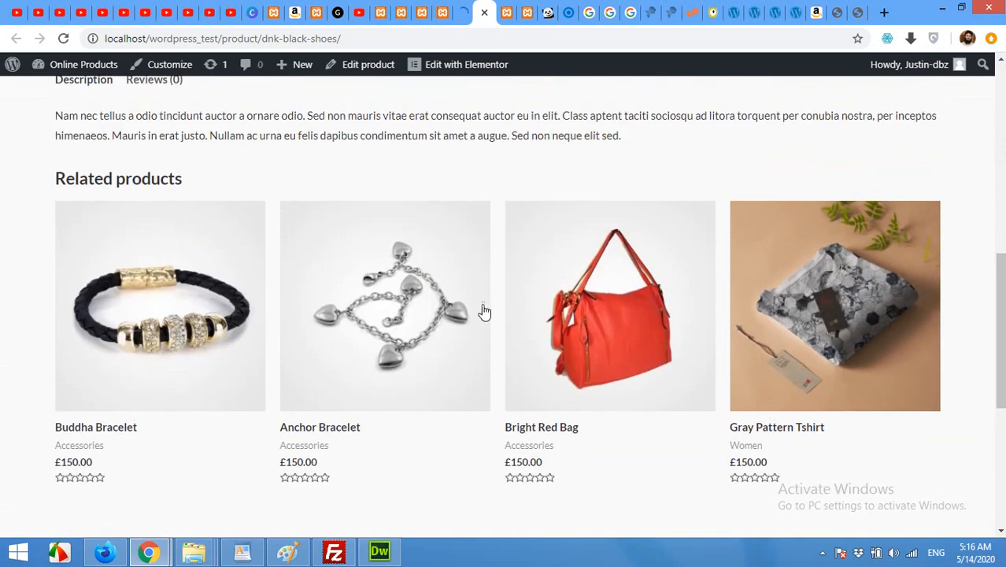
pyautogui.scroll(3)
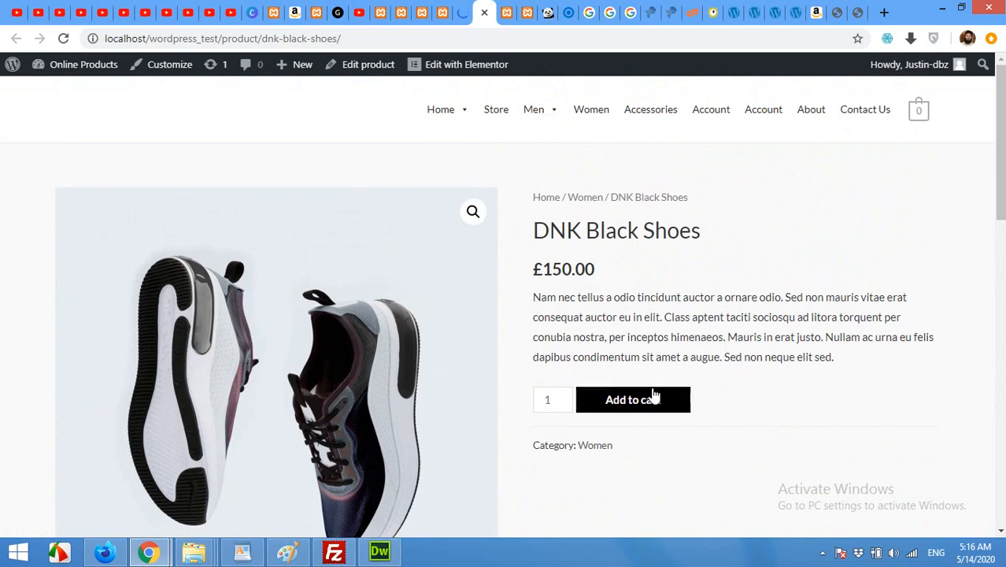
pyautogui.moveTo(628, 332)
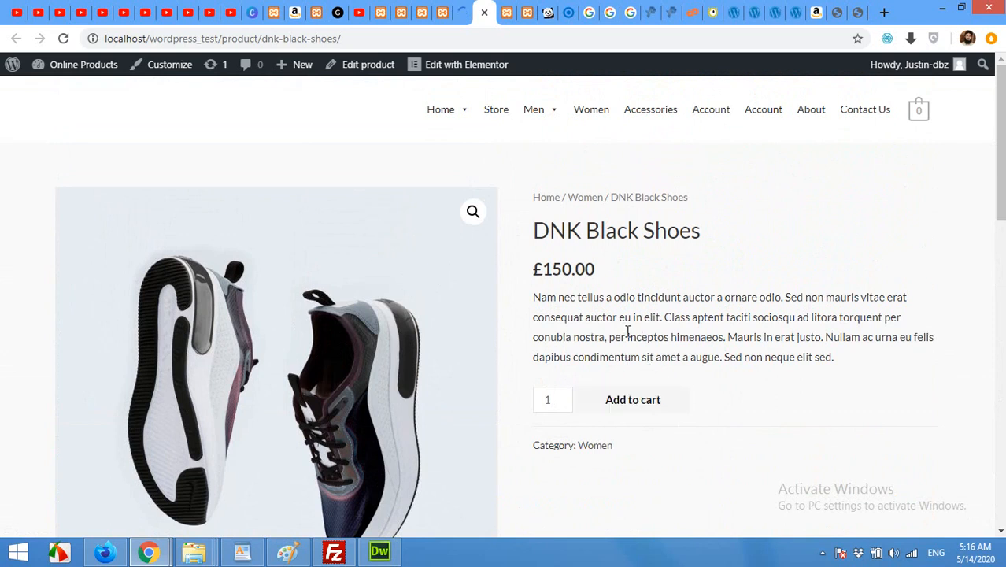
pyautogui.moveTo(619, 287)
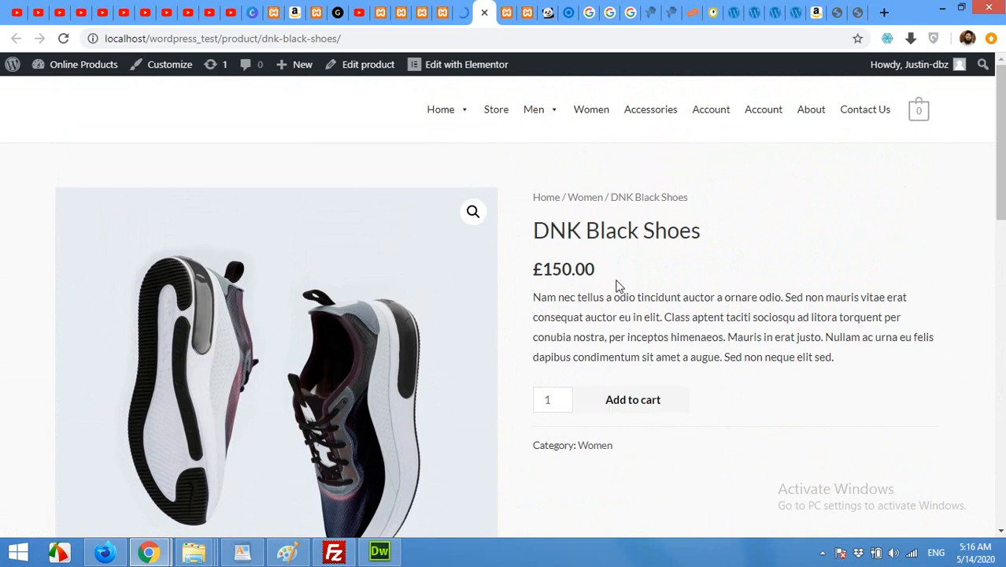
pyautogui.click(368, 63)
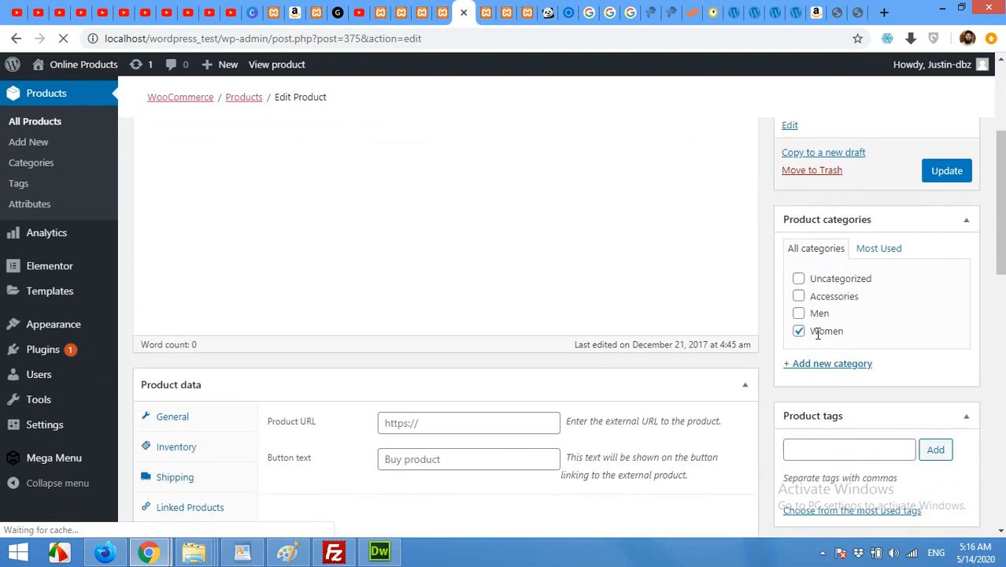
# Set DNK Black Shoes' Post Attributes template to Elementor Canvas and update the product.
pyautogui.scroll(-3)
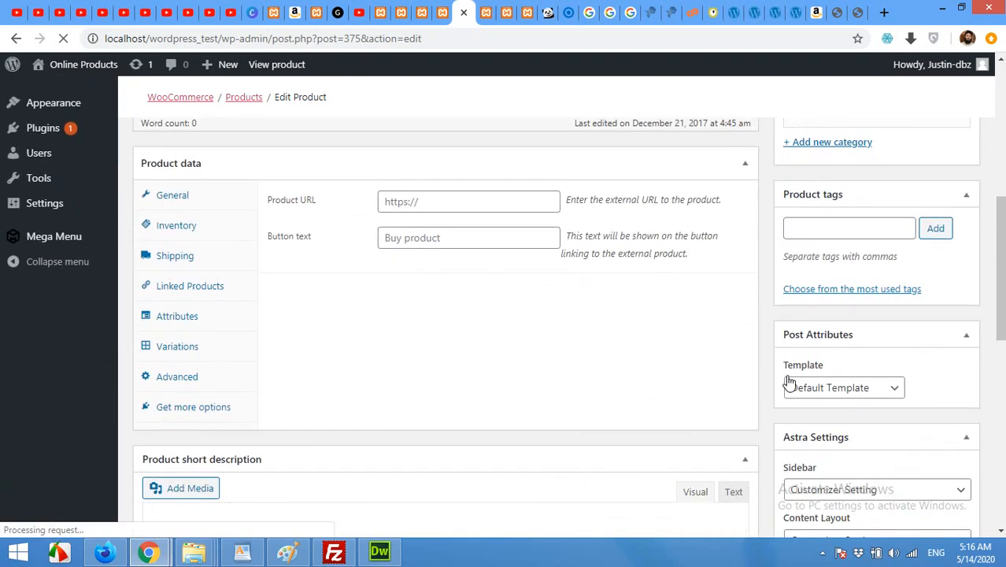
pyautogui.scroll(-3)
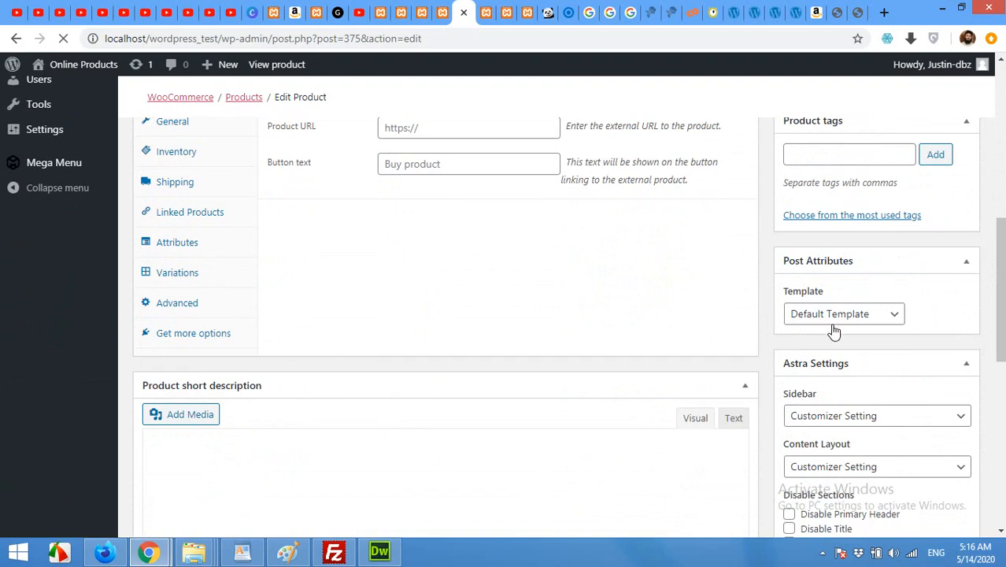
pyautogui.click(844, 314)
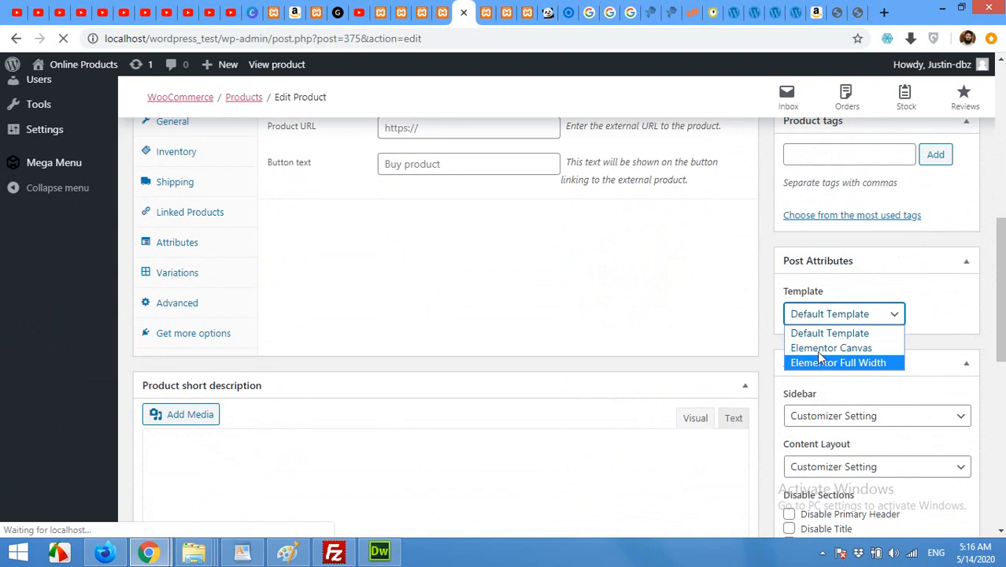
pyautogui.moveTo(830, 348)
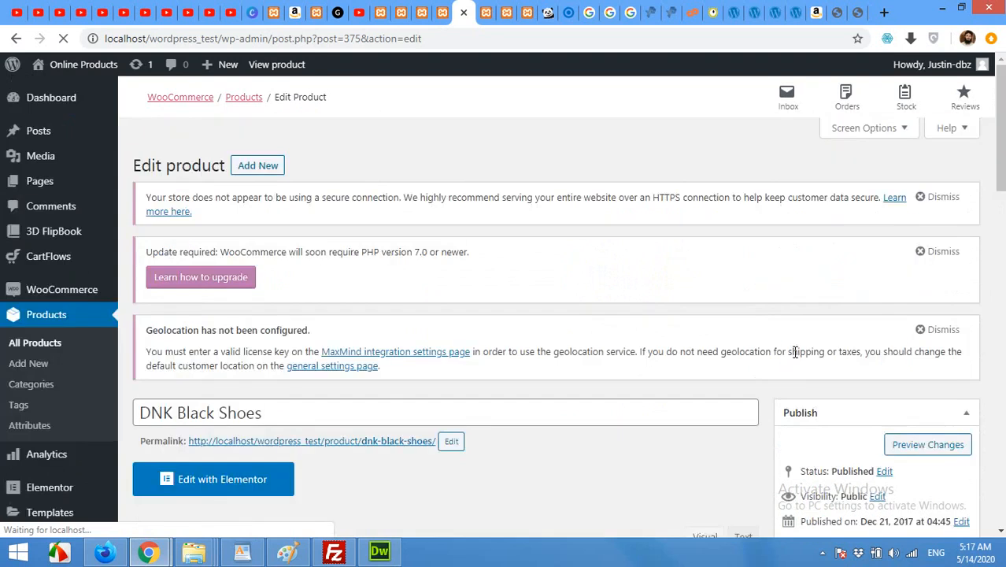
pyautogui.scroll(-3)
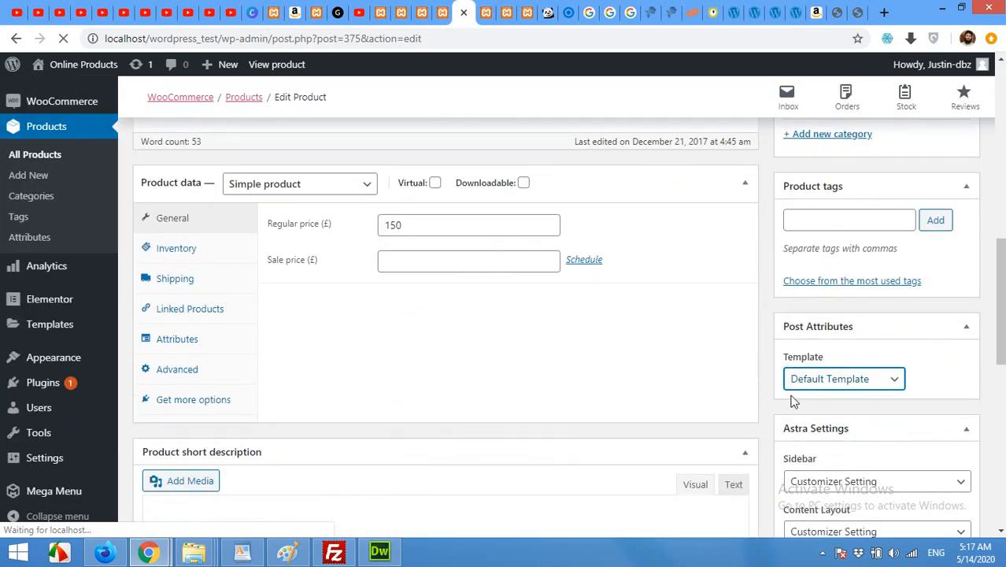
pyautogui.click(844, 379)
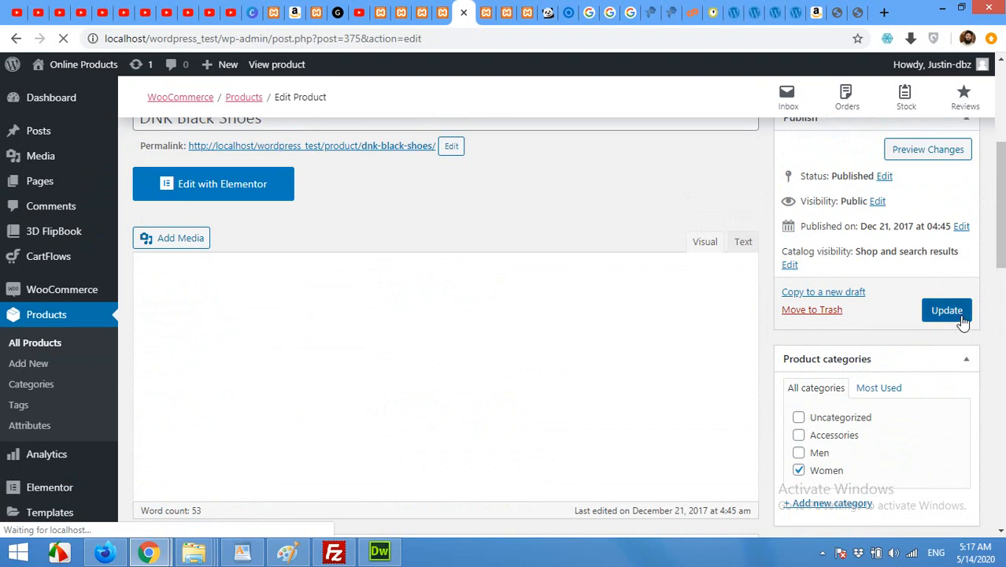
pyautogui.click(946, 311)
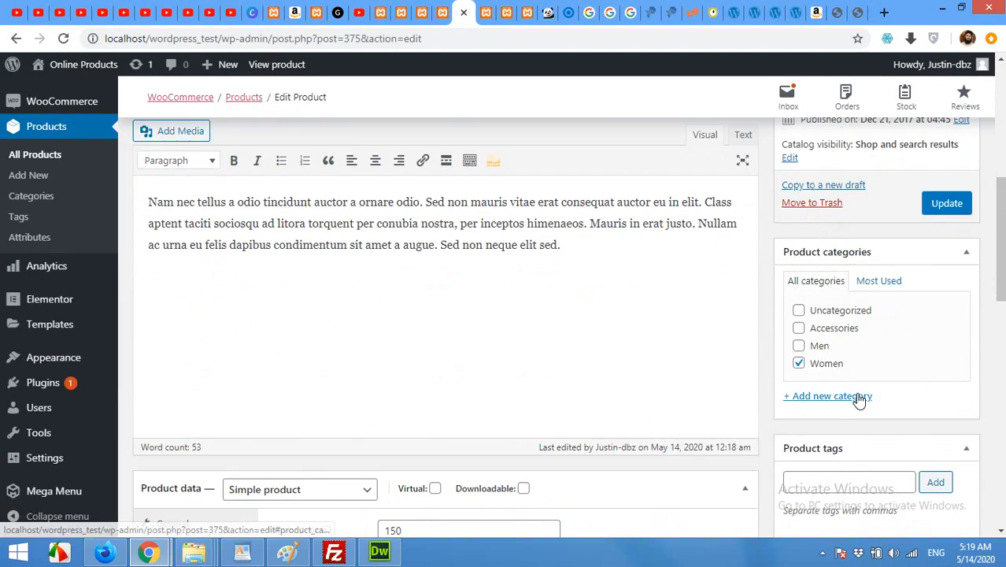
# Confirm the Elementor Canvas template, then reload the live product page.
pyautogui.click(843, 345)
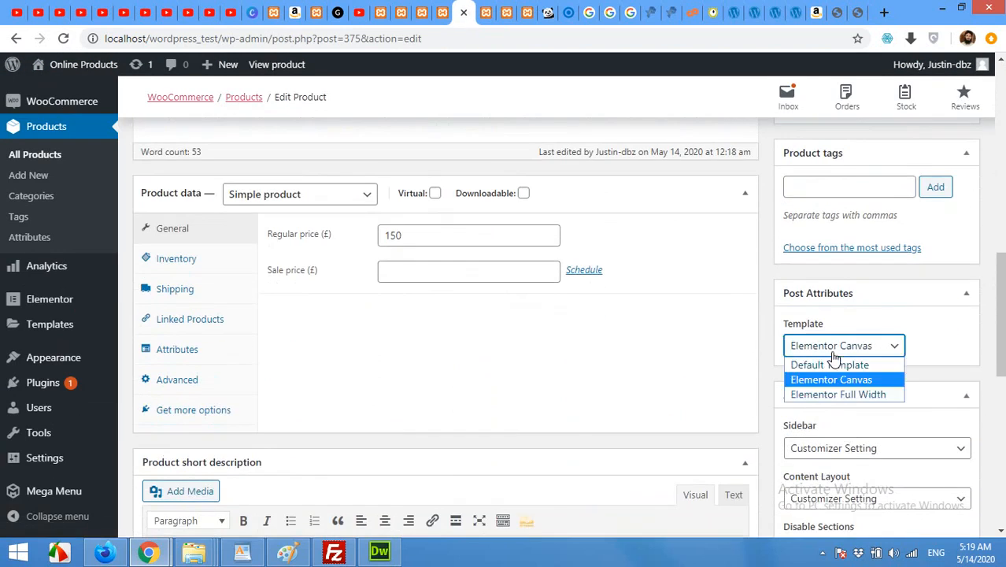
pyautogui.moveTo(838, 394)
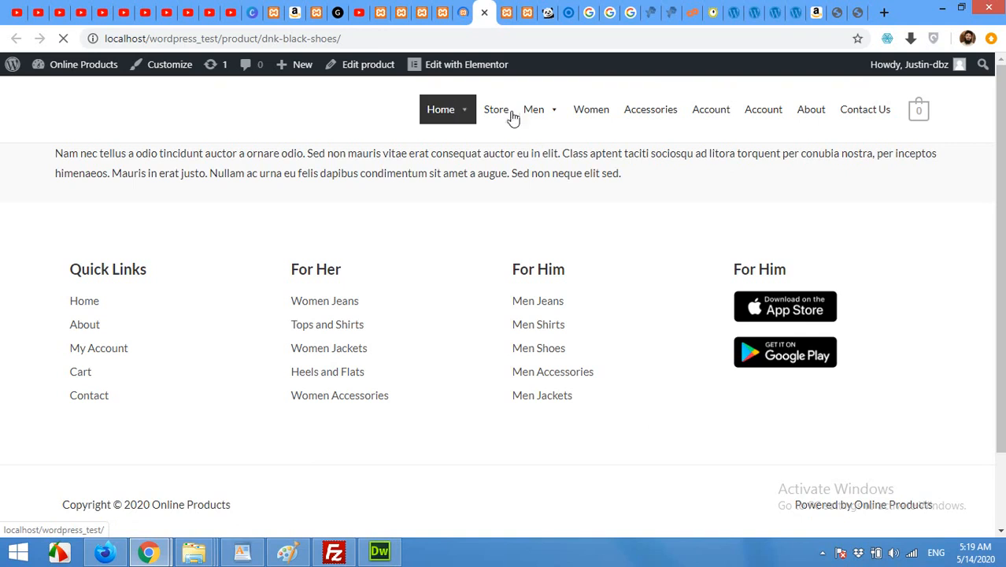
pyautogui.click(534, 110)
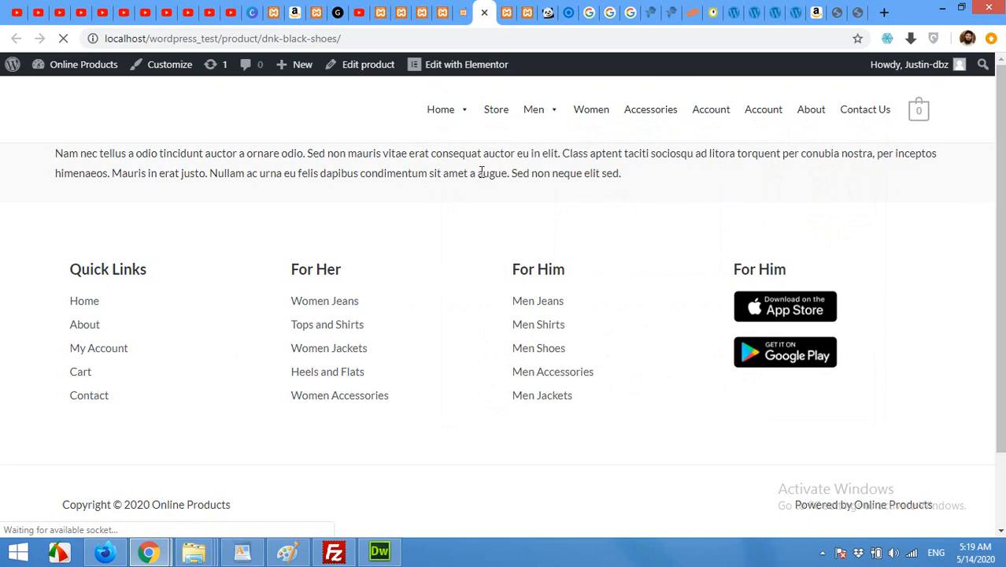
pyautogui.moveTo(463, 10)
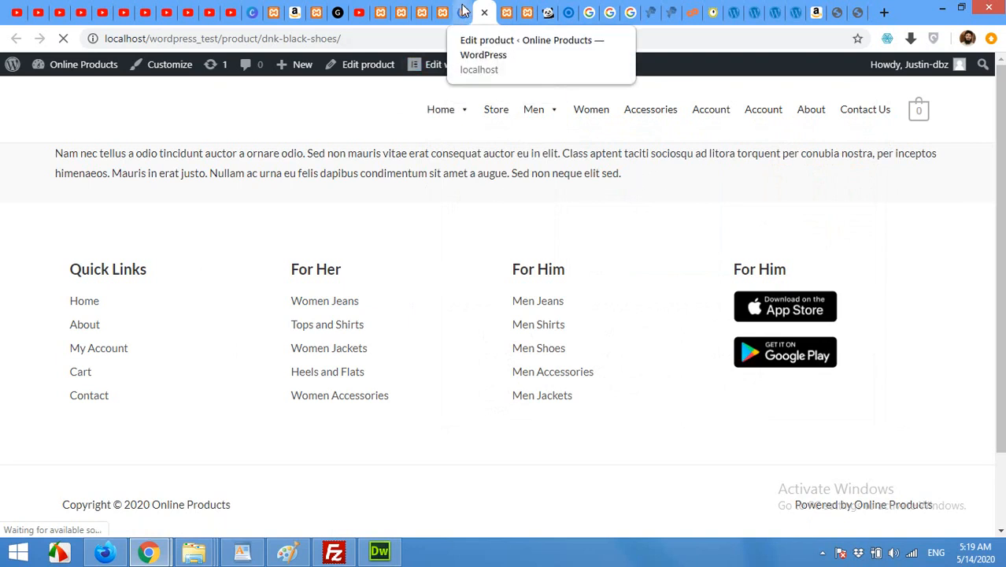
# Return to the DNK Black Shoes edit screen and launch 'Edit with Elementor'.
pyautogui.click(451, 13)
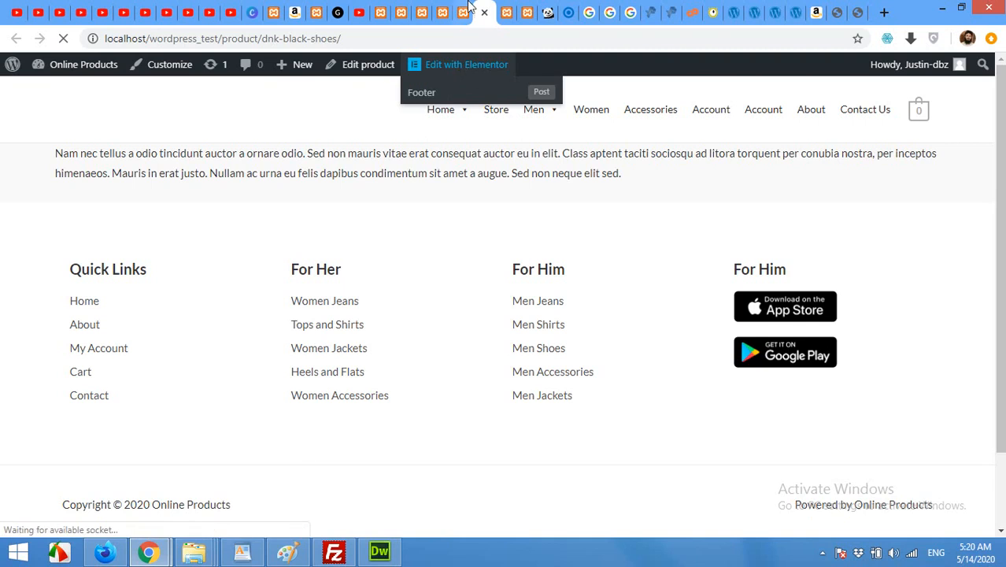
pyautogui.click(368, 64)
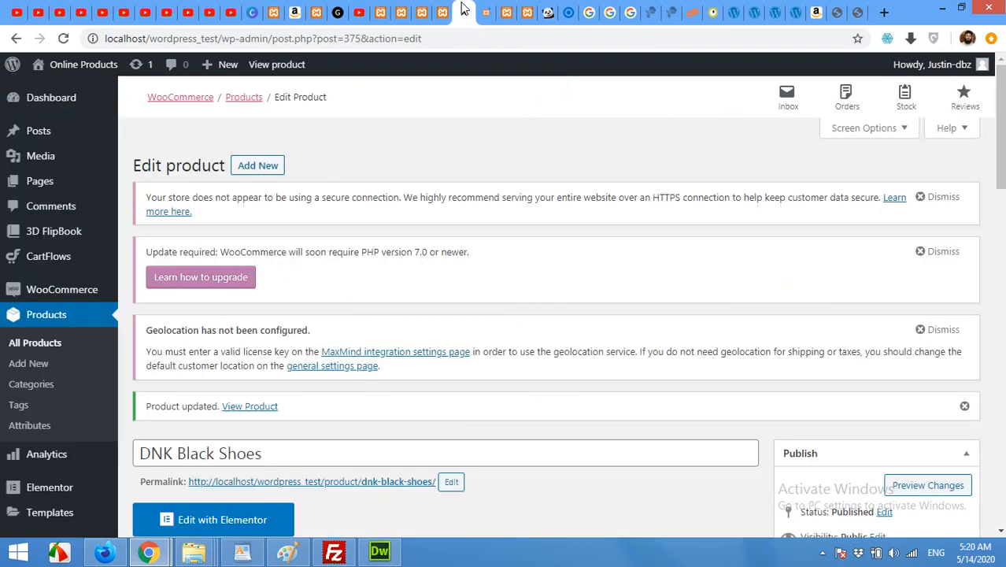
pyautogui.scroll(-3)
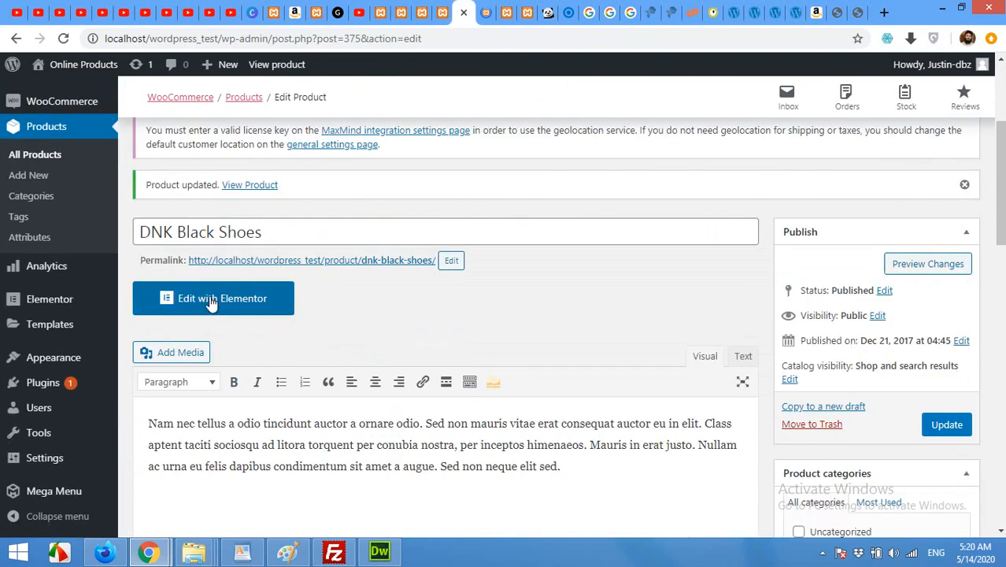
pyautogui.click(213, 299)
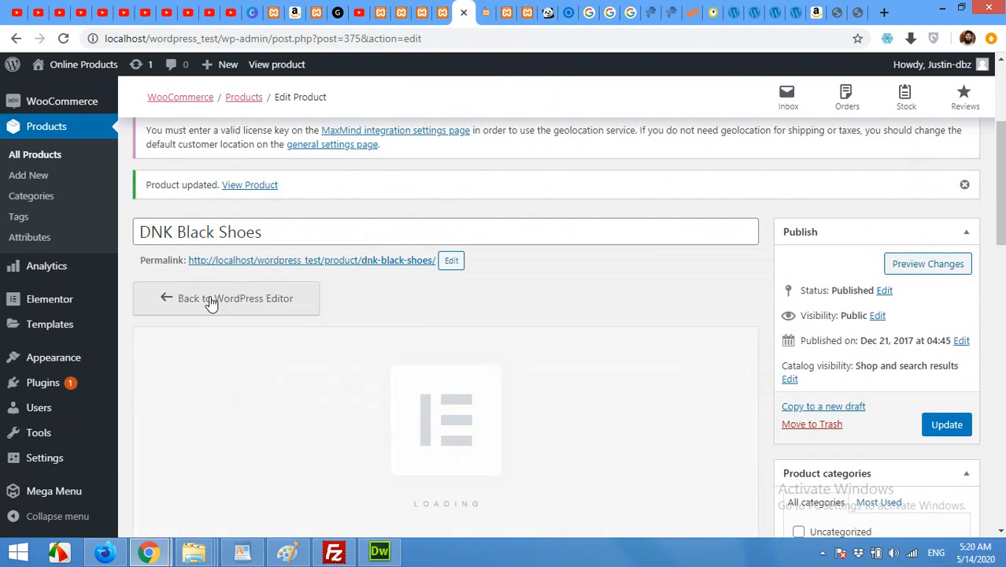
pyautogui.moveTo(332, 302)
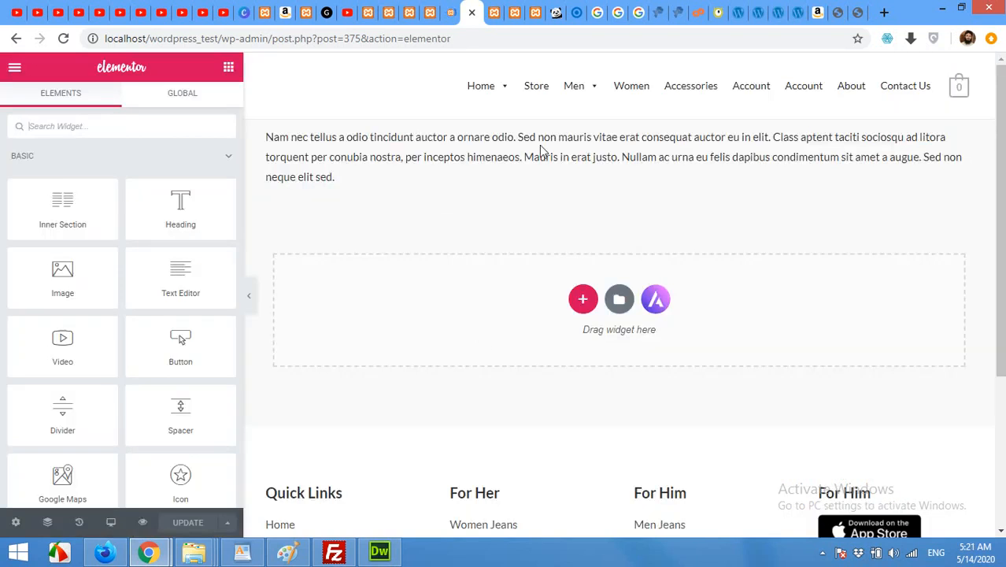
# Select the placeholder description text and remove its whole section.
pyautogui.click(514, 157)
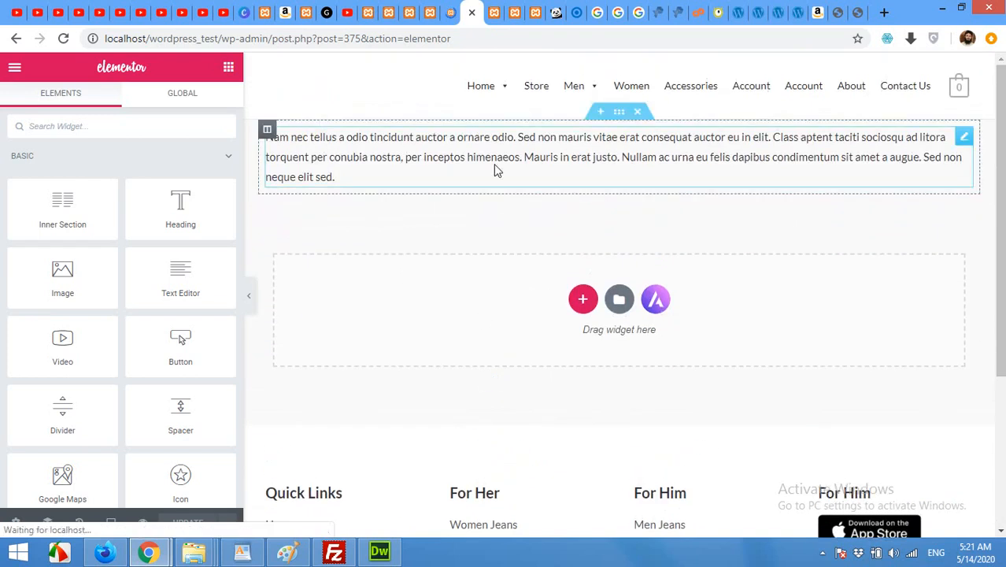
pyautogui.moveTo(619, 111)
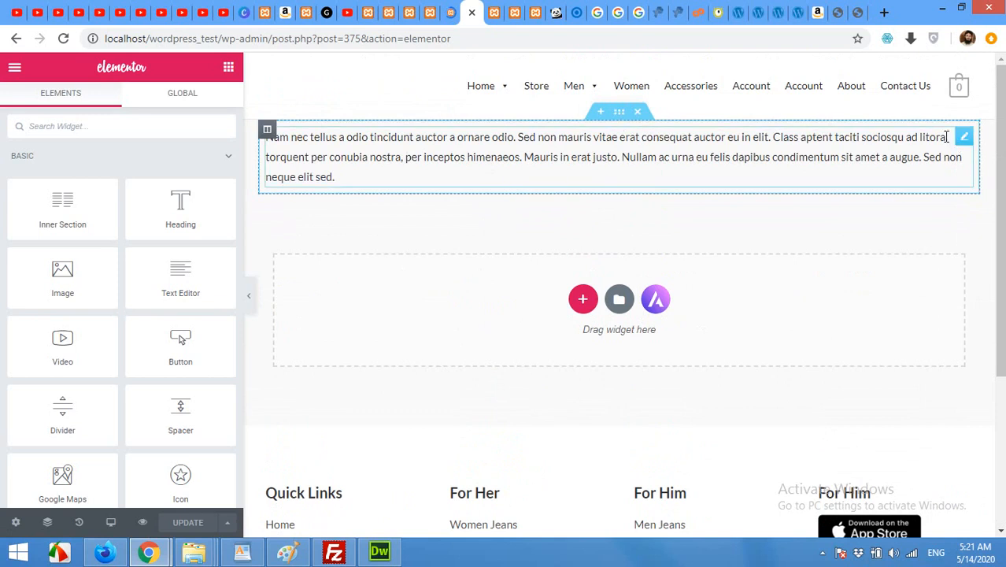
pyautogui.moveTo(969, 155)
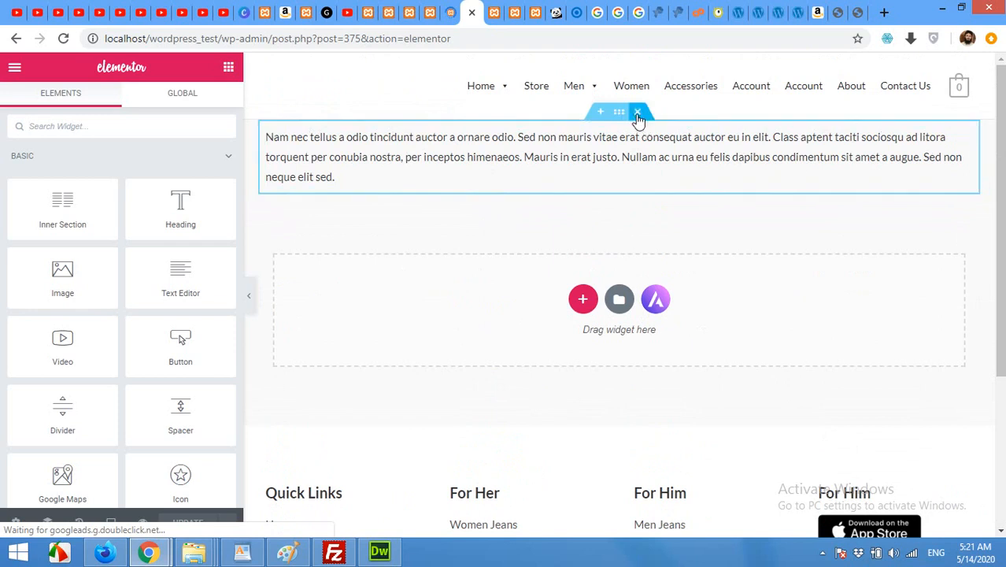
pyautogui.click(639, 111)
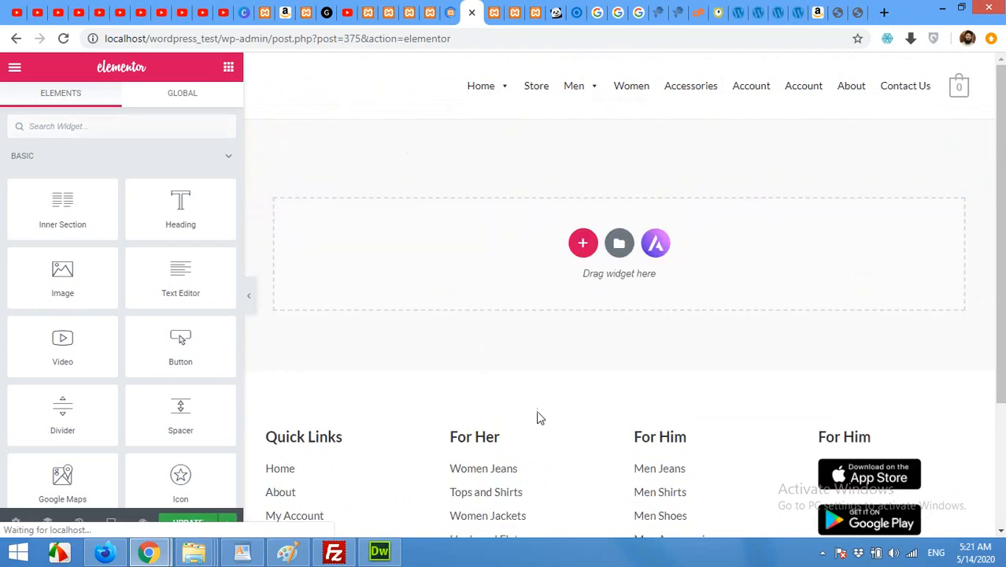
# Add a single-column section to the empty page and go back to the Elements panel.
pyautogui.click(583, 243)
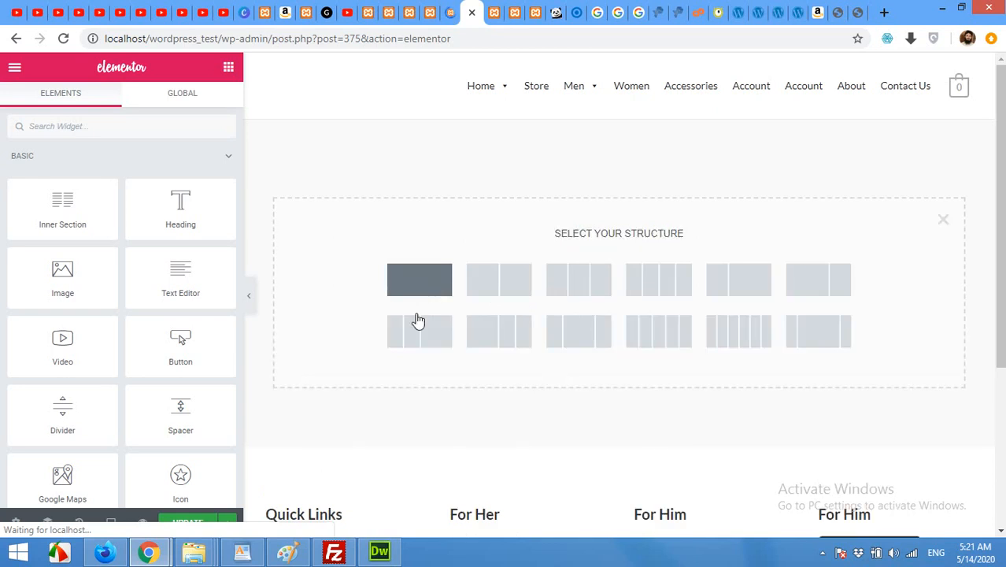
pyautogui.click(419, 279)
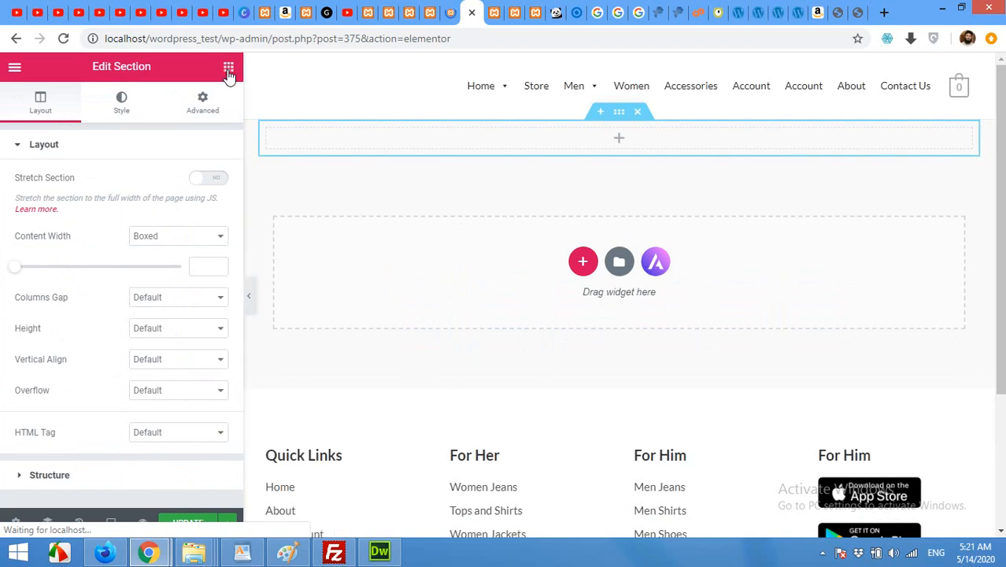
pyautogui.click(228, 66)
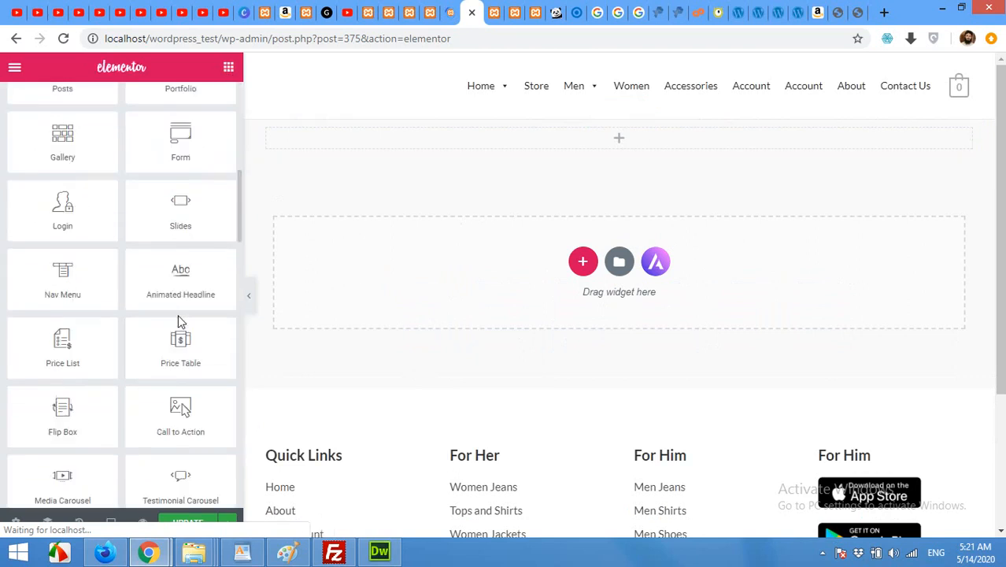
pyautogui.scroll(-3)
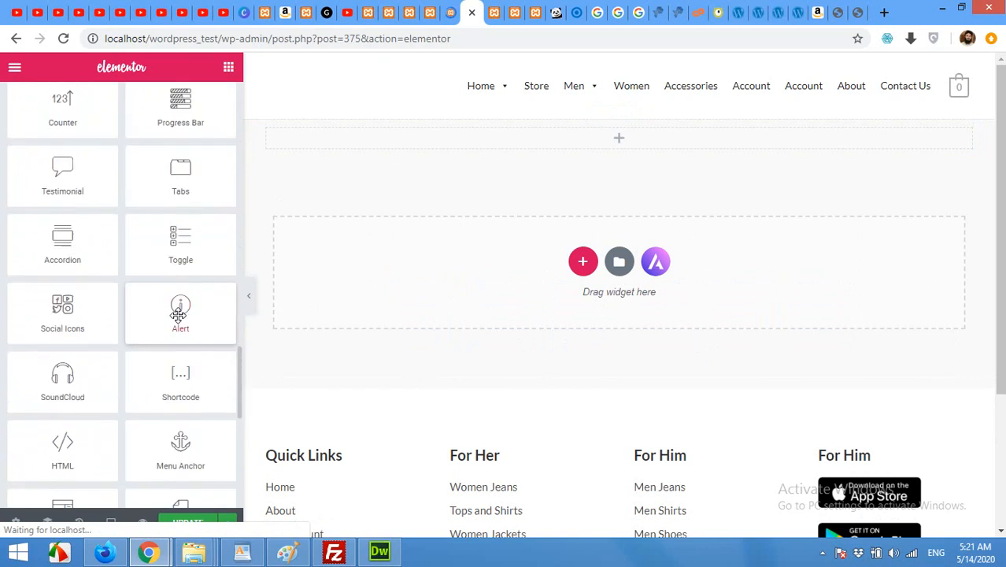
pyautogui.scroll(-3)
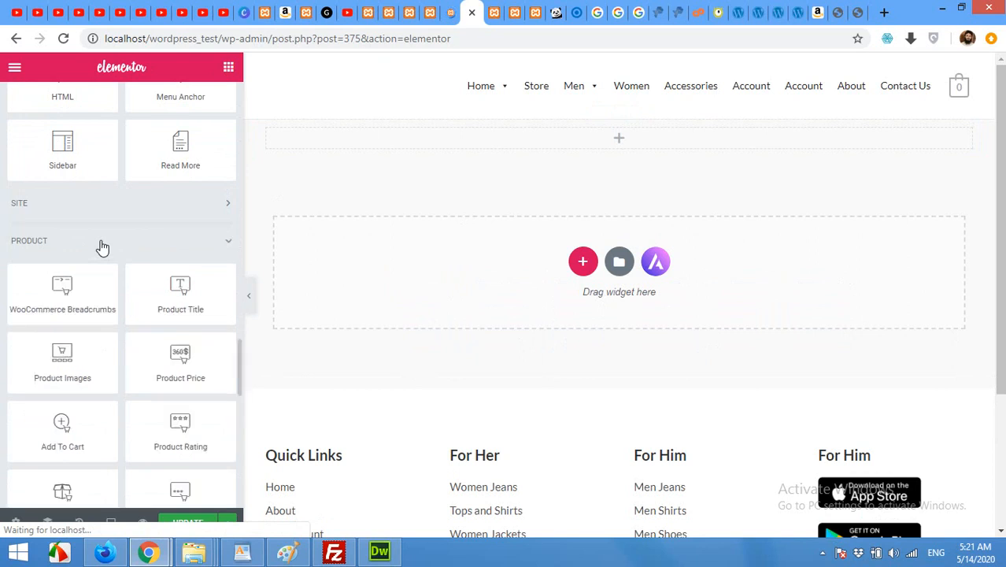
pyautogui.scroll(-3)
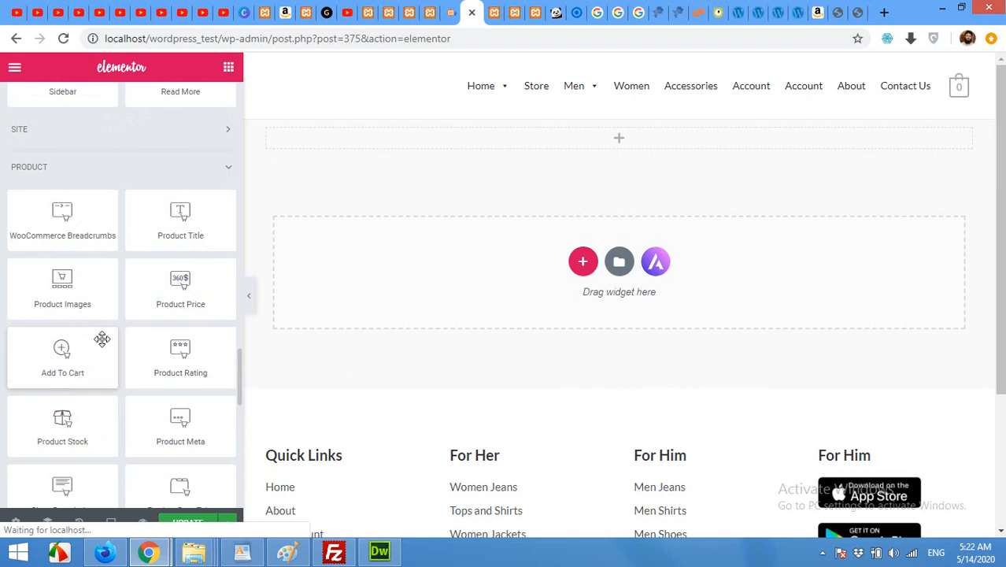
pyautogui.scroll(-3)
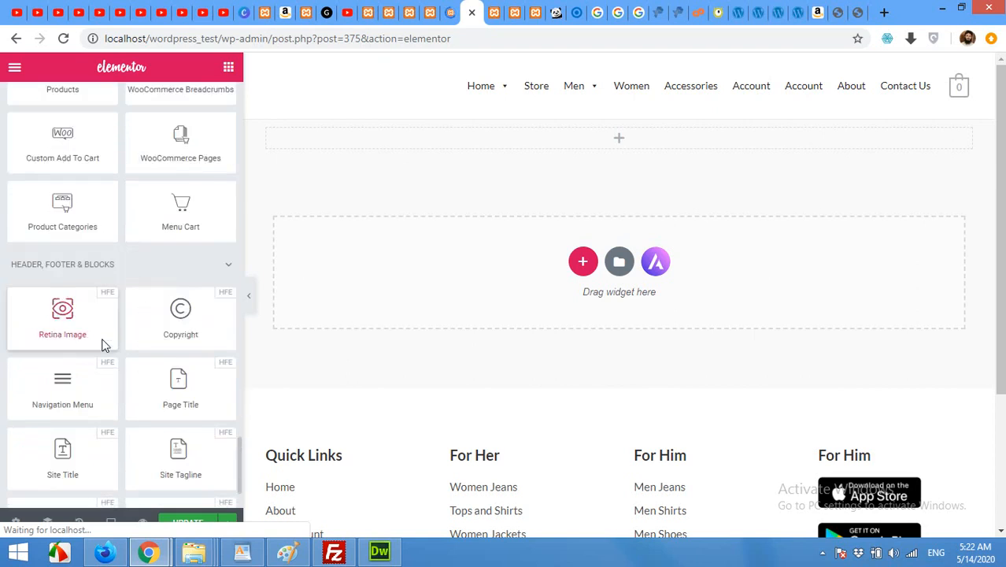
pyautogui.scroll(-3)
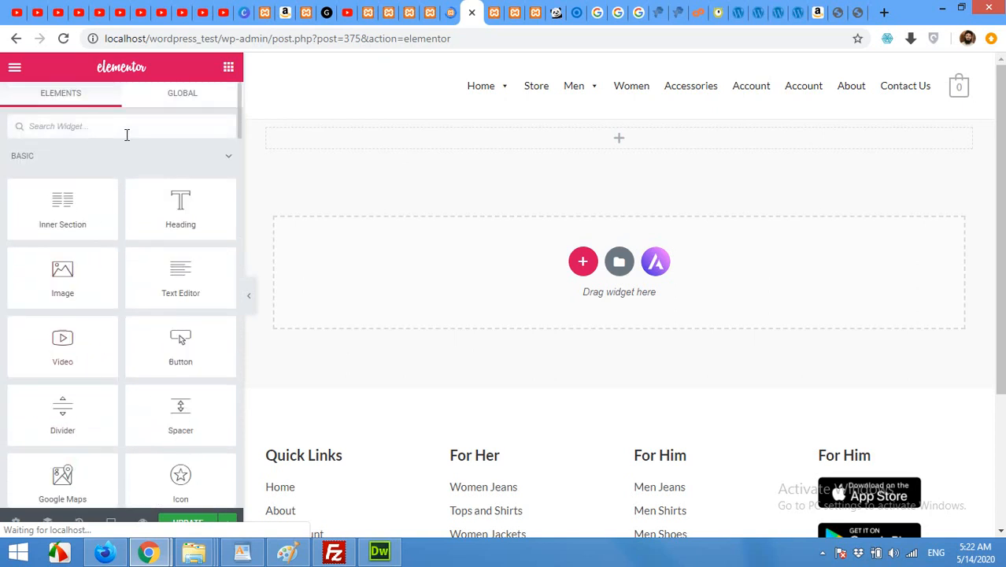
# Search 'bread' and drop the WooCommerce Breadcrumbs widget into the top section.
pyautogui.write('bread')
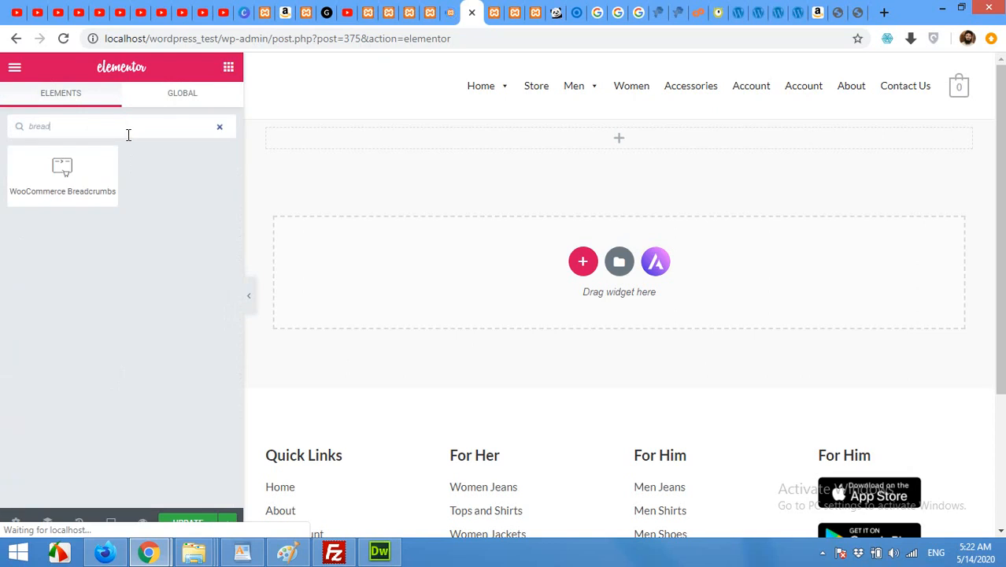
pyautogui.moveTo(62, 173); pyautogui.dragTo(305, 181)
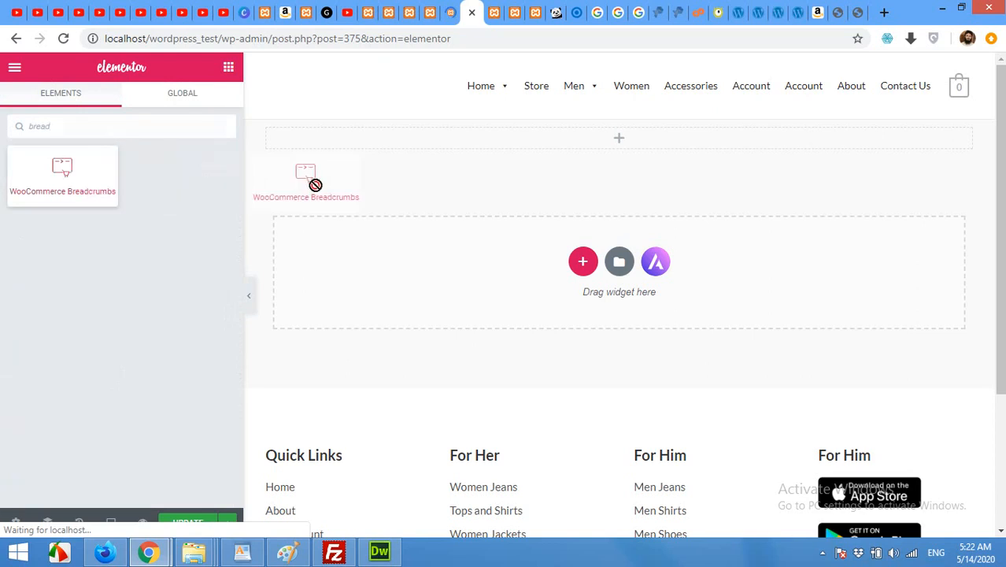
pyautogui.moveTo(306, 181); pyautogui.dragTo(611, 138)
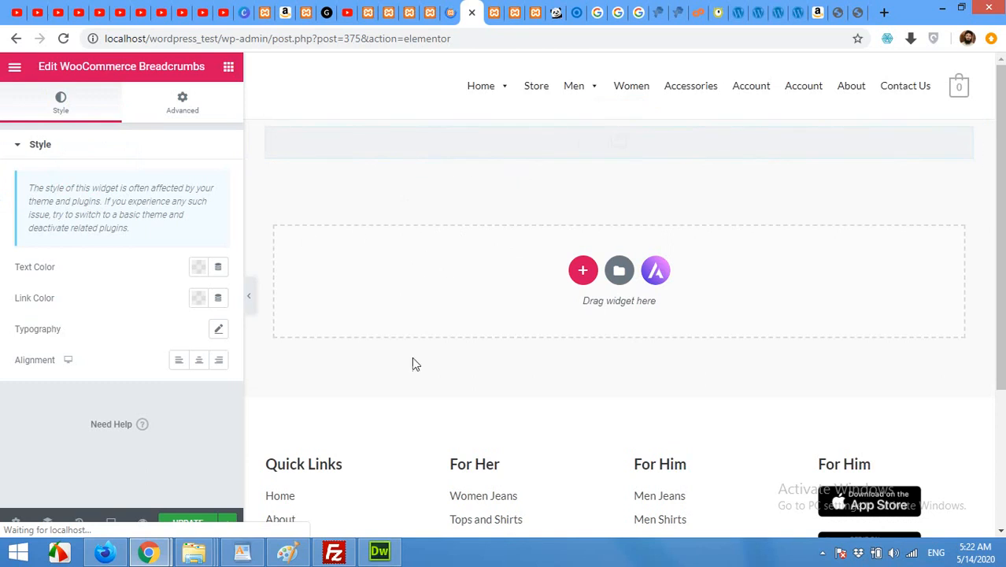
# Add a 66/33 two-column section, plus a one-column section moved above it.
pyautogui.click(583, 270)
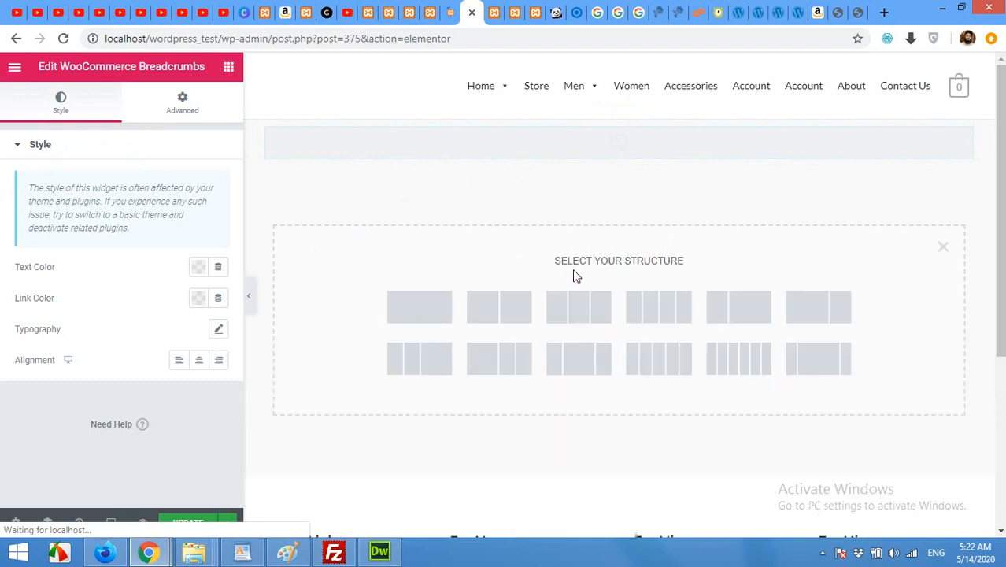
pyautogui.moveTo(754, 319)
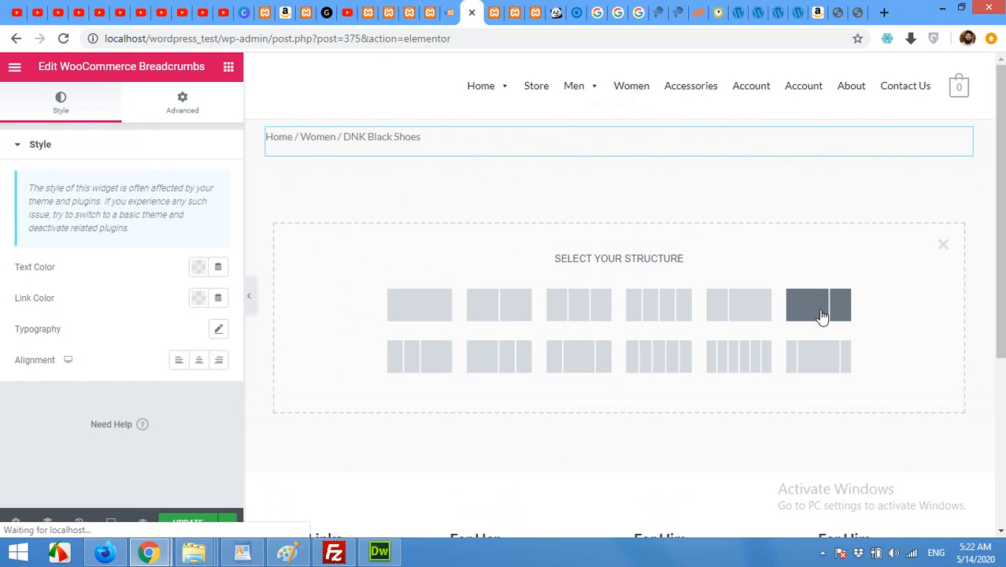
pyautogui.click(819, 305)
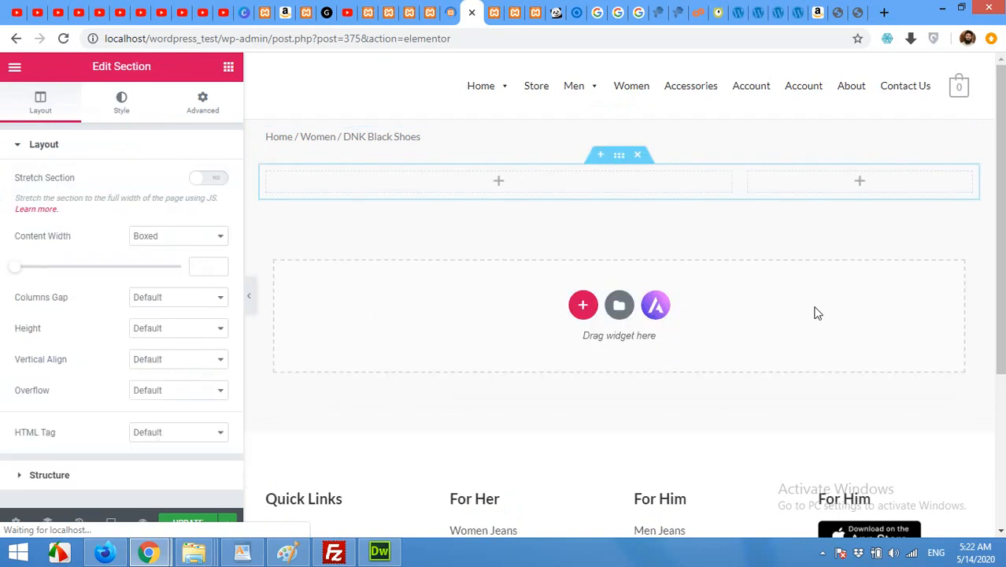
pyautogui.moveTo(529, 184)
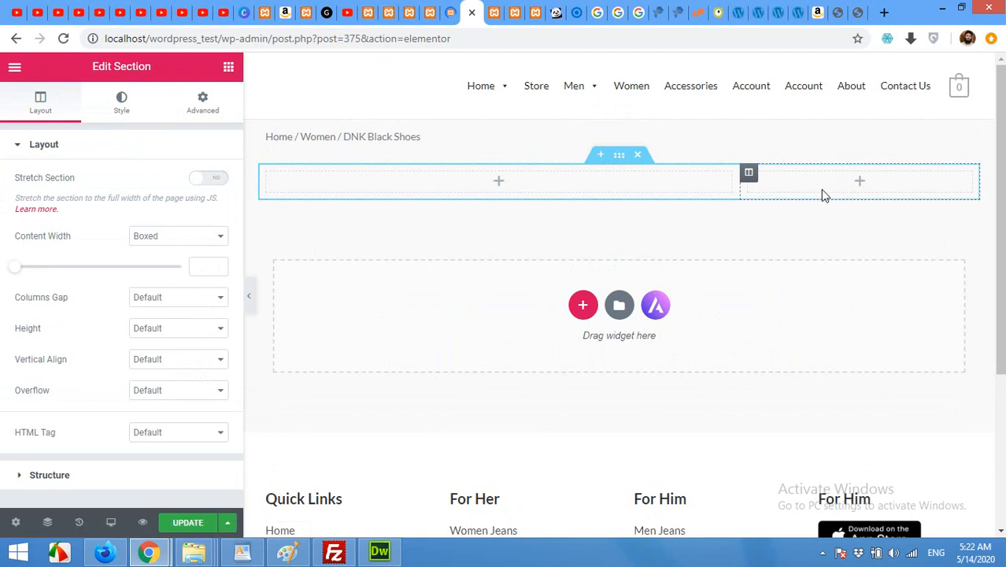
pyautogui.moveTo(797, 183)
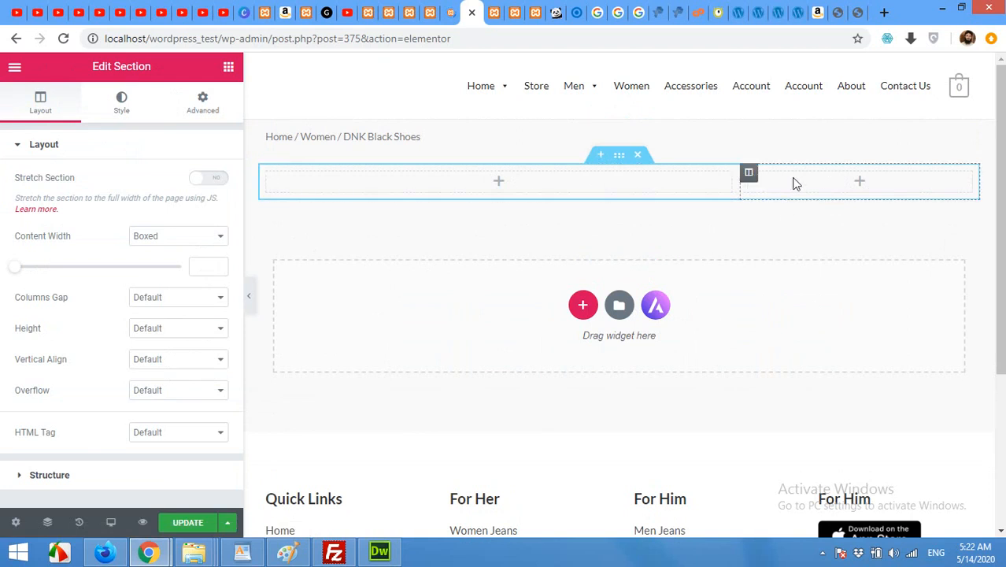
pyautogui.click(583, 305)
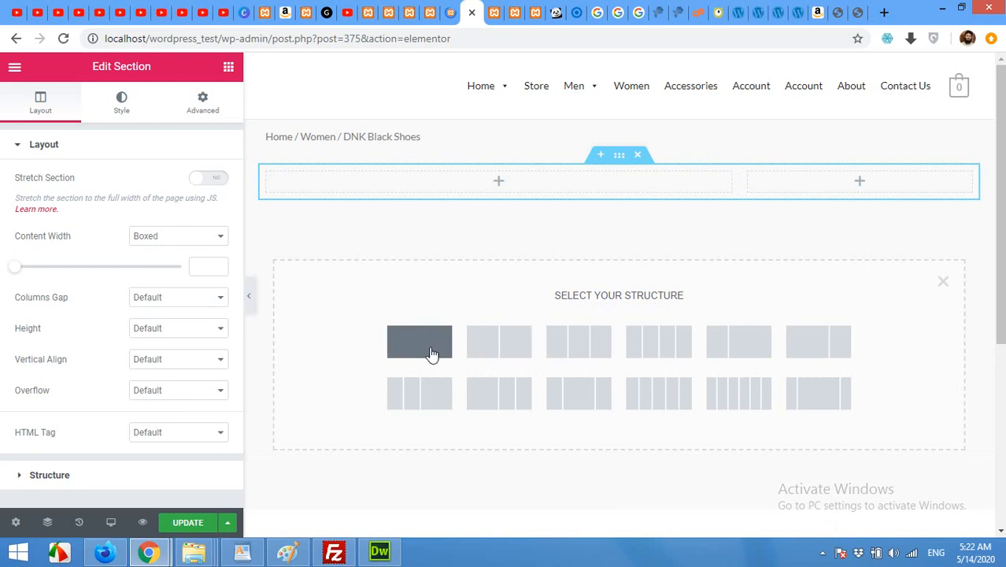
pyautogui.click(420, 342)
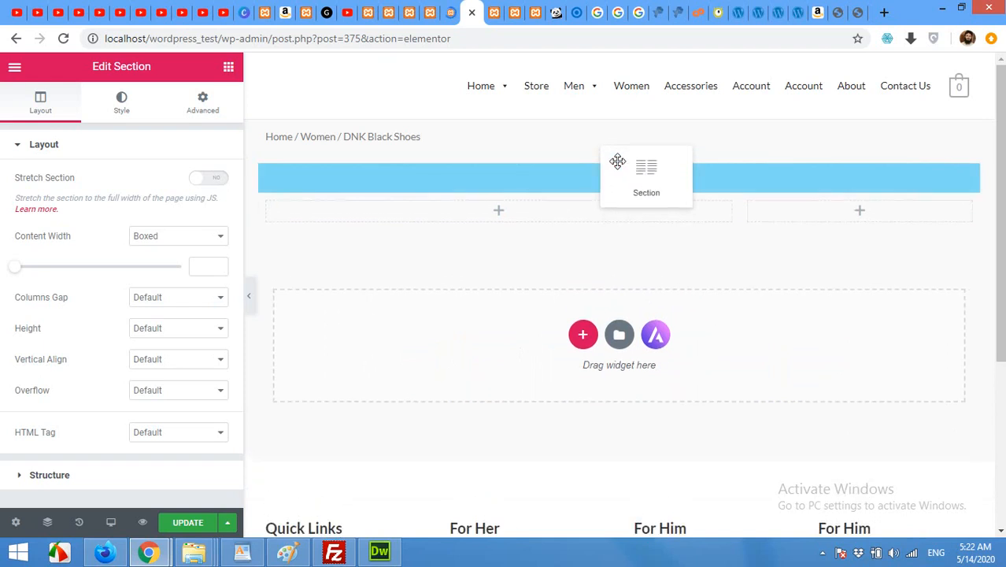
pyautogui.click(619, 177)
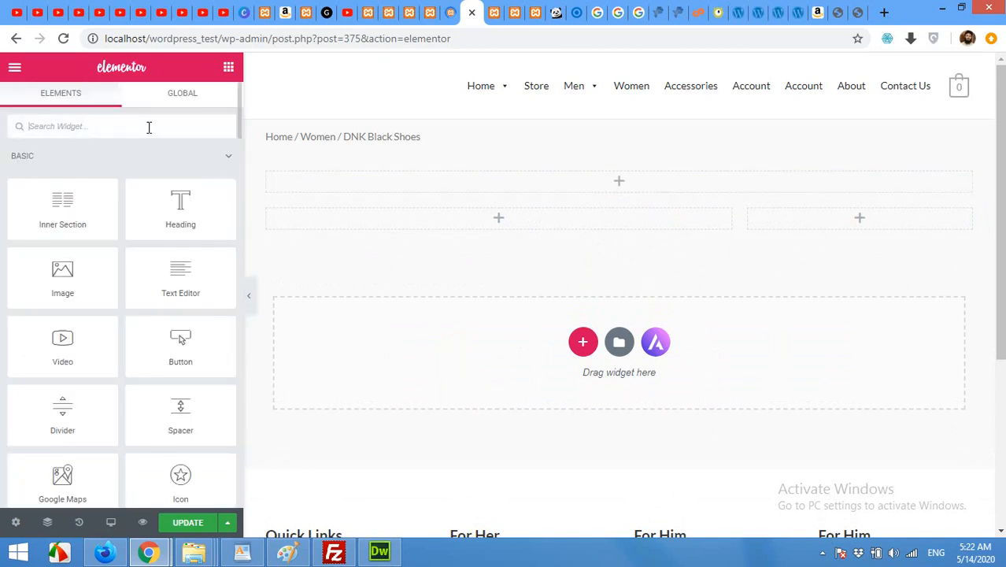
# Search 'title' and drag the Product Title widget into the one-column section below the breadcrumbs.
pyautogui.write('title')
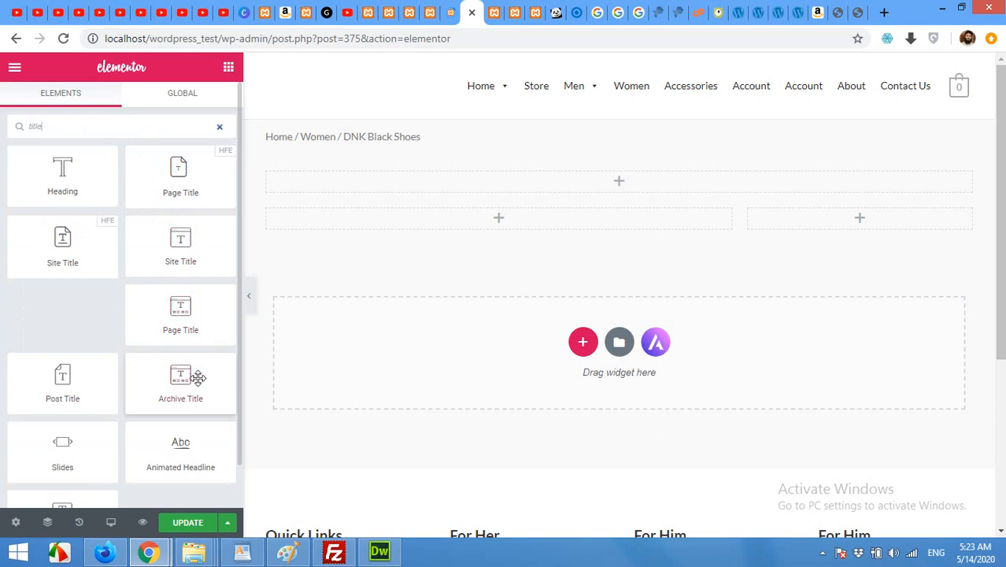
pyautogui.scroll(-3)
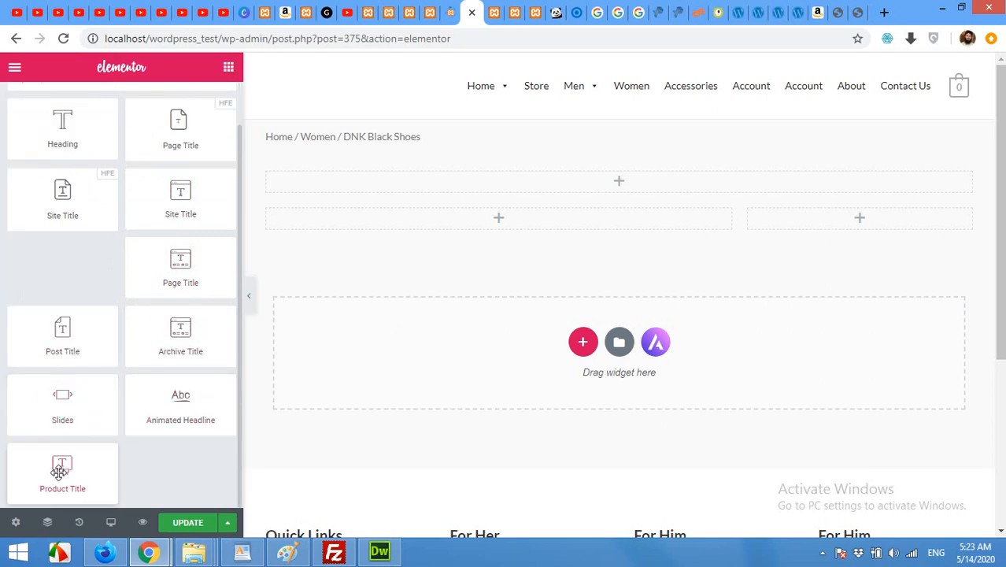
pyautogui.moveTo(62, 473); pyautogui.dragTo(621, 185)
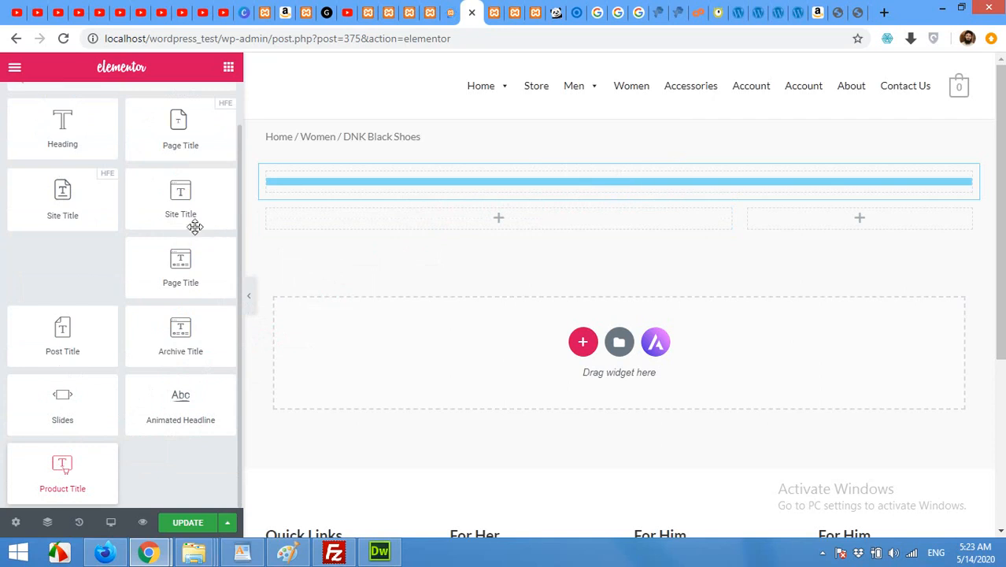
pyautogui.moveTo(117, 270)
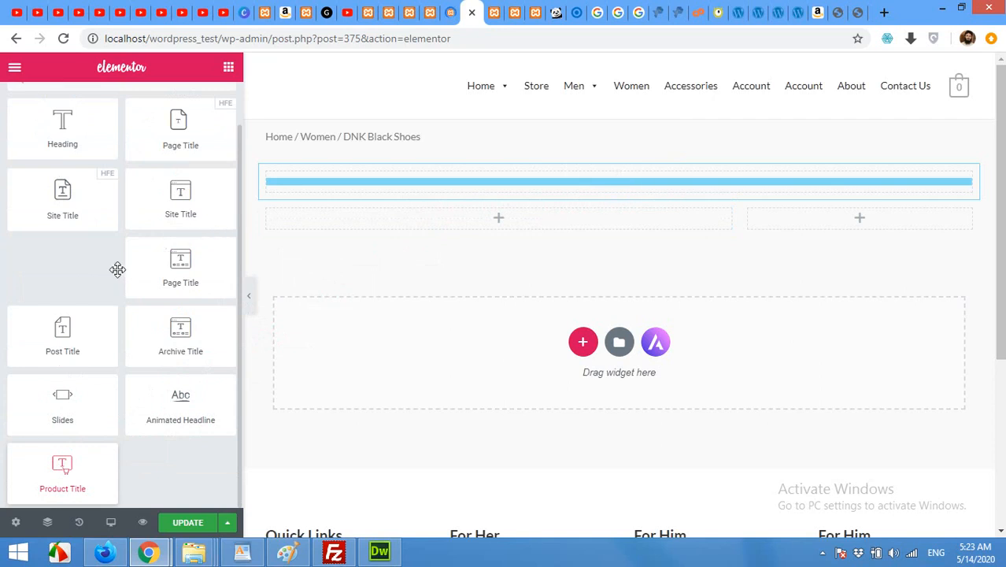
pyautogui.moveTo(62, 468); pyautogui.dragTo(619, 181)
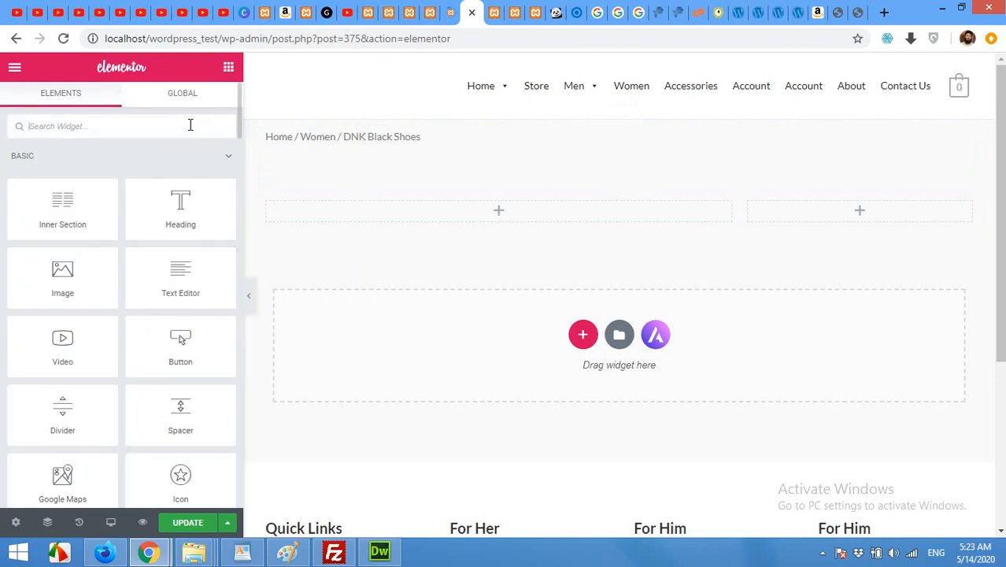
# Search widgets for 'media' and drag a Media Carousel into the left column.
pyautogui.write('media')
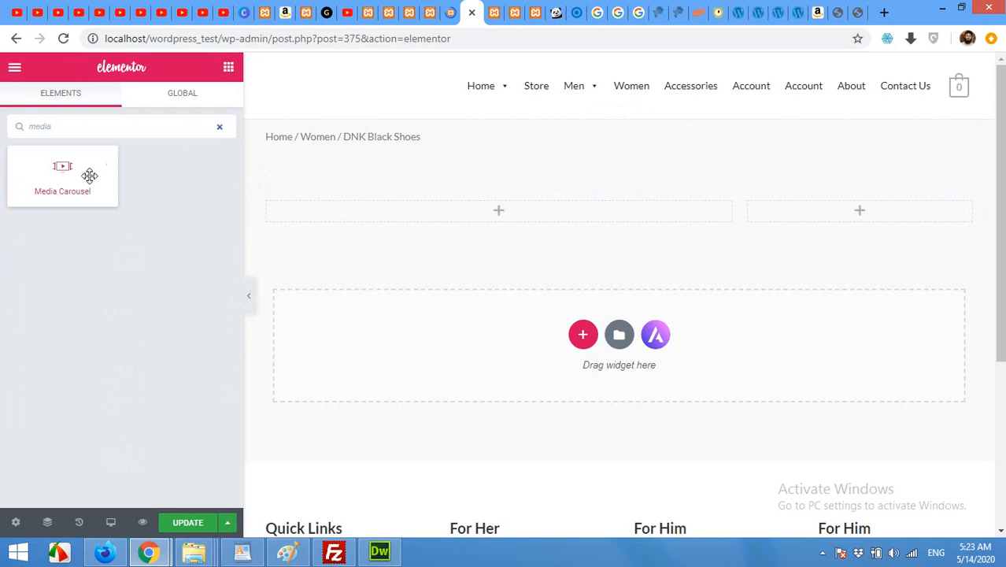
pyautogui.moveTo(63, 173); pyautogui.dragTo(499, 211)
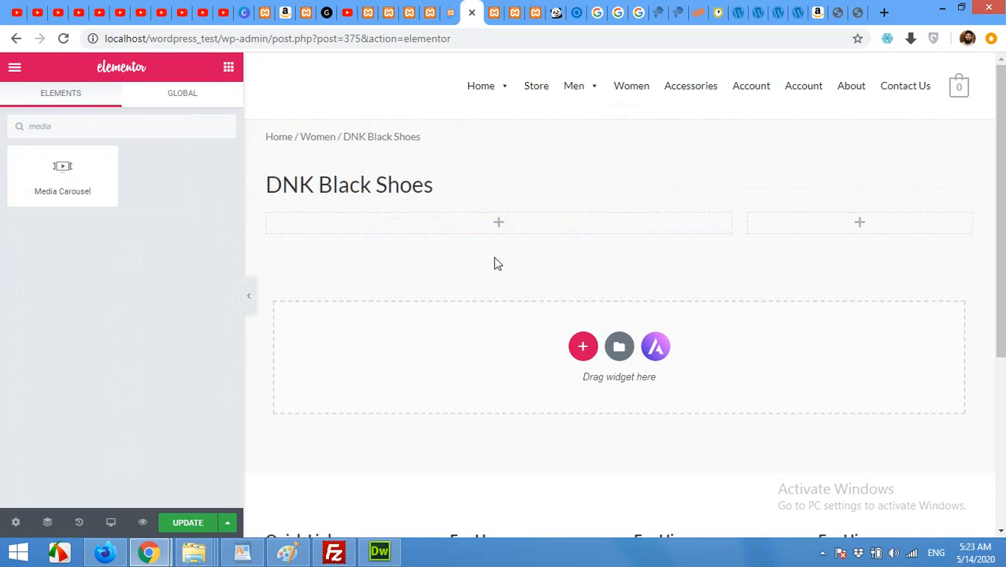
pyautogui.moveTo(501, 236)
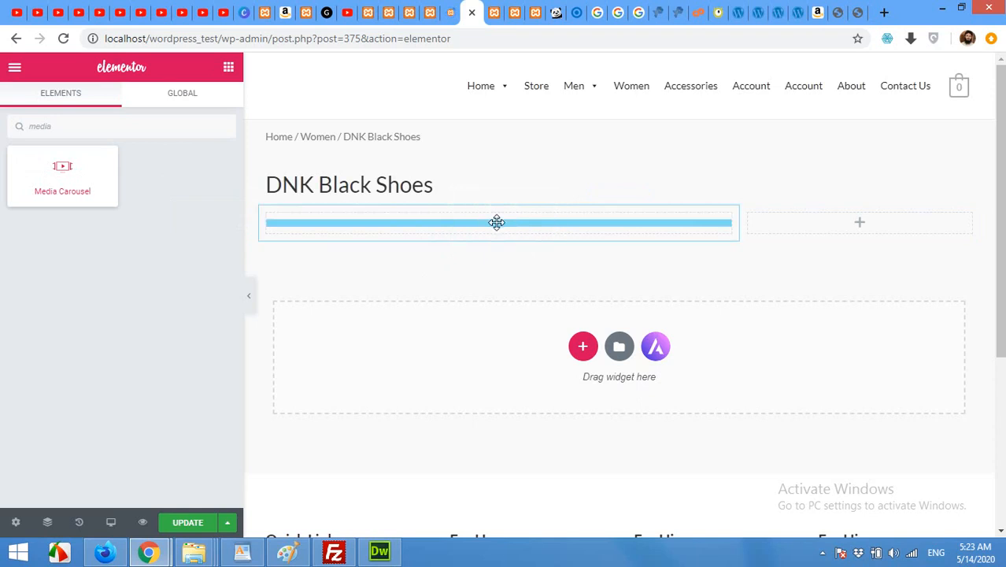
pyautogui.moveTo(281, 137)
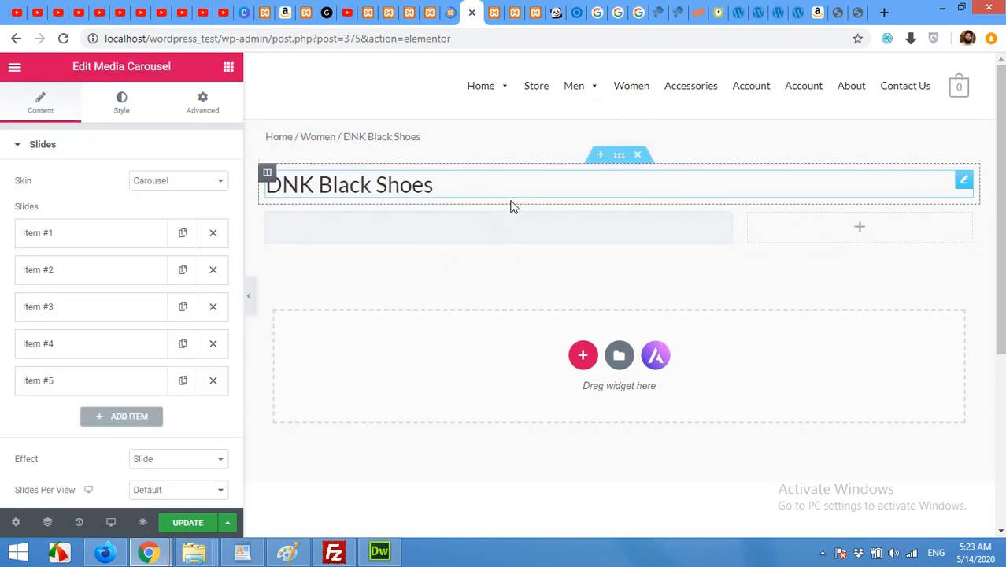
pyautogui.moveTo(441, 189)
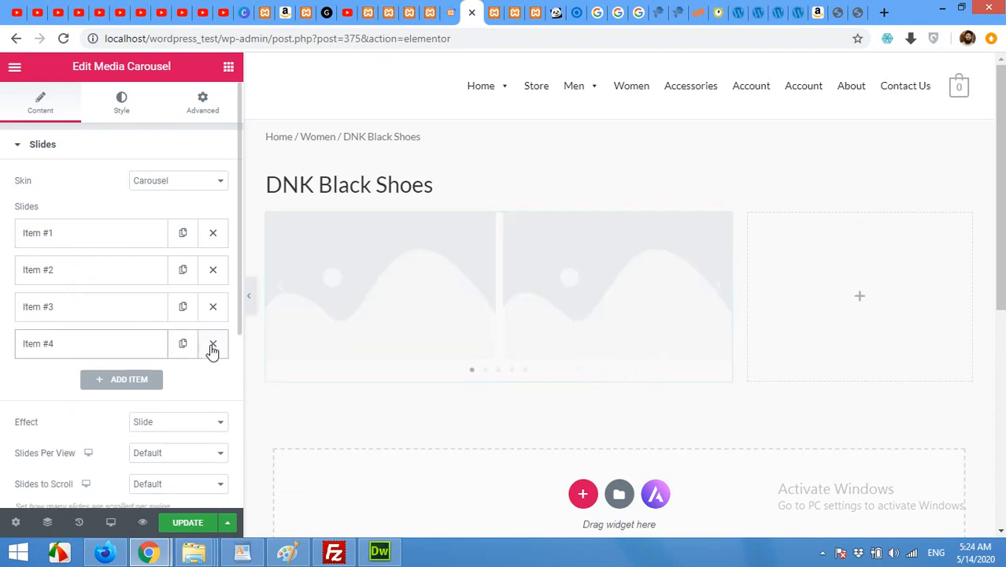
# Delete the carousel's Item #4 and expand Item #1's slide settings.
pyautogui.click(213, 344)
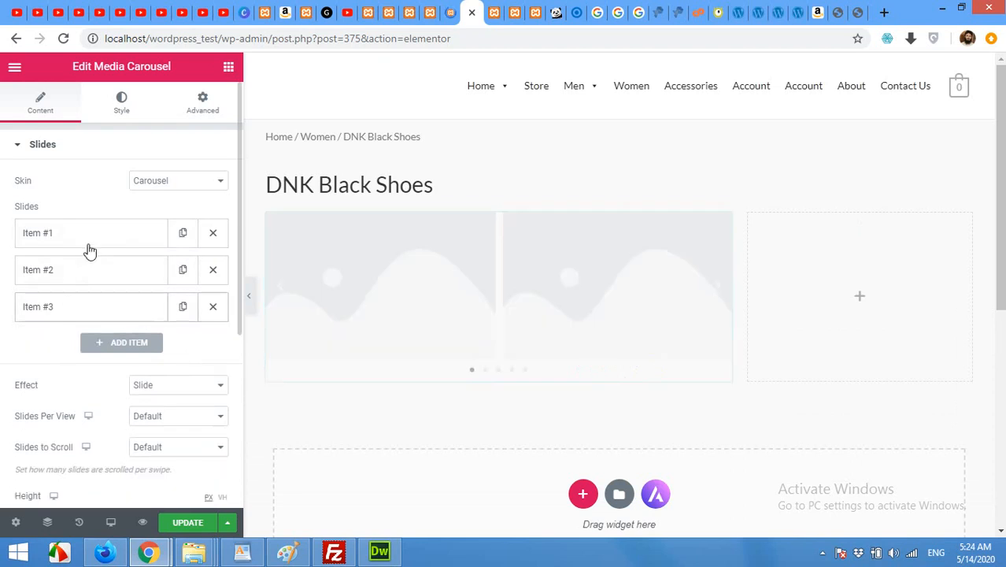
pyautogui.click(87, 233)
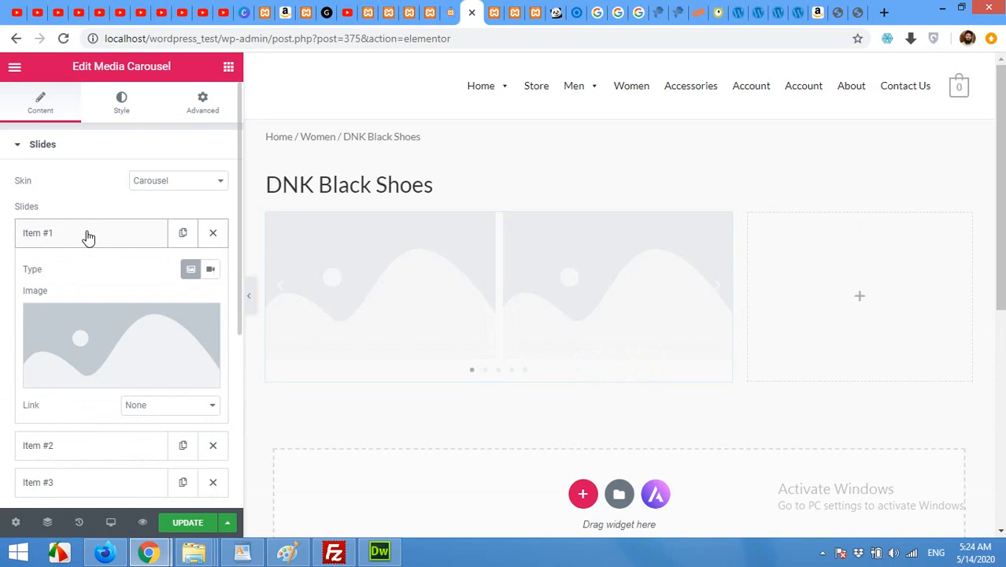
pyautogui.moveTo(114, 346)
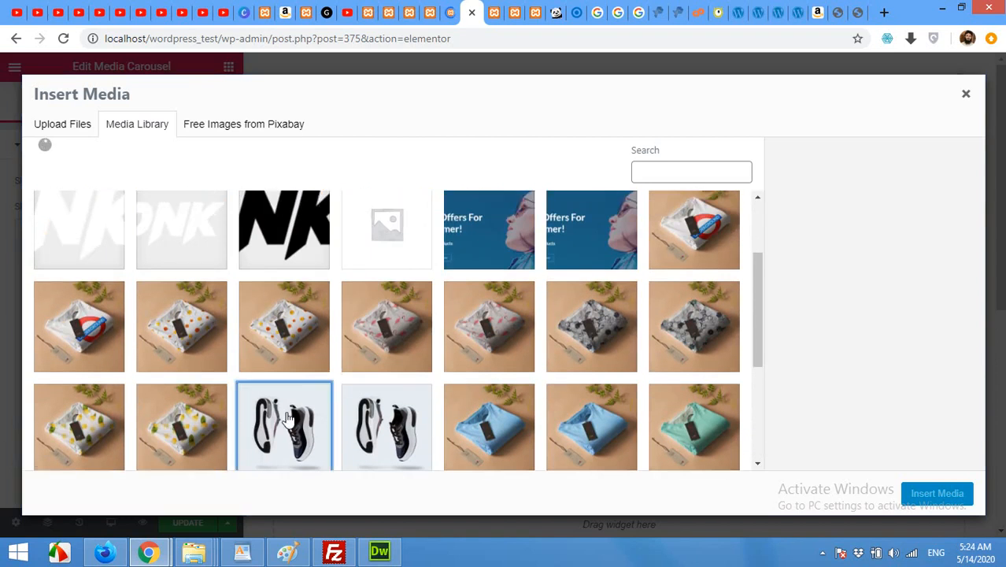
# Insert the black shoe photo and the green sneaker (shoe4) into the carousel slides.
pyautogui.click(283, 425)
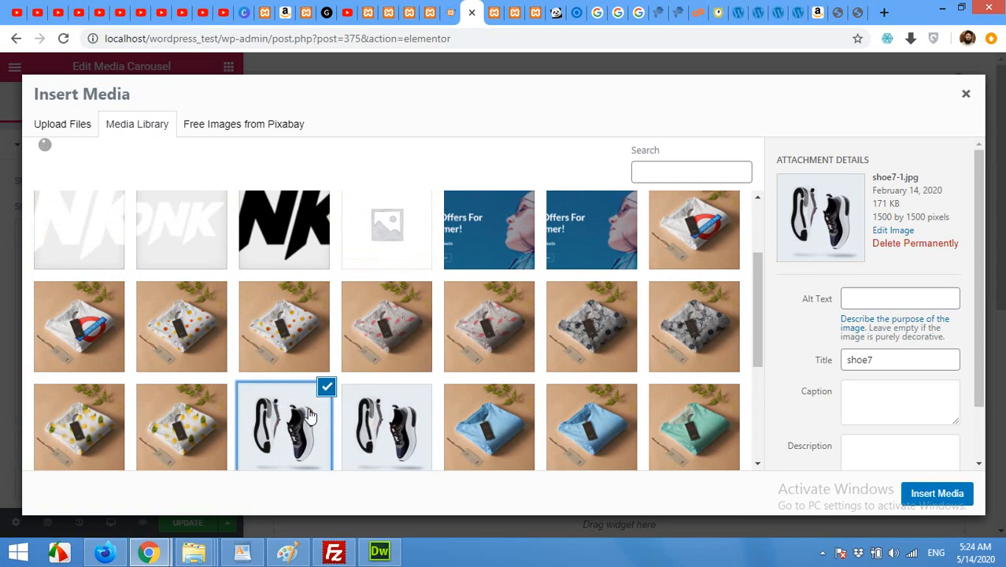
pyautogui.moveTo(443, 379)
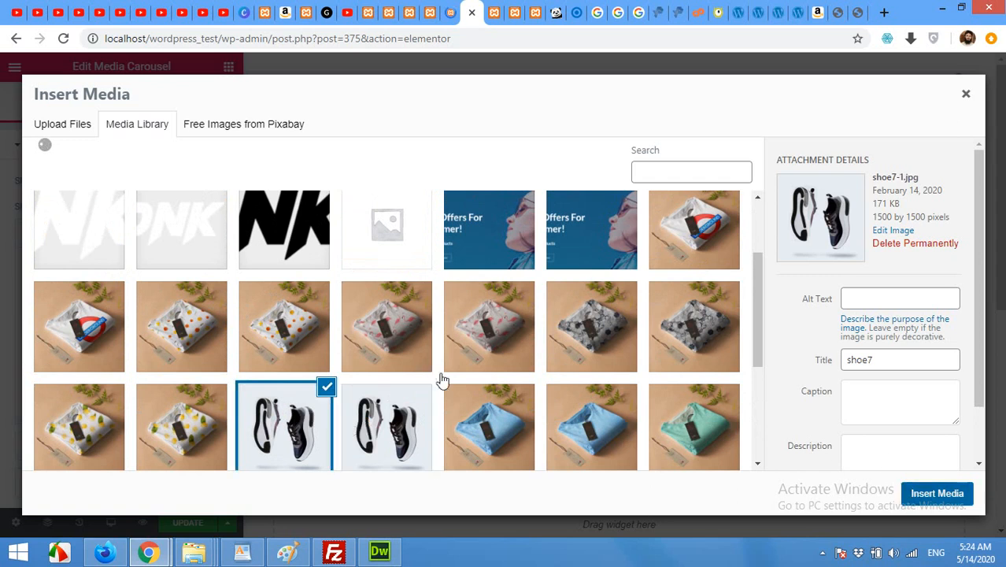
pyautogui.click(939, 494)
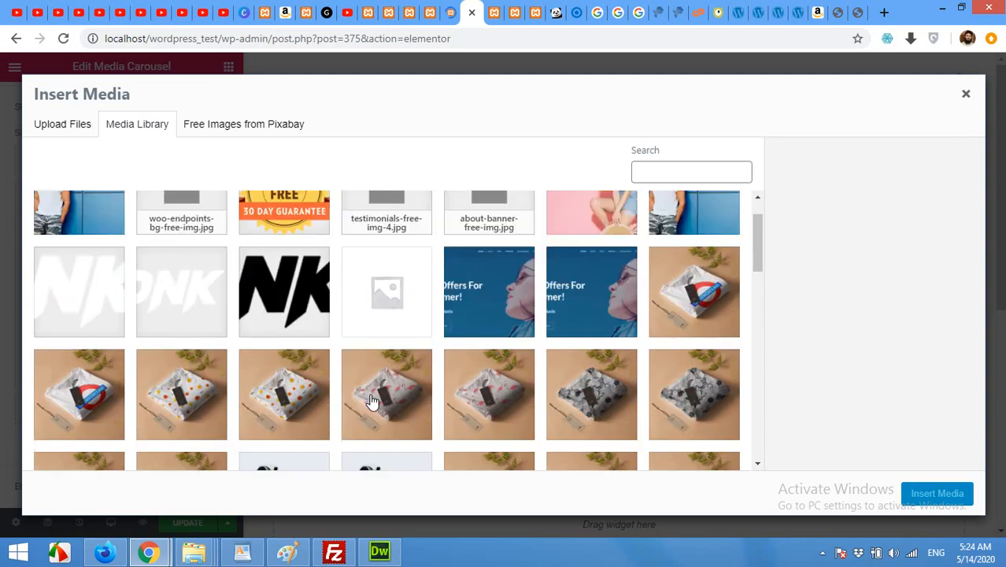
pyautogui.scroll(-3)
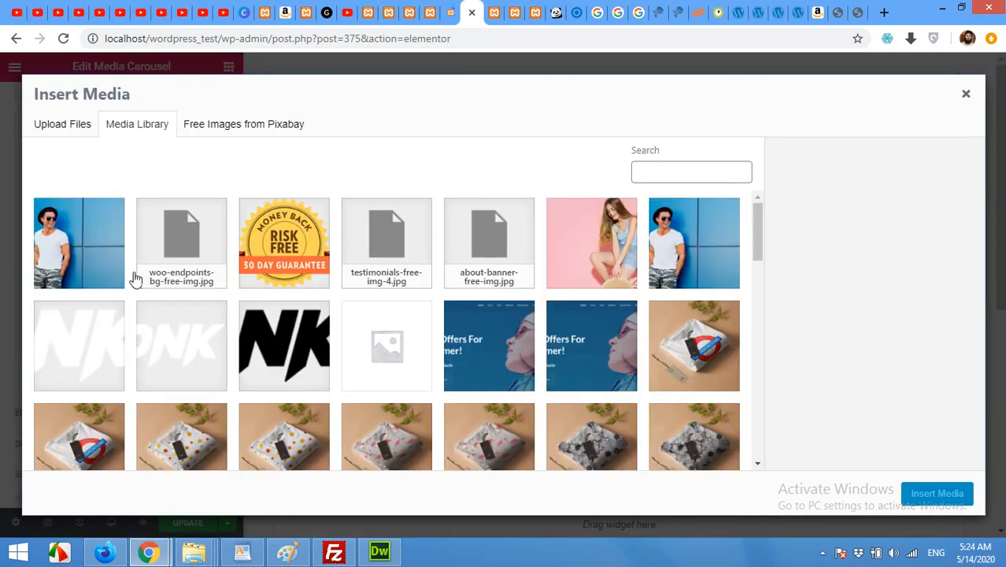
pyautogui.scroll(-3)
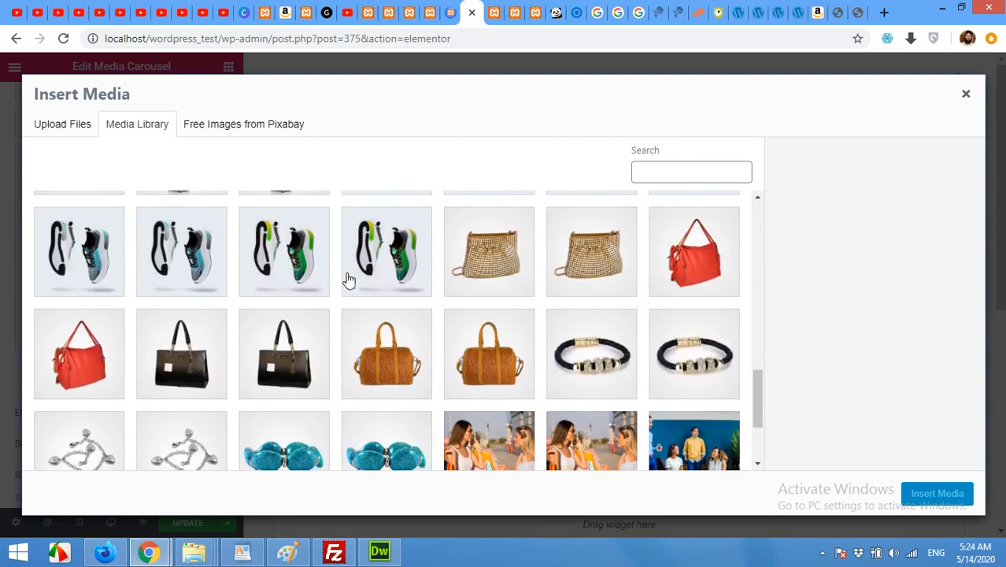
pyautogui.click(283, 251)
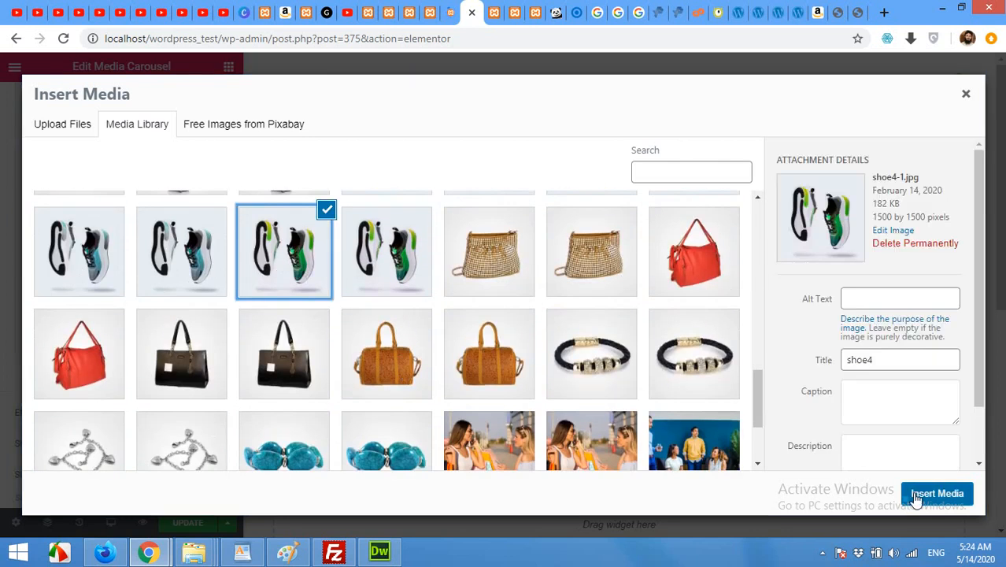
pyautogui.click(939, 493)
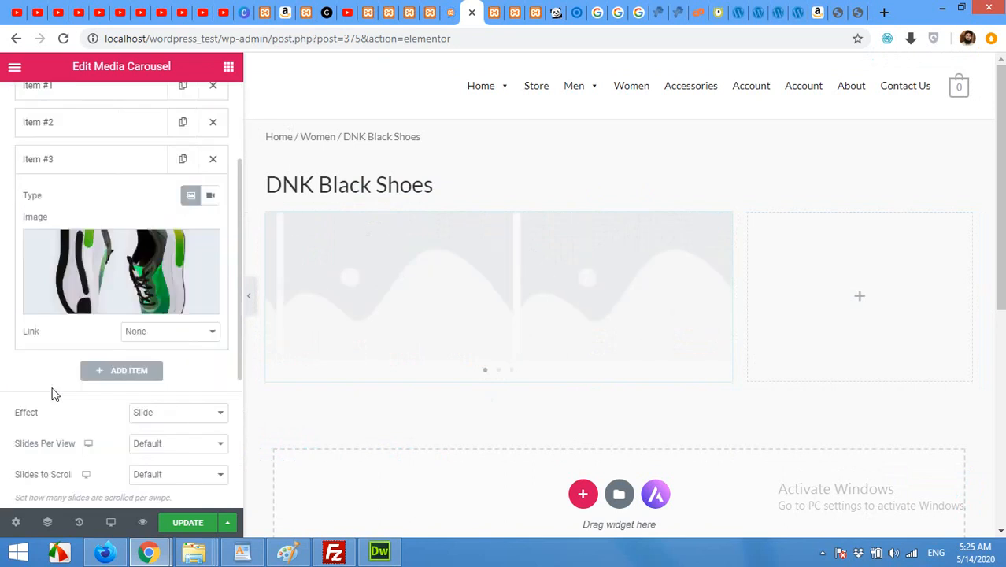
# Expand the carousel's Additional Options: arrows, dots, autoplay 5000, infinite loop.
pyautogui.scroll(-3)
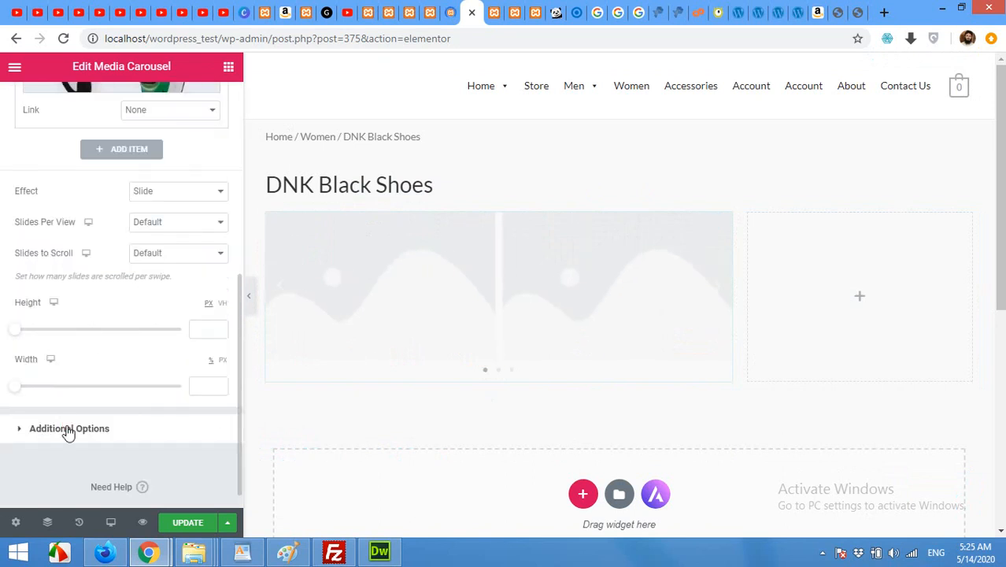
pyautogui.click(70, 428)
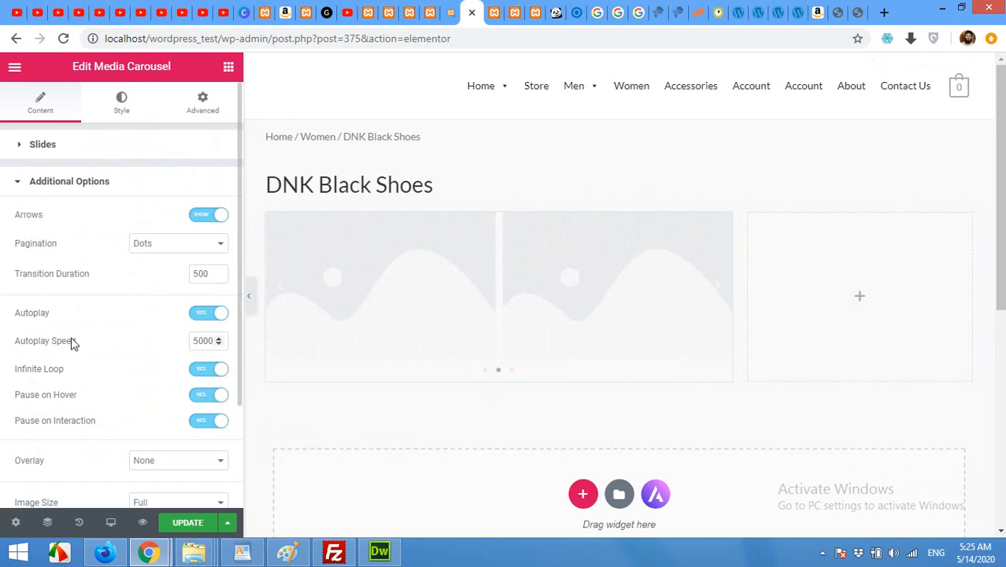
pyautogui.moveTo(170, 252)
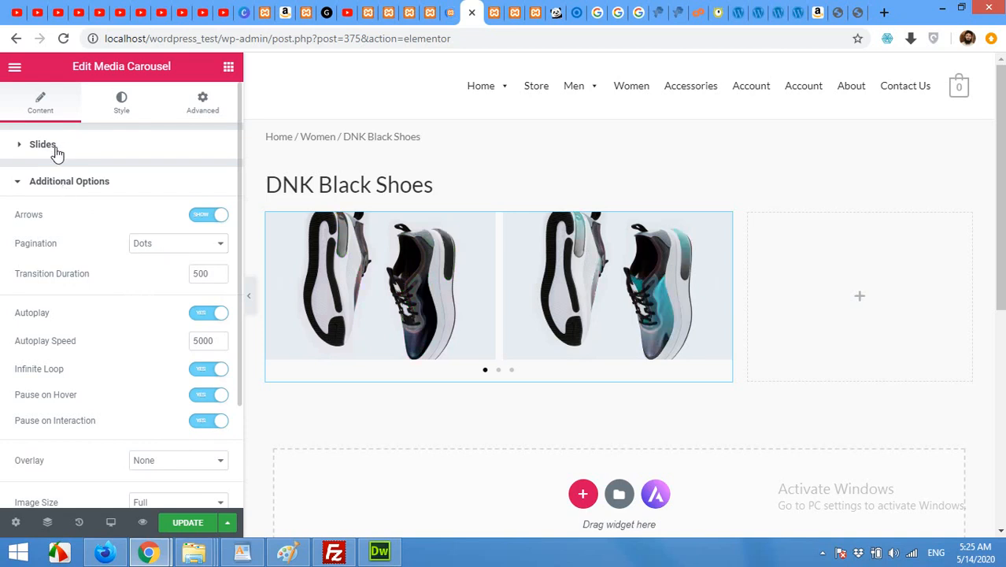
# Change the media carousel skin to Slideshow with thumbnails below the main photo.
pyautogui.click(41, 144)
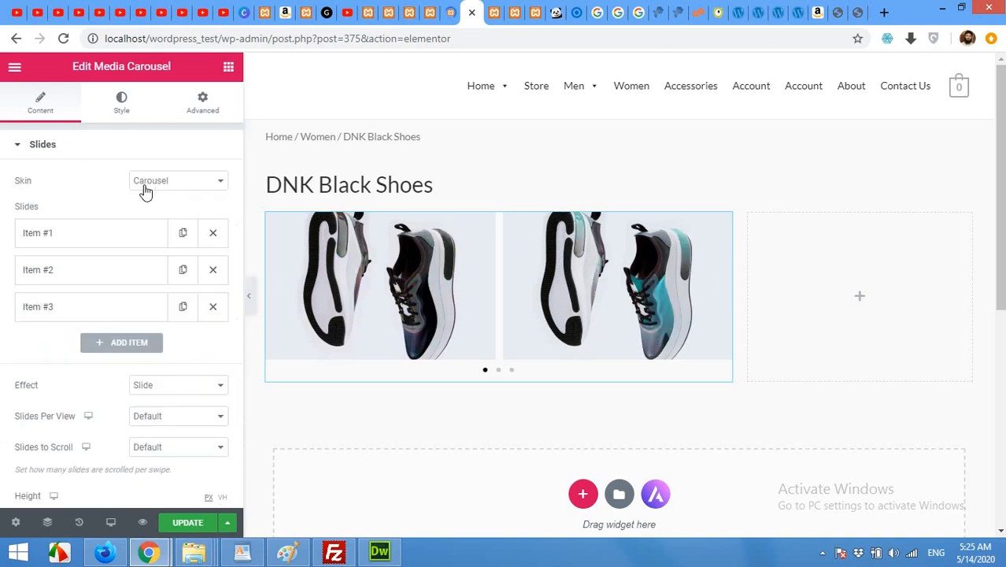
pyautogui.click(178, 180)
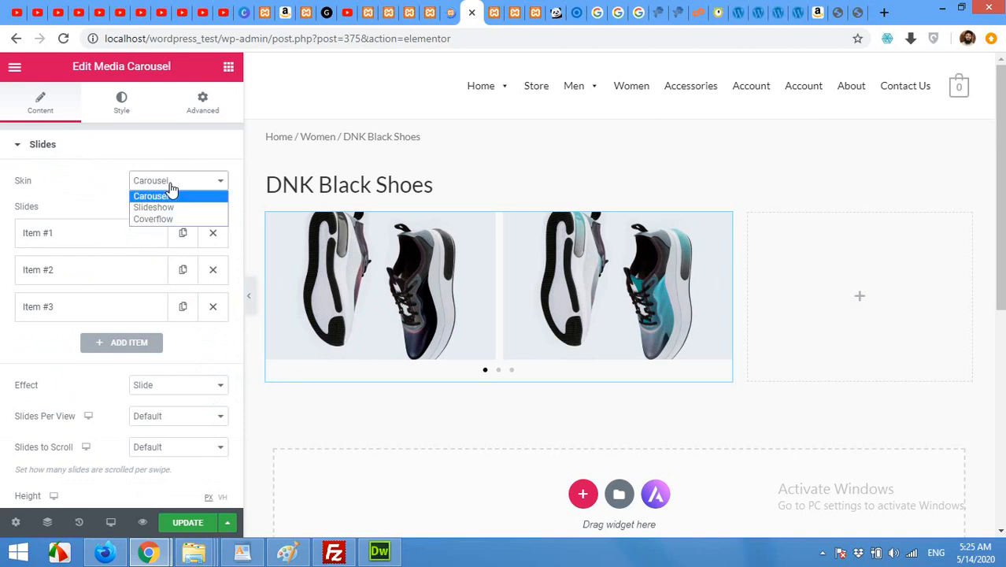
pyautogui.click(152, 207)
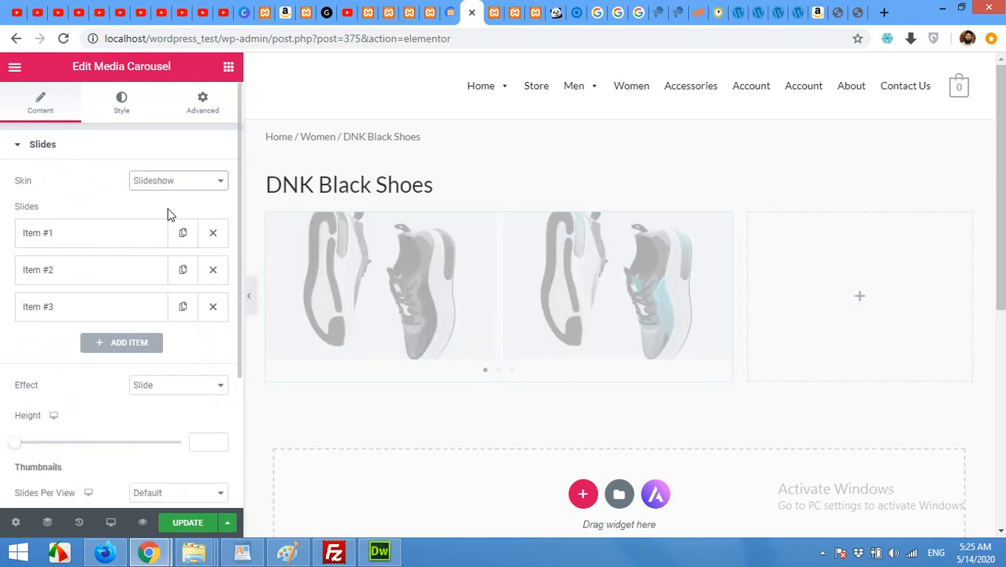
pyautogui.scroll(-3)
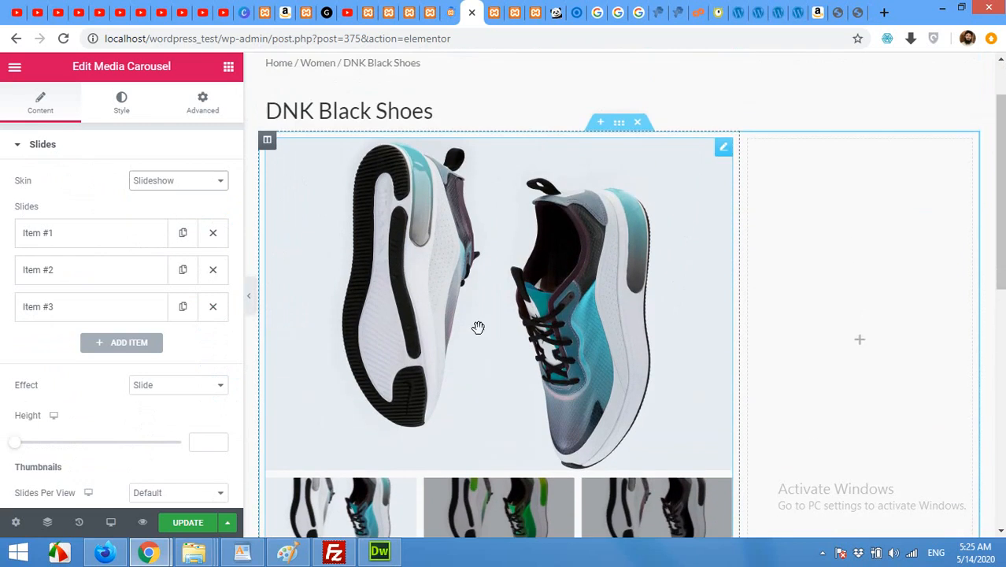
pyautogui.moveTo(866, 342)
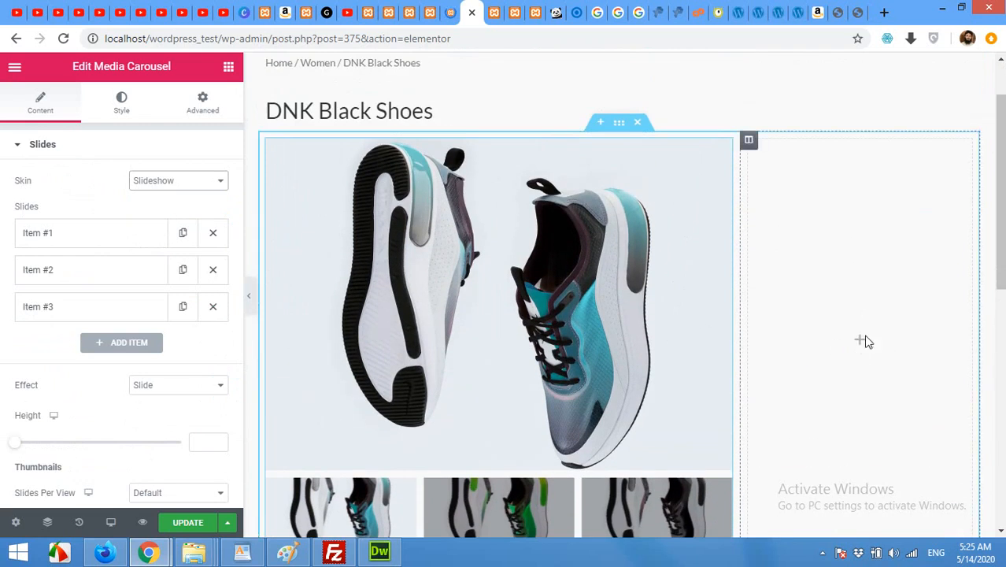
pyautogui.moveTo(836, 324)
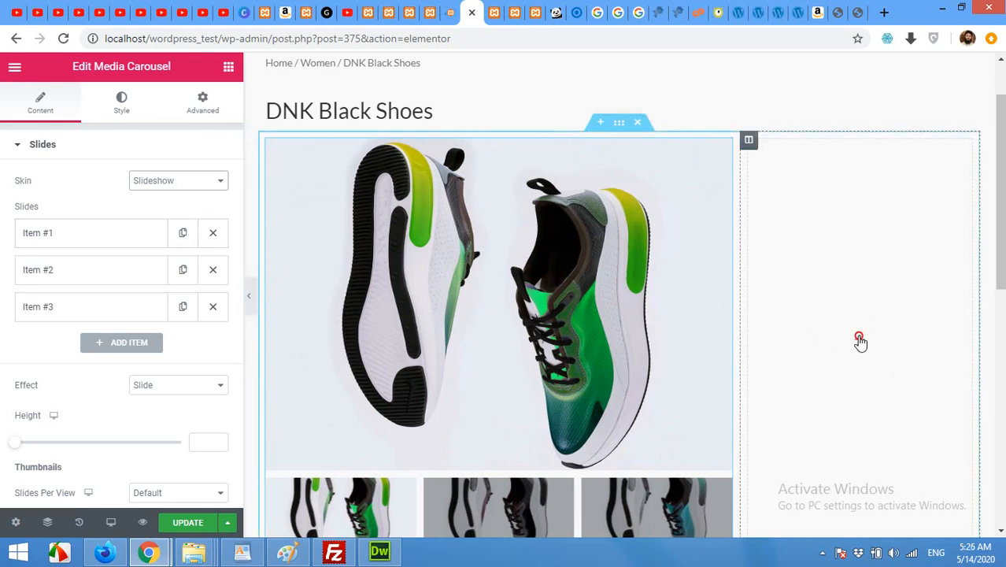
pyautogui.moveTo(117, 149)
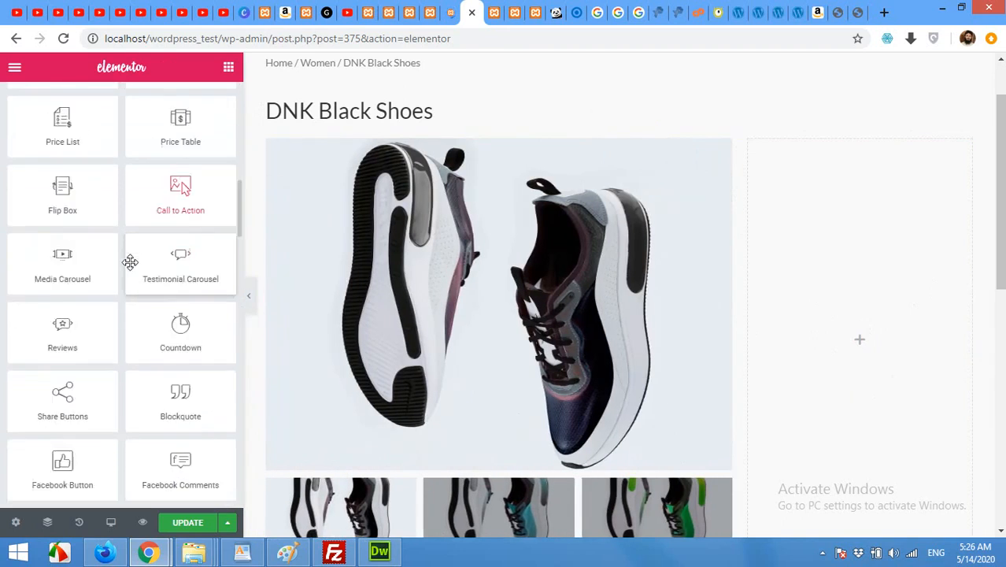
# Add Short Description to the right column with Product Price placed above it.
pyautogui.scroll(-3)
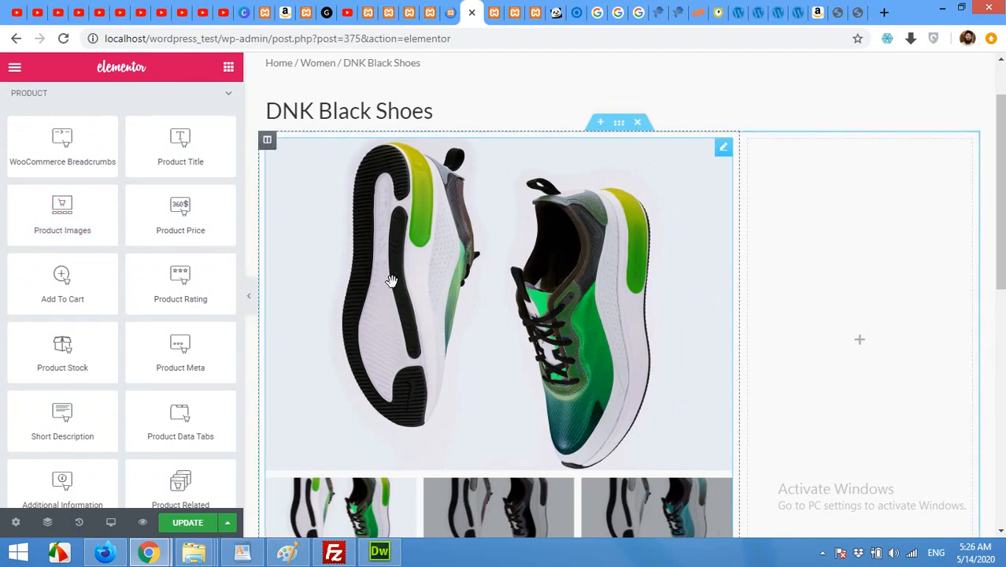
pyautogui.moveTo(436, 325)
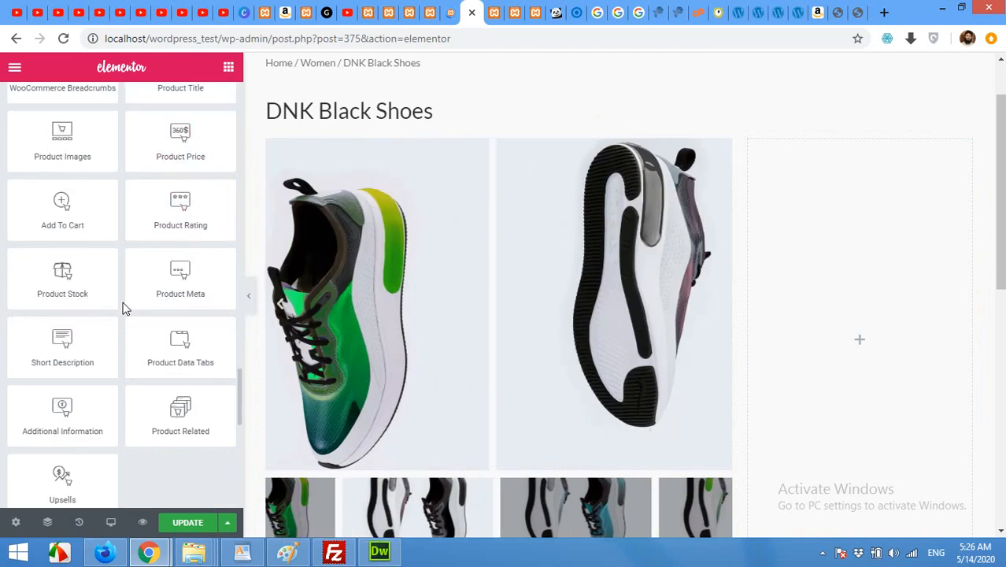
pyautogui.moveTo(62, 347); pyautogui.dragTo(862, 339)
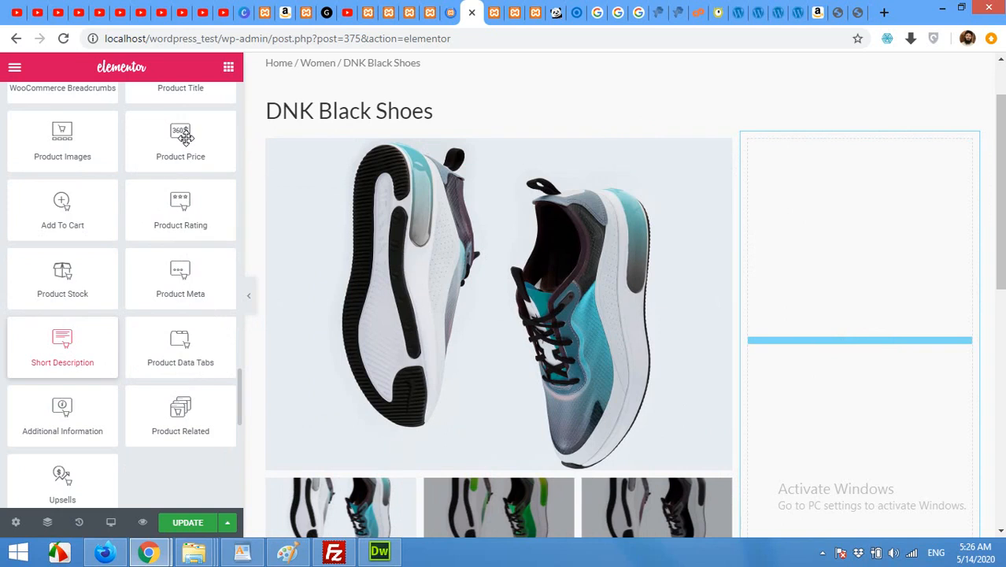
pyautogui.click(63, 346)
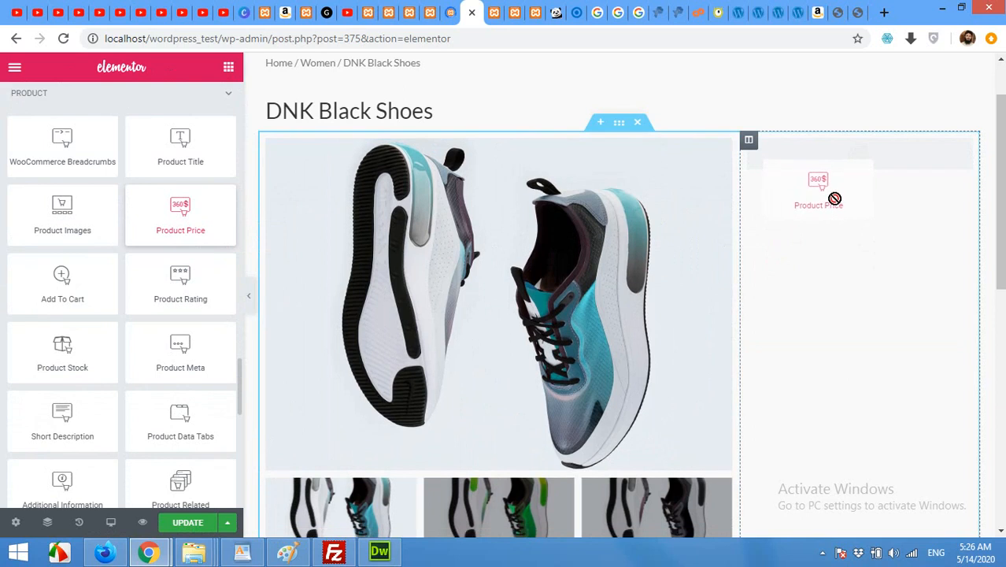
pyautogui.moveTo(819, 197); pyautogui.dragTo(821, 146)
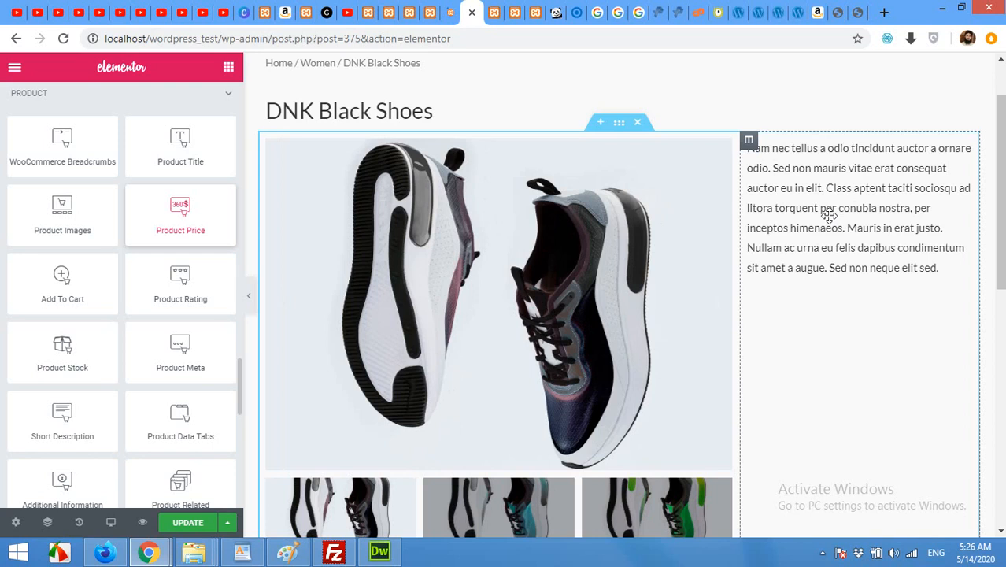
pyautogui.click(180, 215)
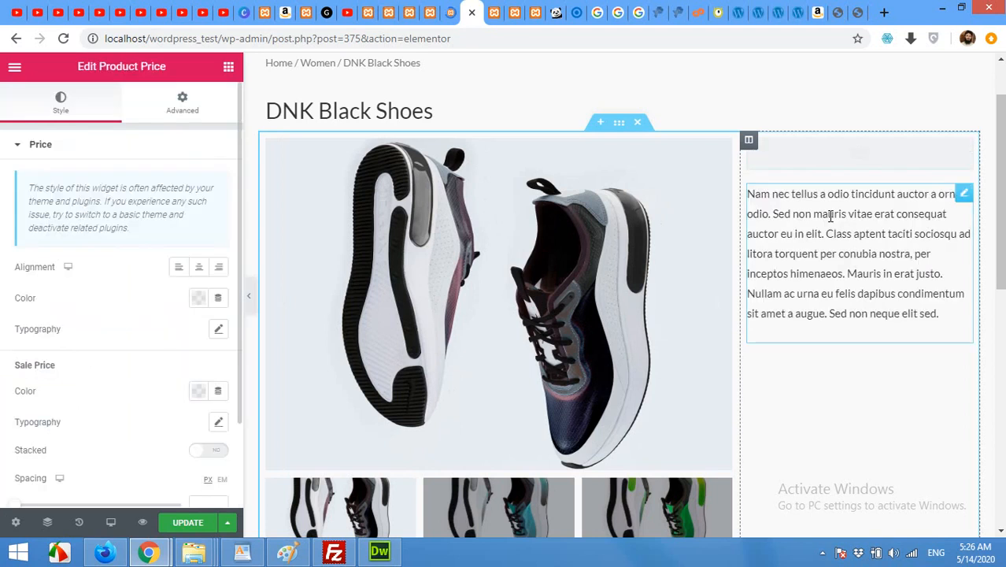
pyautogui.moveTo(808, 211)
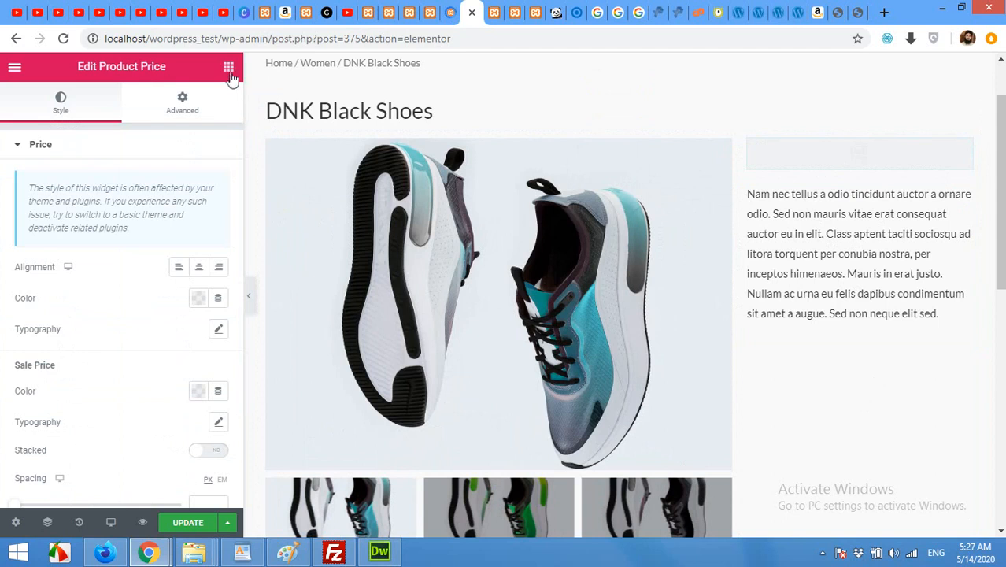
# Add a Product Rating widget to the right column.
pyautogui.click(228, 66)
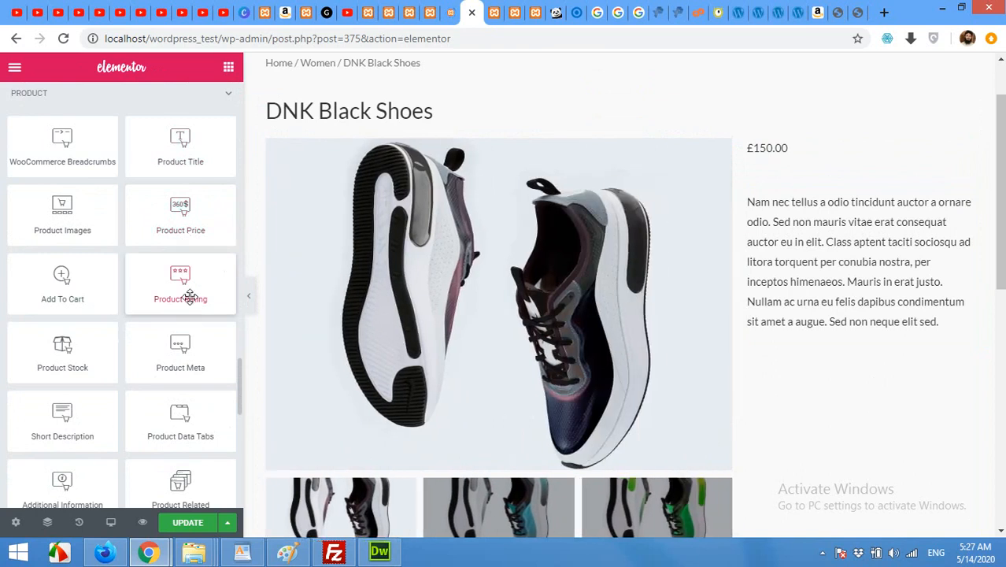
pyautogui.scroll(-3)
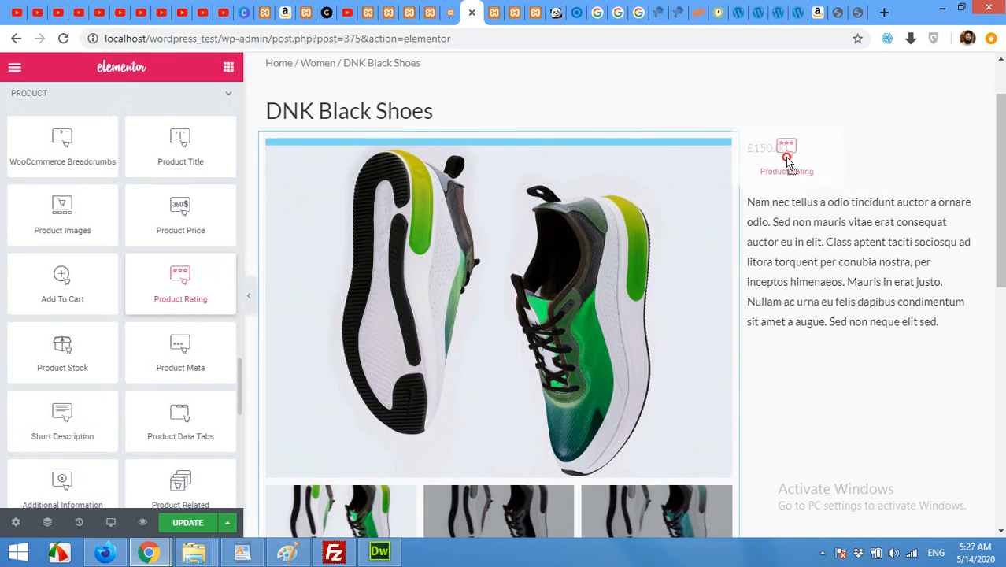
pyautogui.click(788, 165)
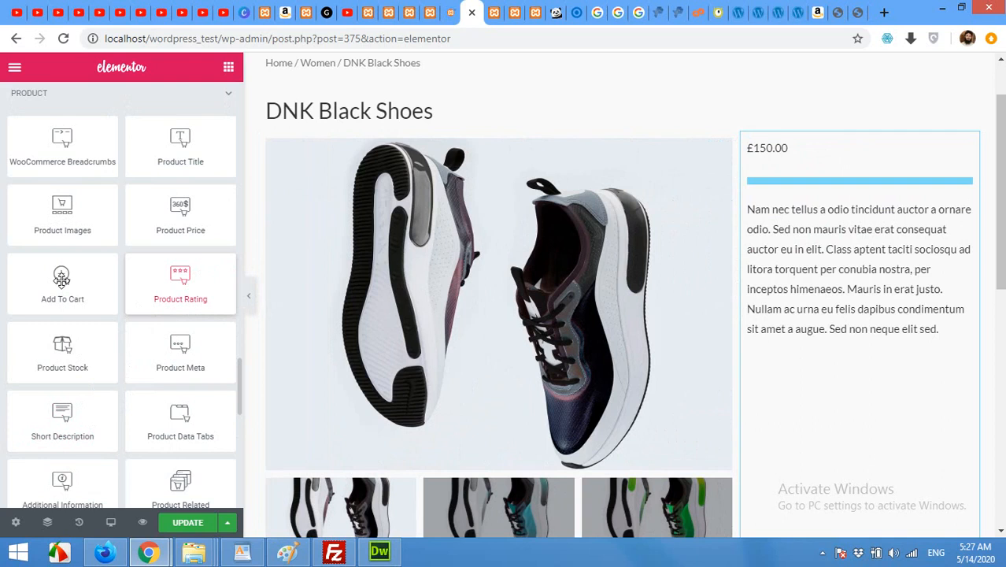
pyautogui.click(181, 283)
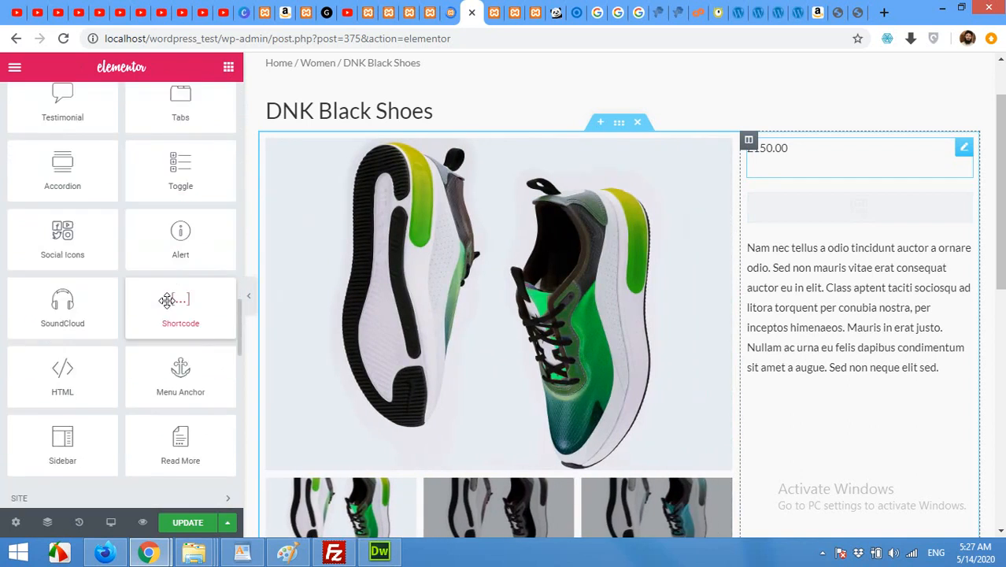
# Add the Add To Cart widget and move the £150.00 price below the description.
pyautogui.scroll(-3)
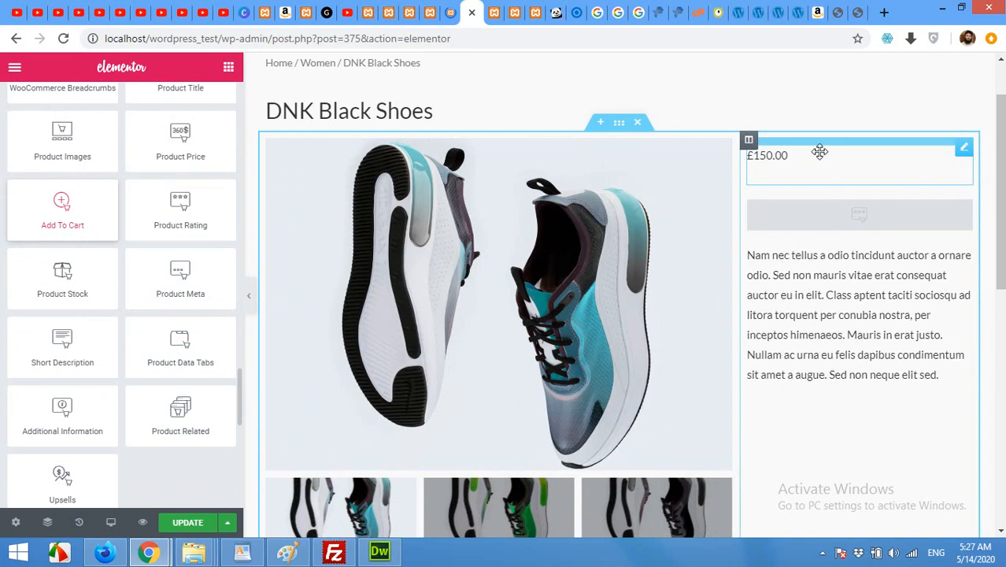
pyautogui.click(62, 209)
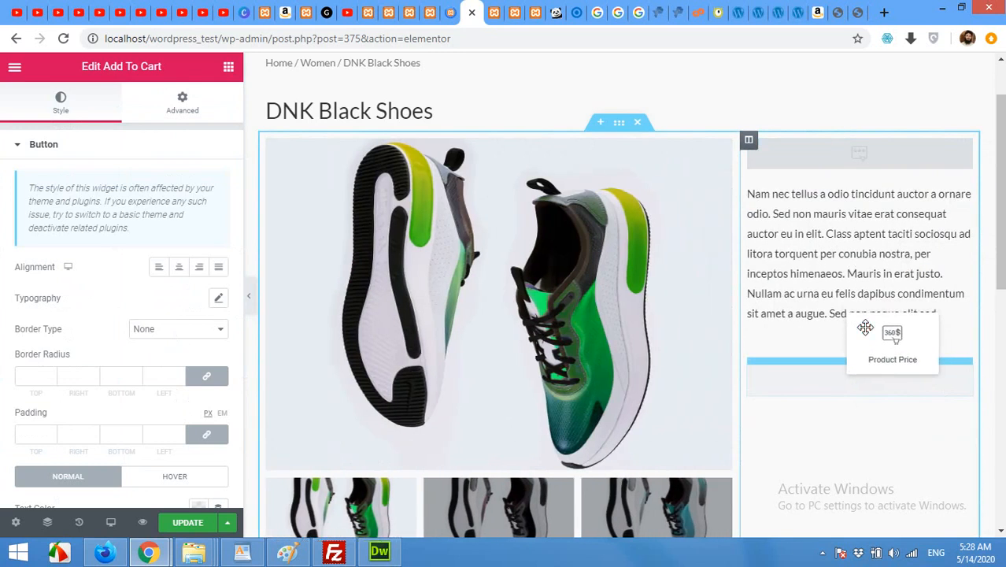
pyautogui.click(892, 349)
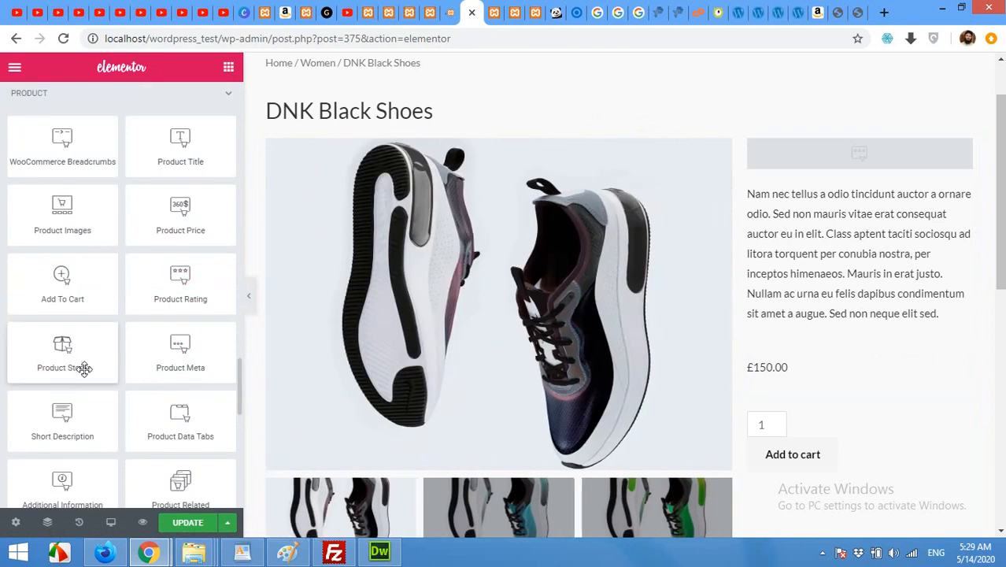
# Drop a Product Stock widget between the price and Add to cart.
pyautogui.moveTo(62, 354); pyautogui.dragTo(785, 366)
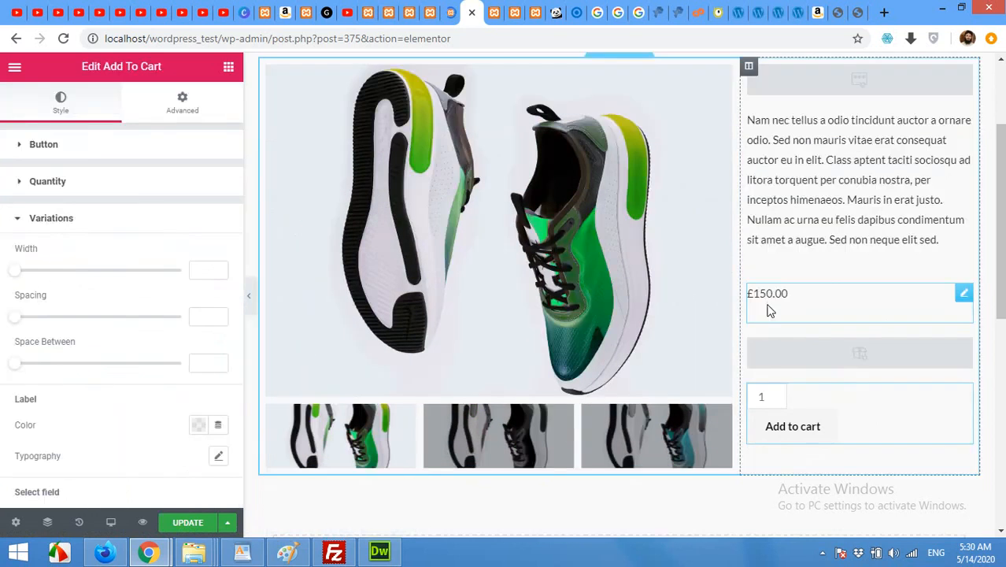
# Add a one-column section below the product holding the Product Data Tabs widget.
pyautogui.scroll(-3)
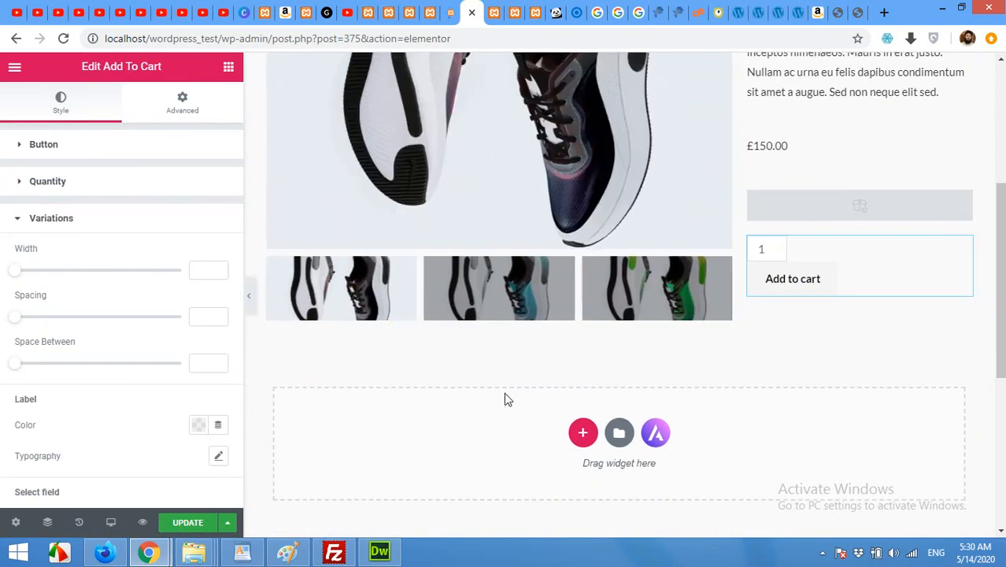
pyautogui.click(582, 433)
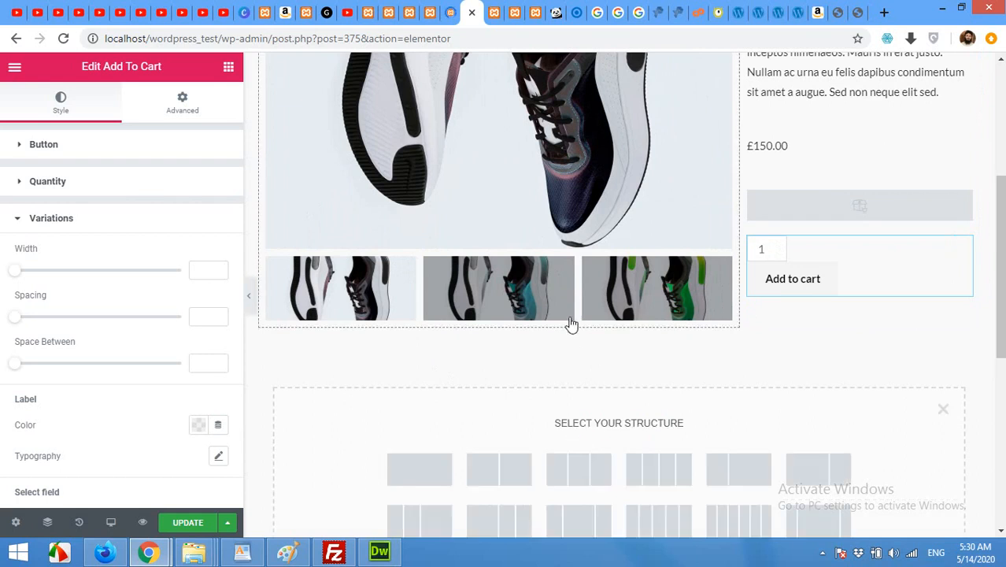
pyautogui.scroll(-3)
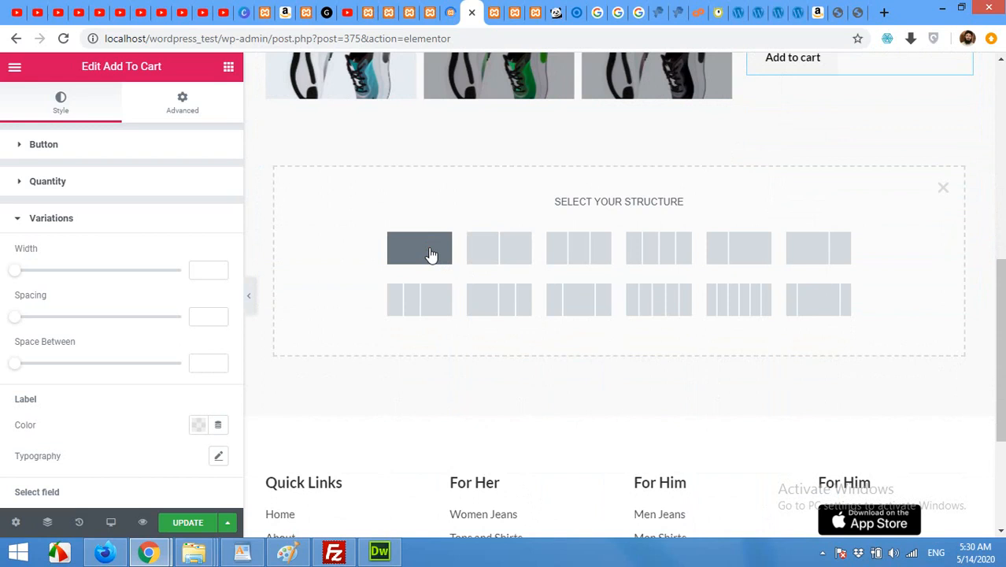
pyautogui.click(419, 248)
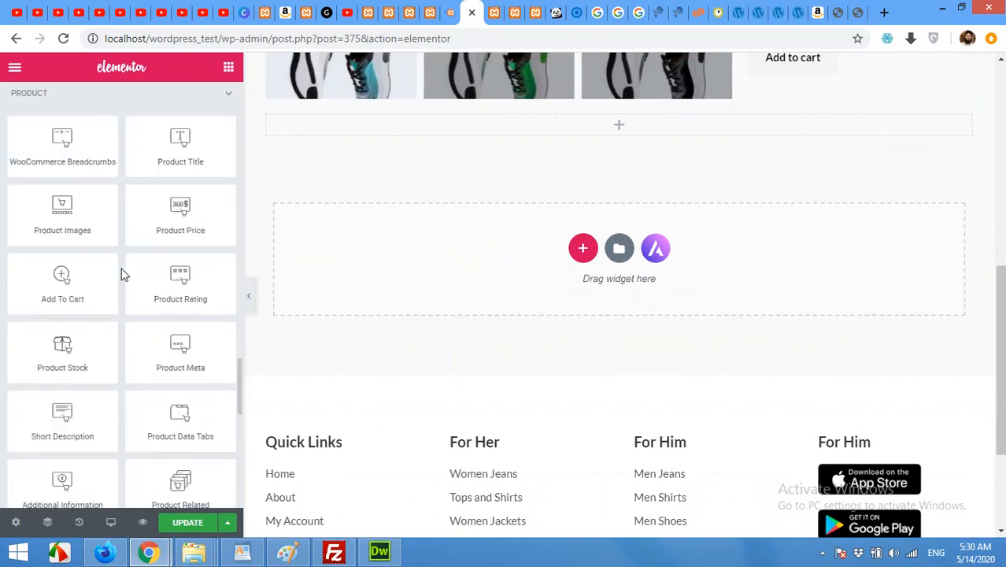
pyautogui.scroll(-3)
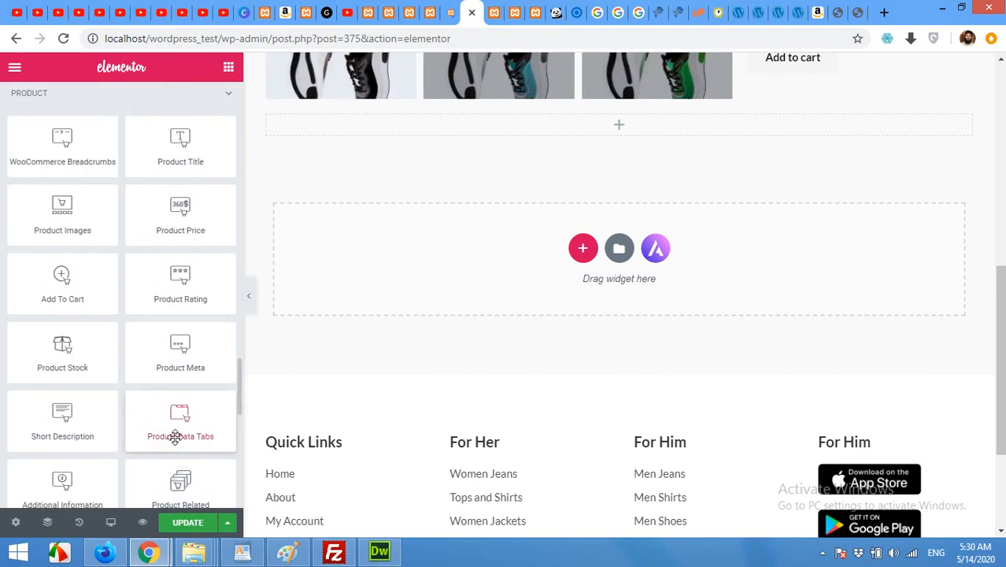
pyautogui.scroll(-3)
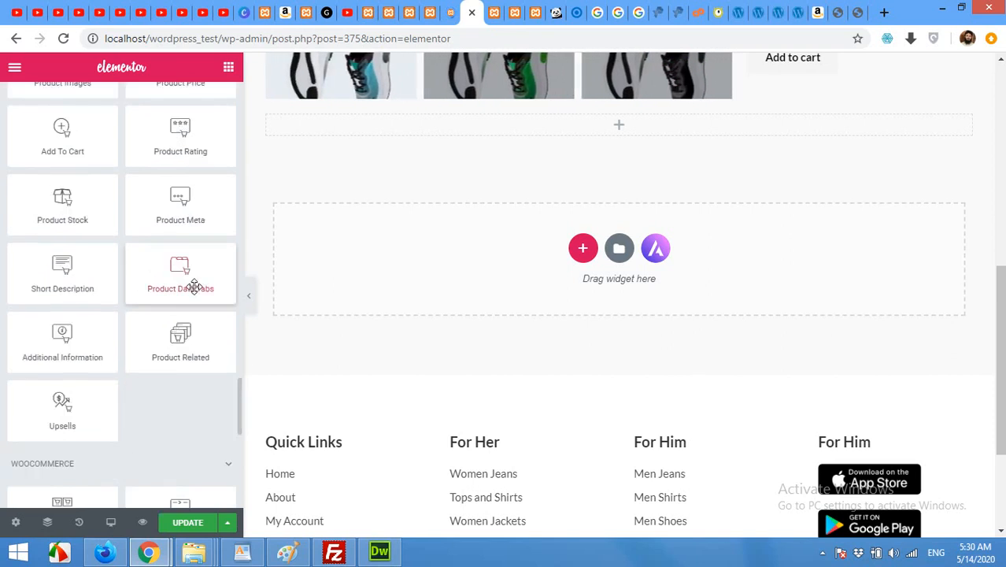
pyautogui.moveTo(180, 274); pyautogui.dragTo(306, 268)
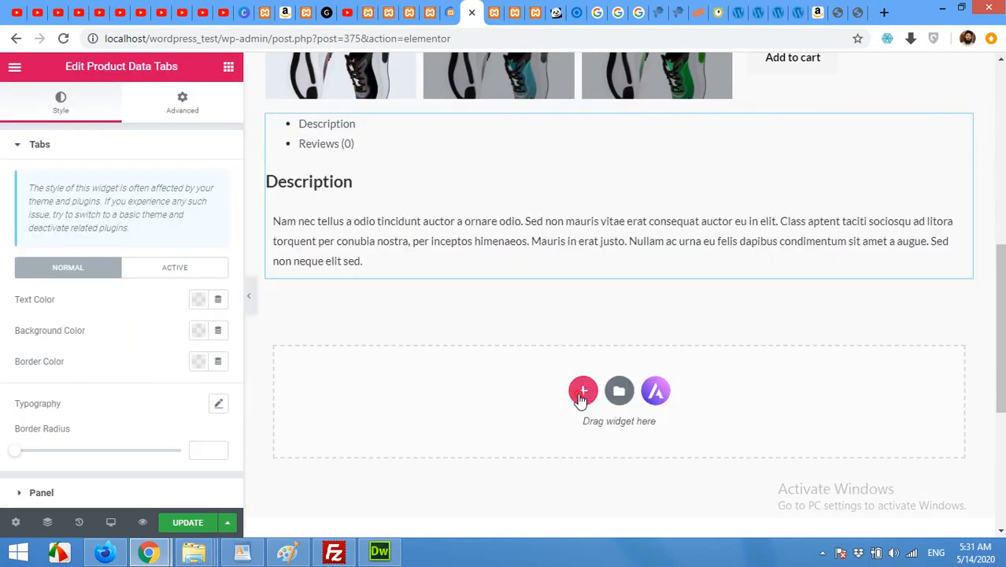
pyautogui.click(583, 391)
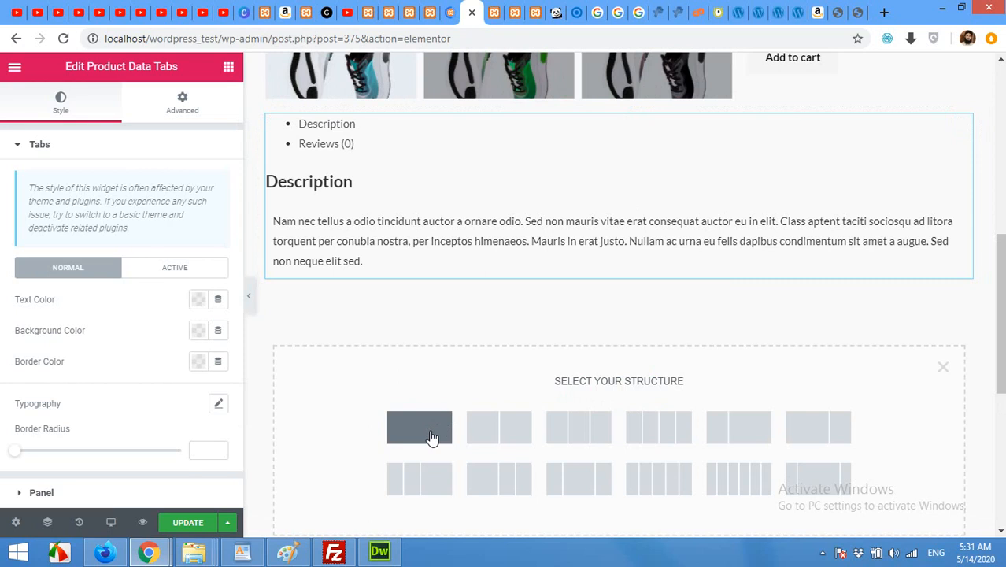
# Make the new section one column and add Related Products showing four items.
pyautogui.click(419, 428)
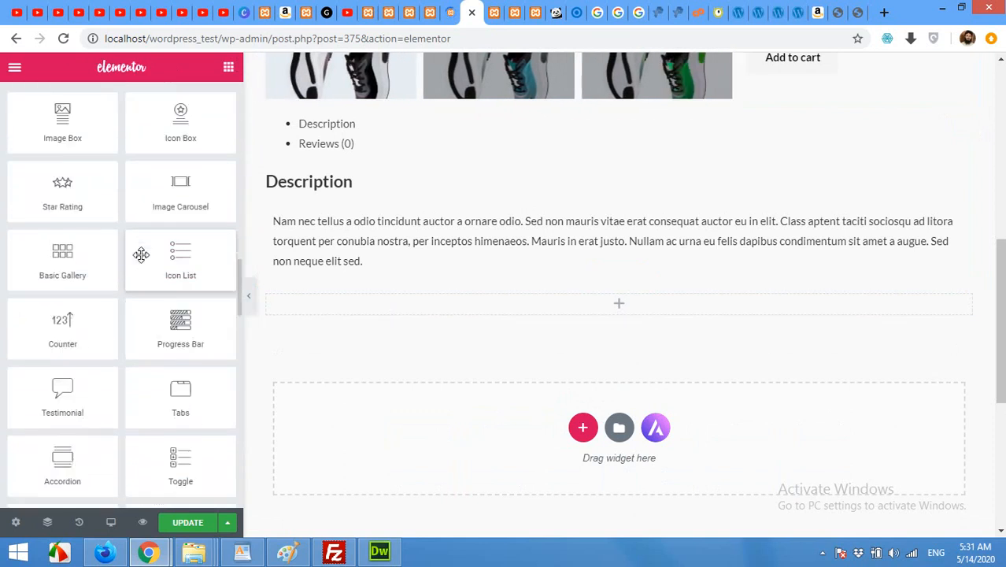
pyautogui.scroll(-3)
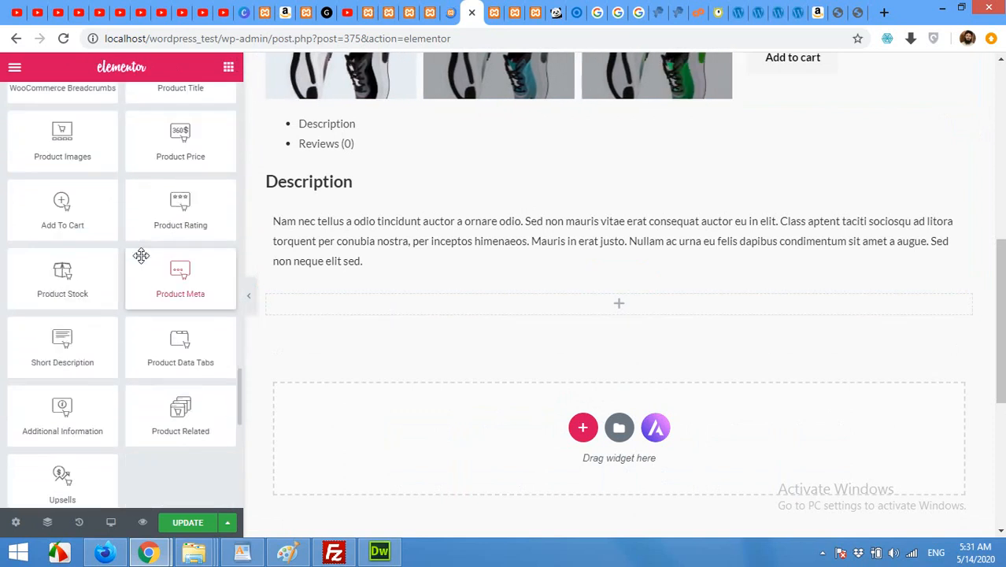
pyautogui.moveTo(181, 415)
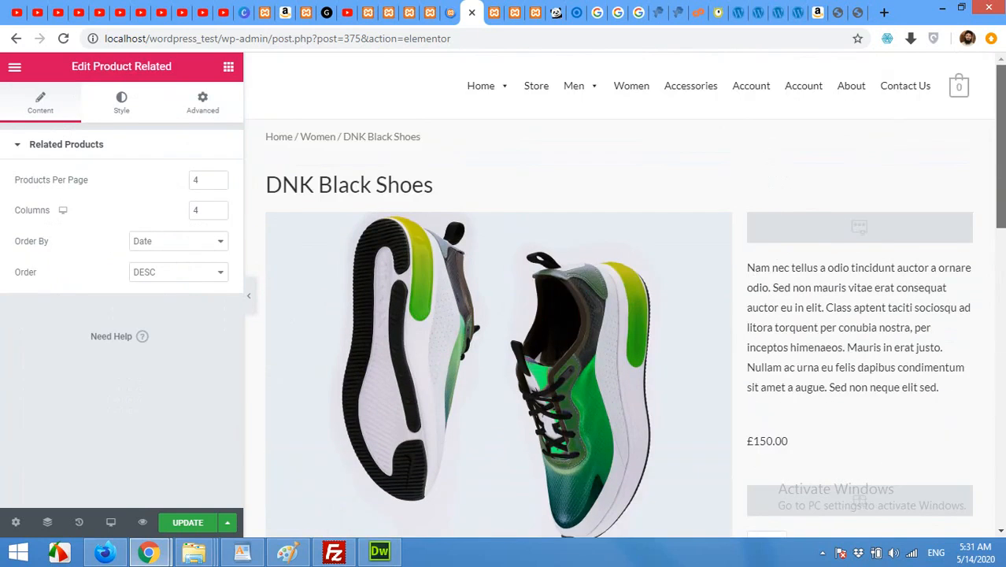
pyautogui.scroll(-3)
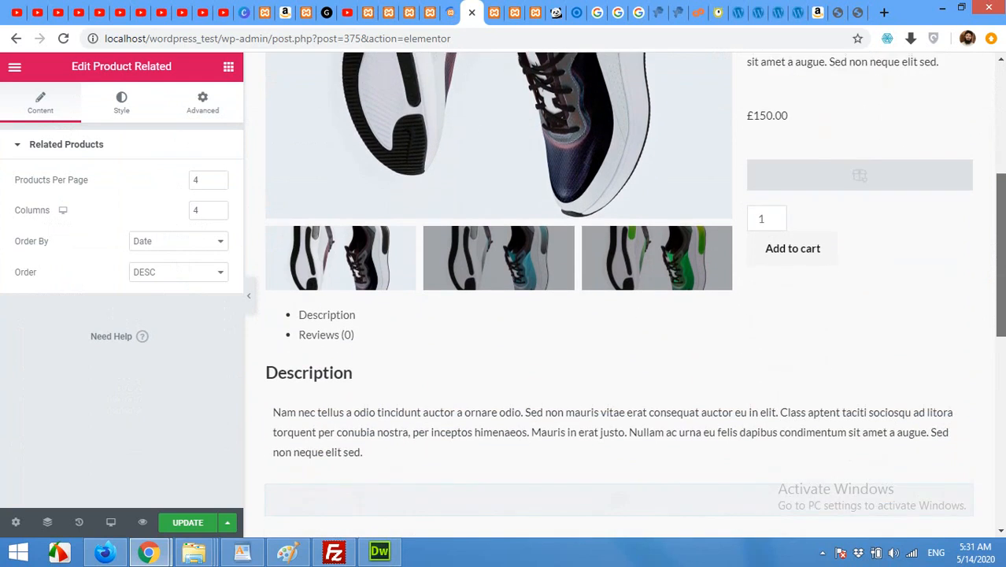
pyautogui.scroll(-3)
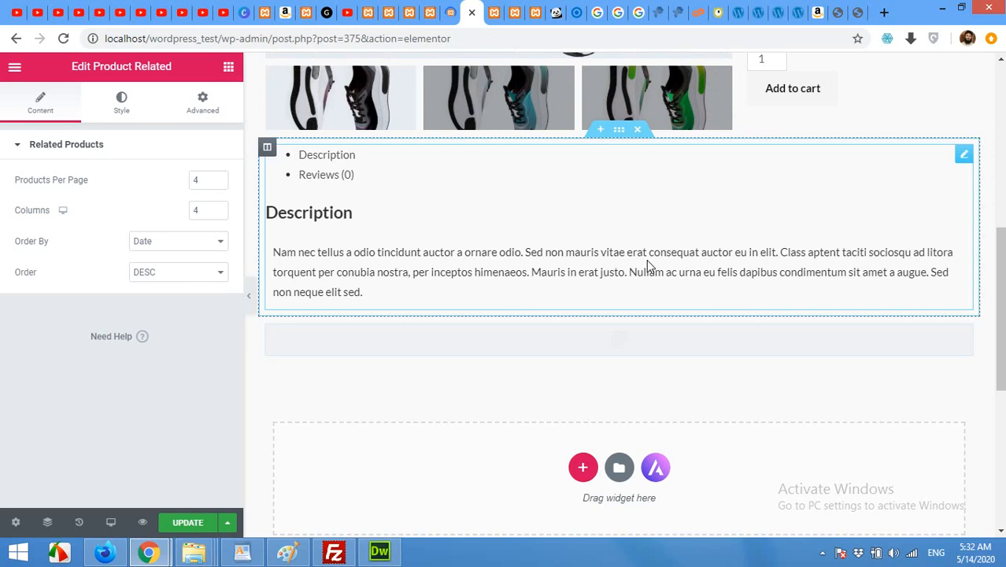
pyautogui.moveTo(723, 266)
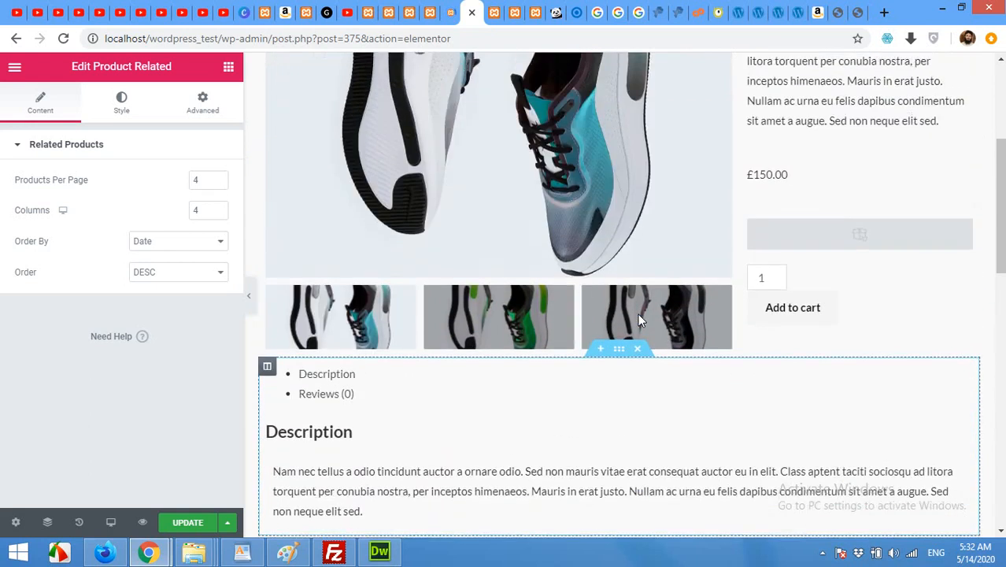
pyautogui.scroll(-3)
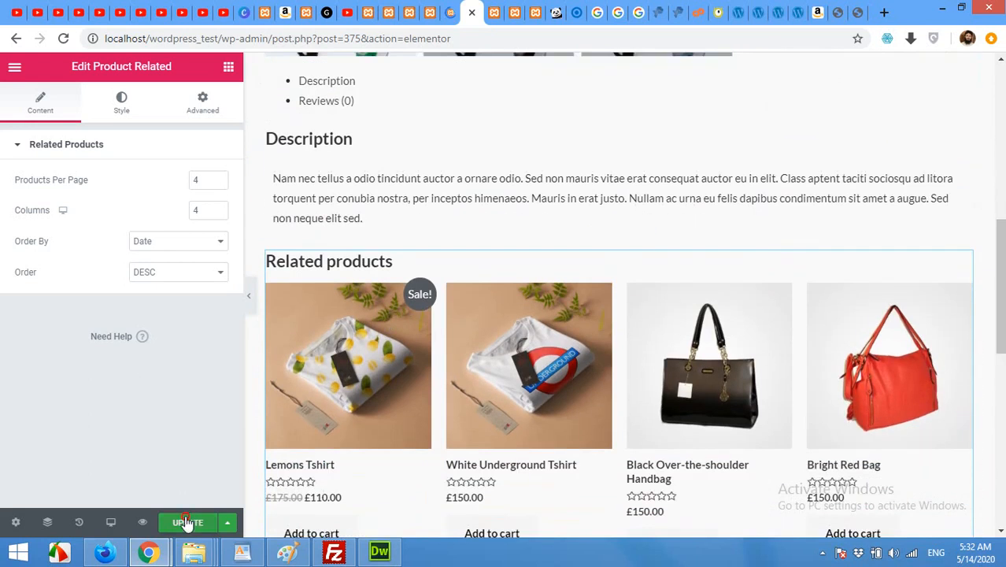
# Update the DNK Black Shoes page and review the live storefront layout by scrolling.
pyautogui.click(188, 522)
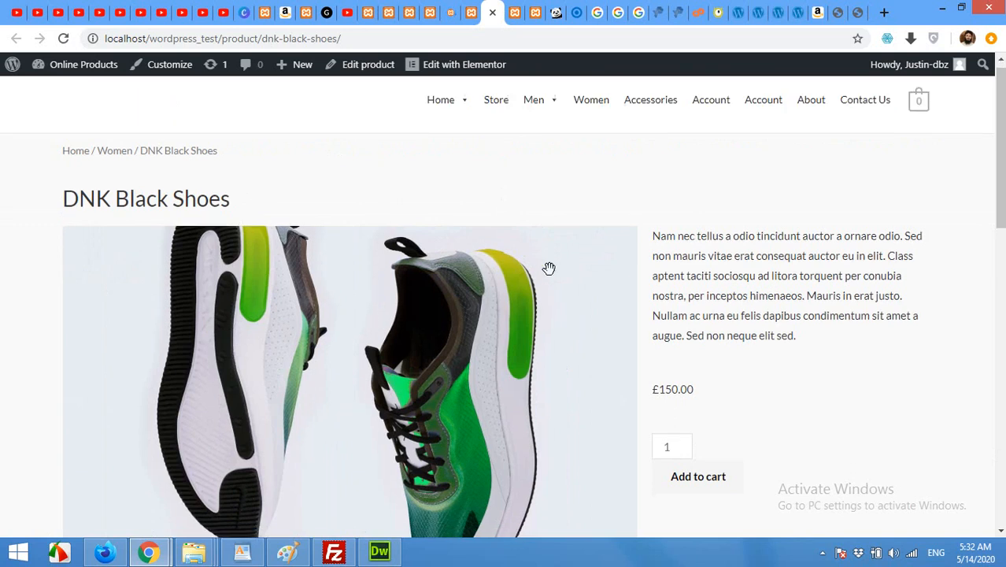
pyautogui.scroll(-3)
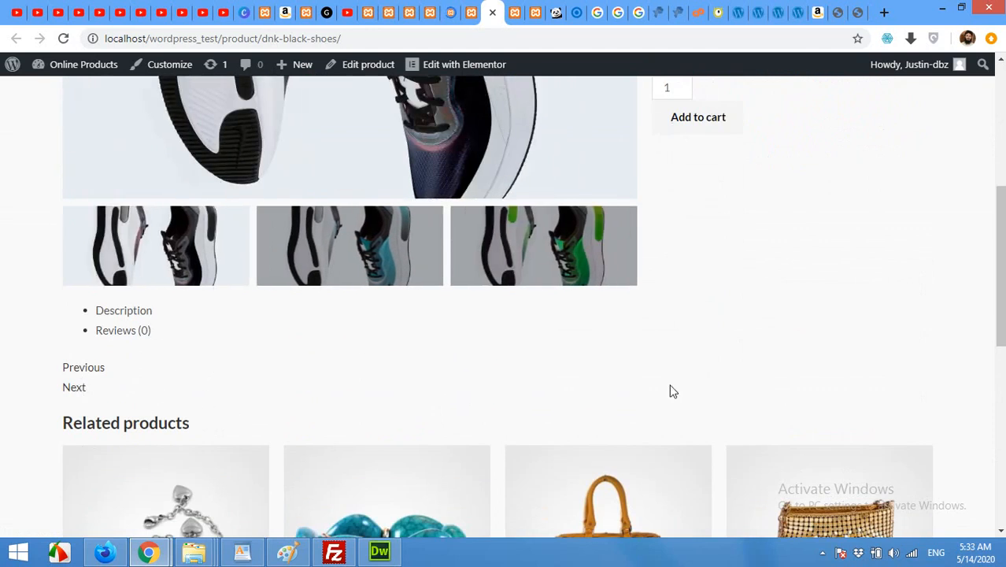
pyautogui.scroll(3)
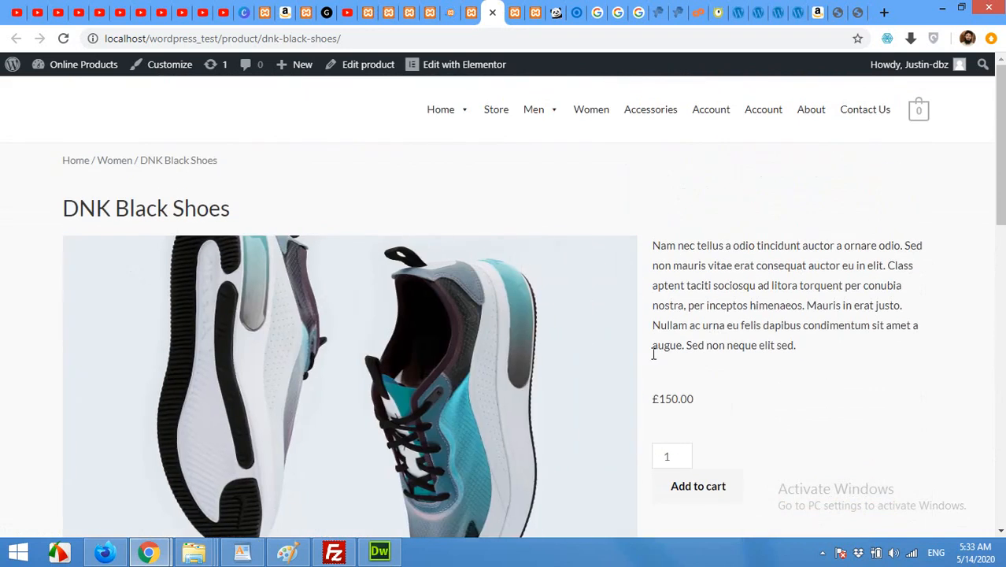
pyautogui.scroll(-3)
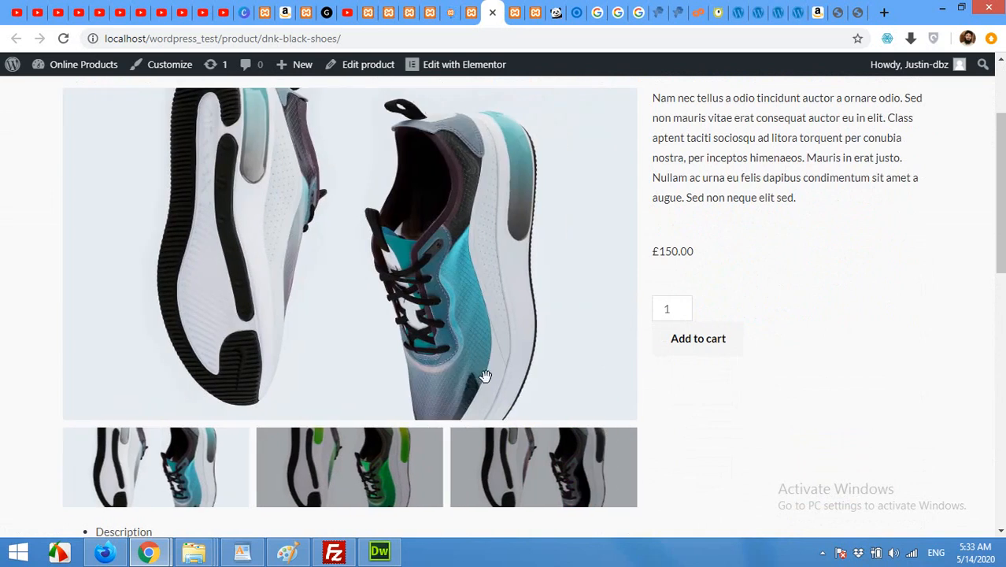
pyautogui.scroll(-3)
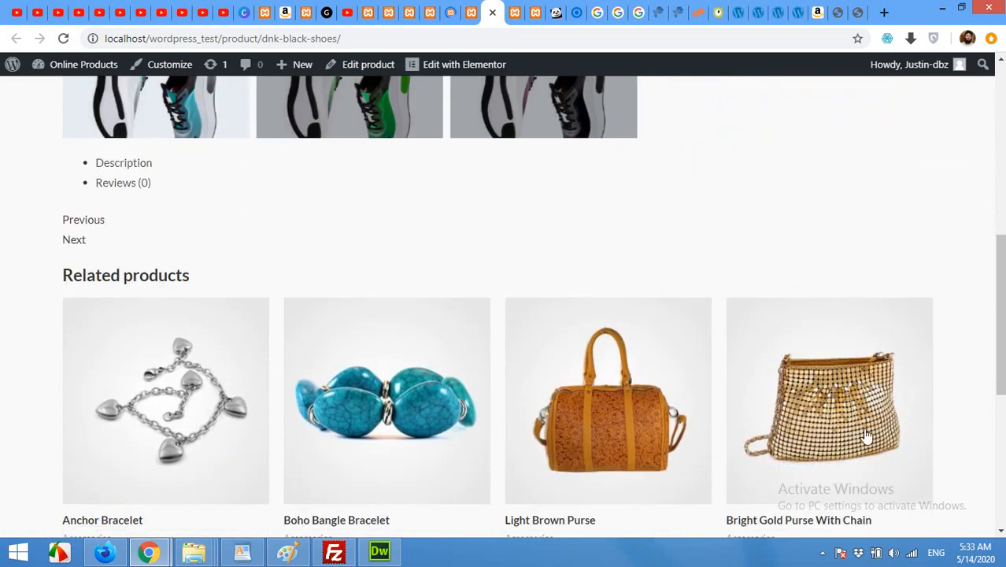
pyautogui.scroll(3)
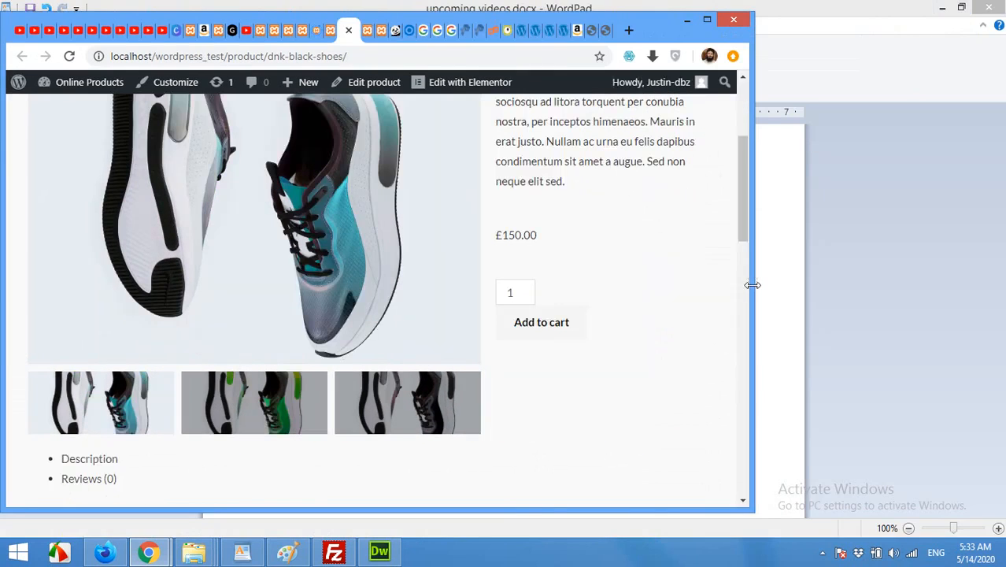
pyautogui.moveTo(754, 285); pyautogui.dragTo(581, 302)
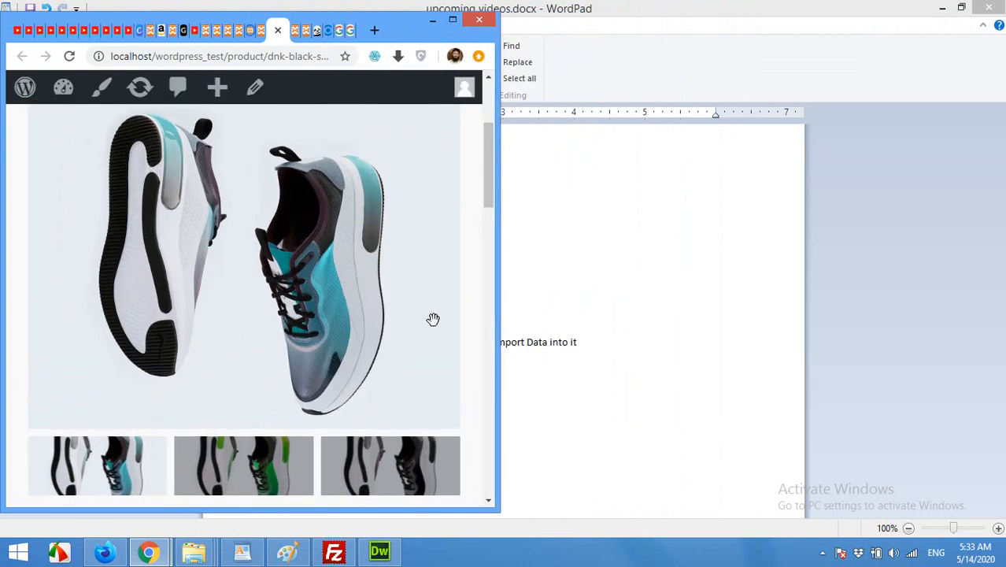
pyautogui.scroll(-3)
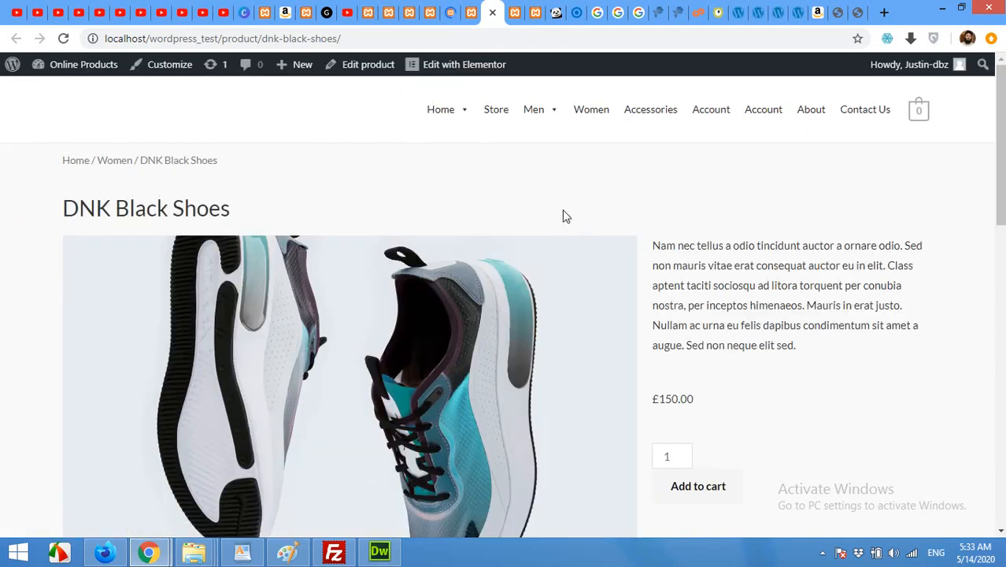
pyautogui.moveTo(623, 300)
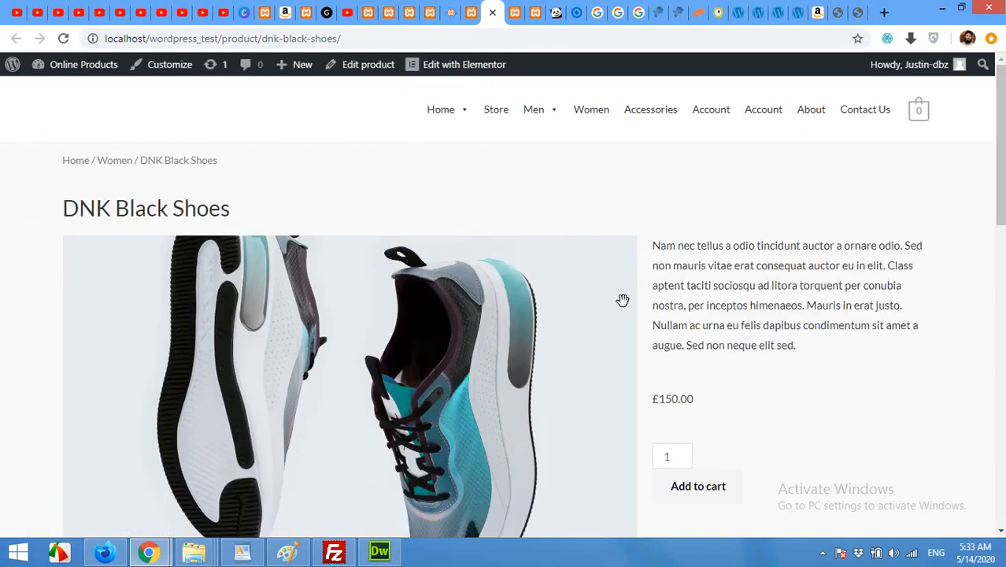